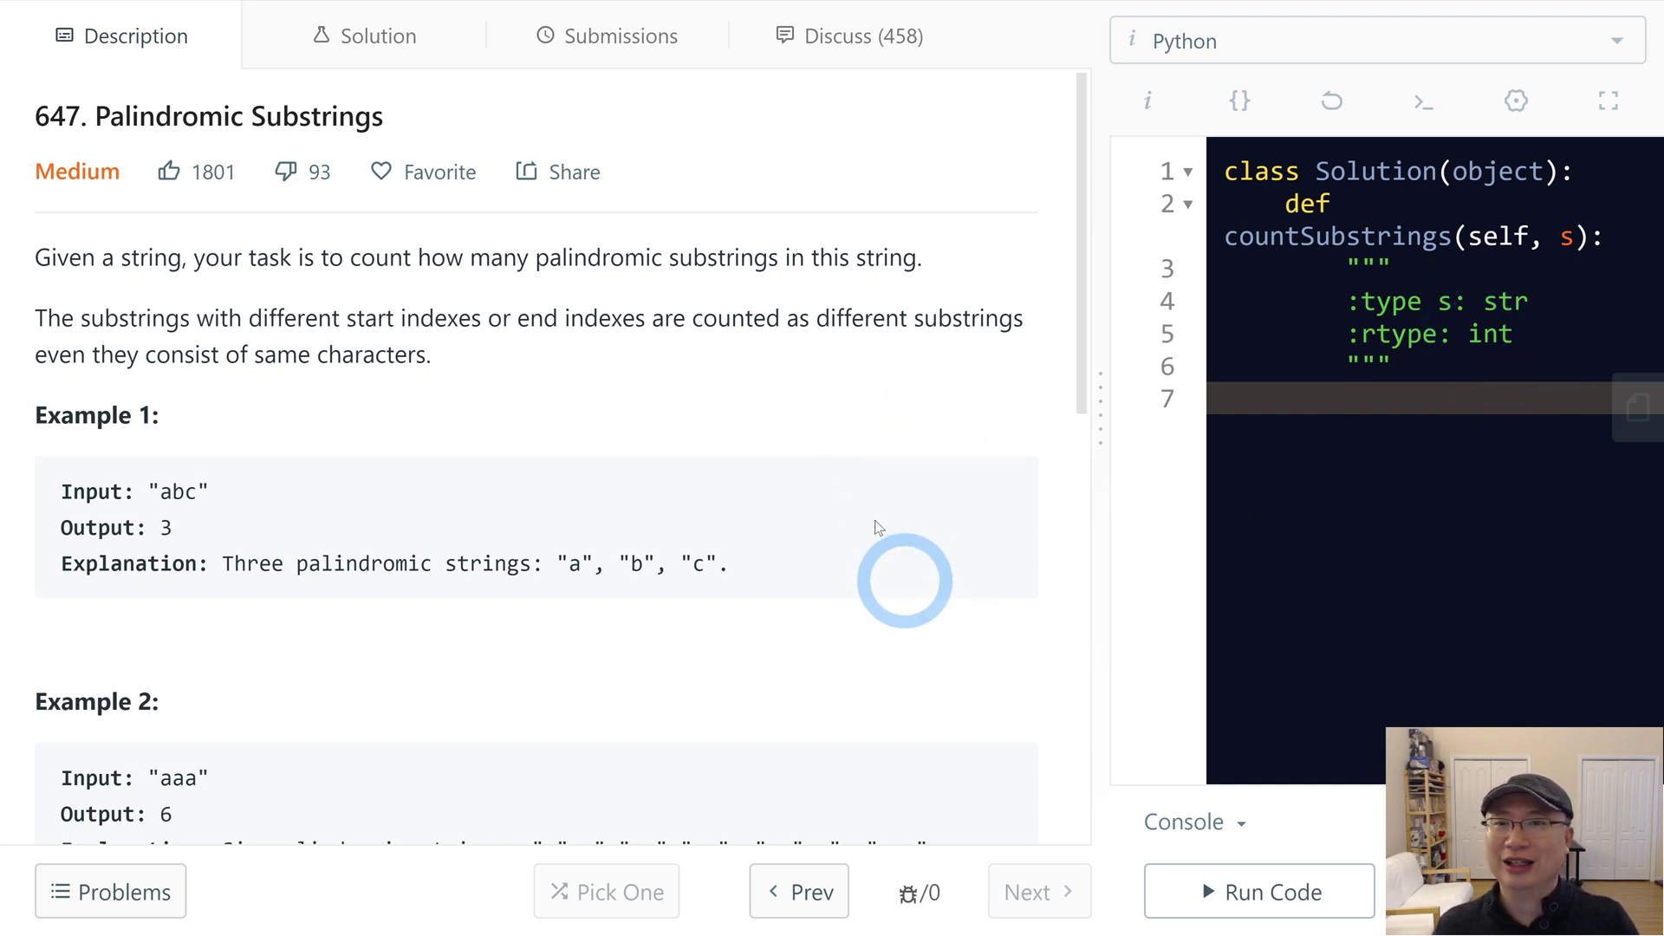
Step: Focus the code editor with the countSubstrings stub and scroll through the problem description
{"action": "left_click", "coordinate": [195, 171]}
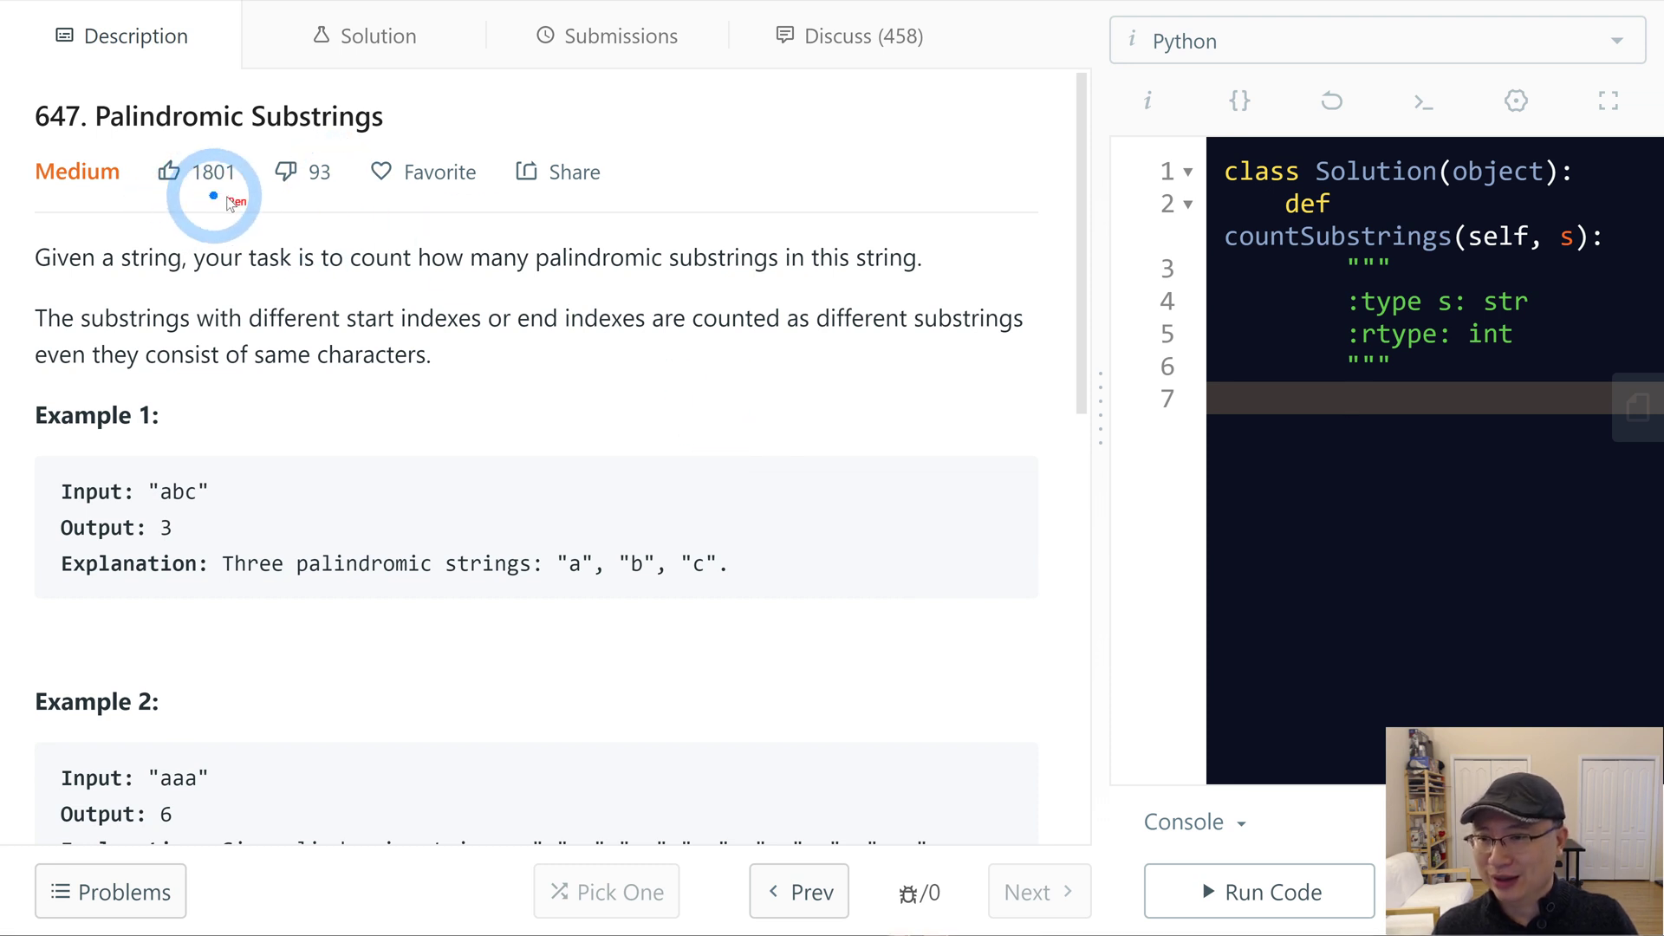
{"action": "mouse_move", "coordinate": [938, 614]}
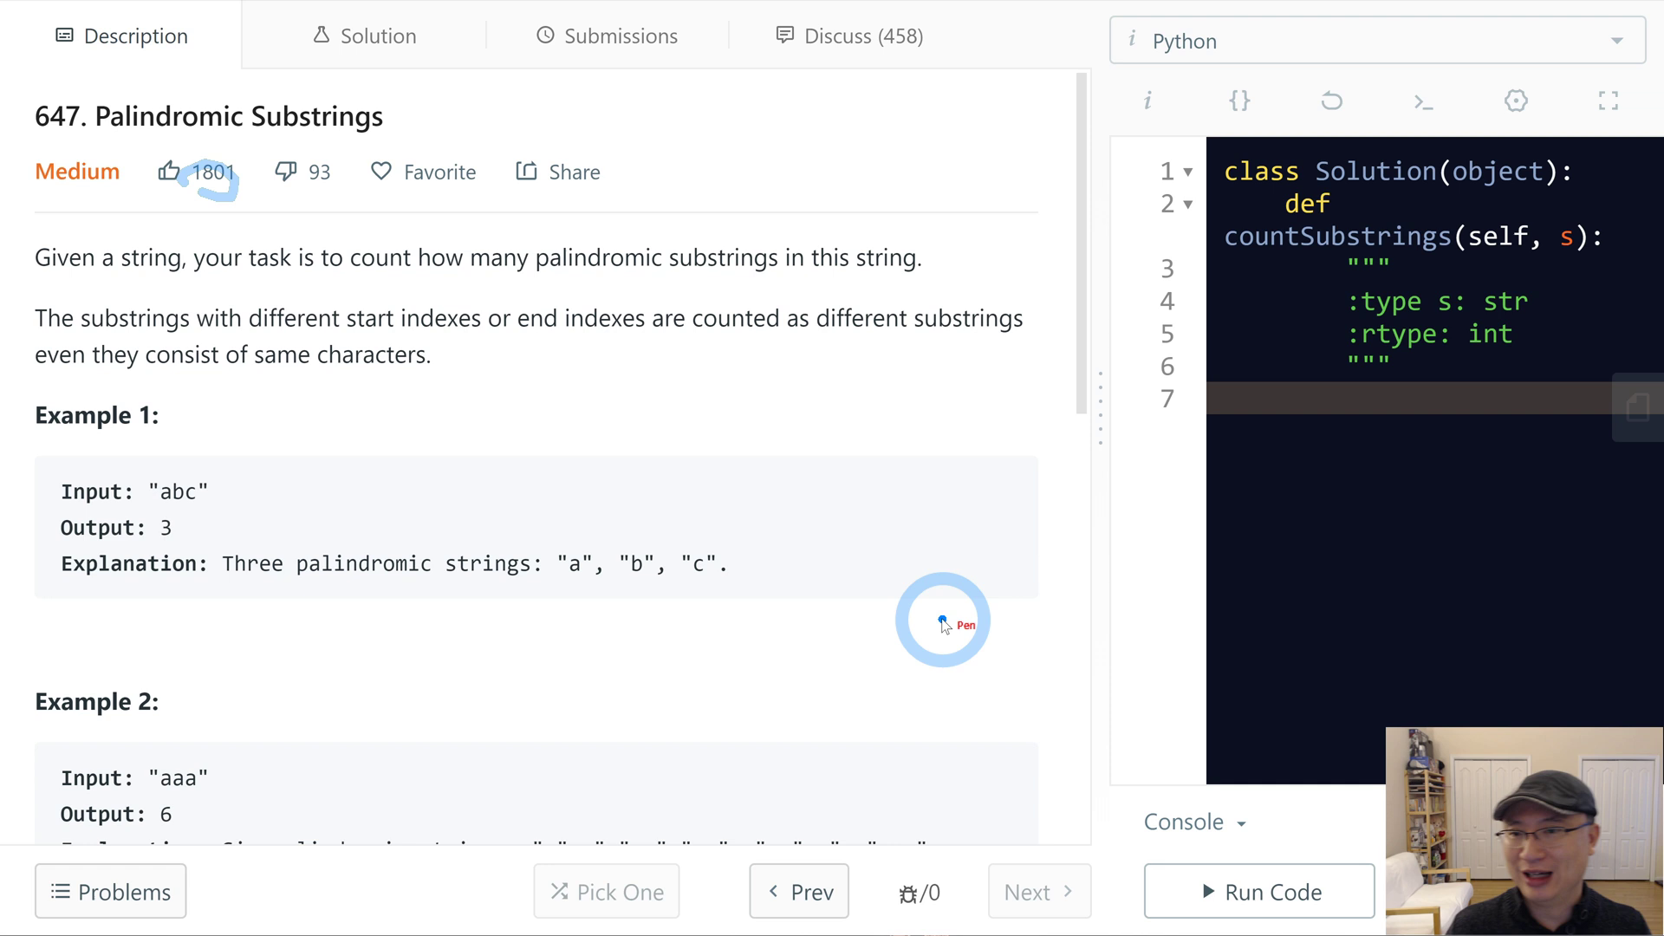
{"action": "mouse_move", "coordinate": [759, 380]}
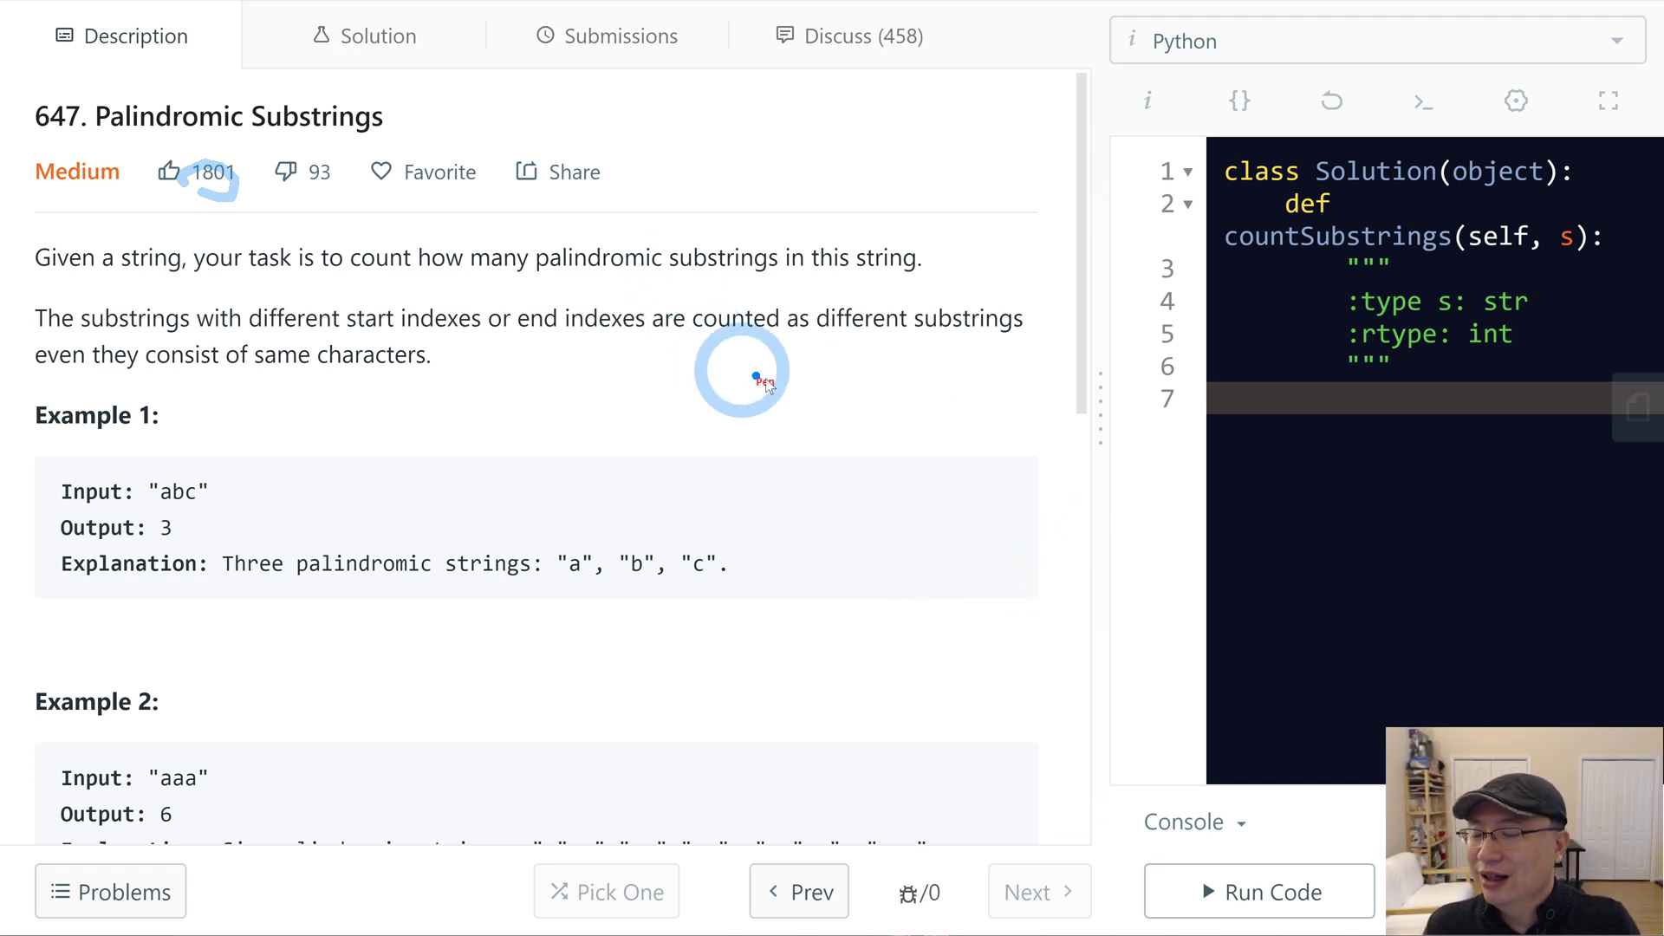
{"action": "mouse_move", "coordinate": [125, 269]}
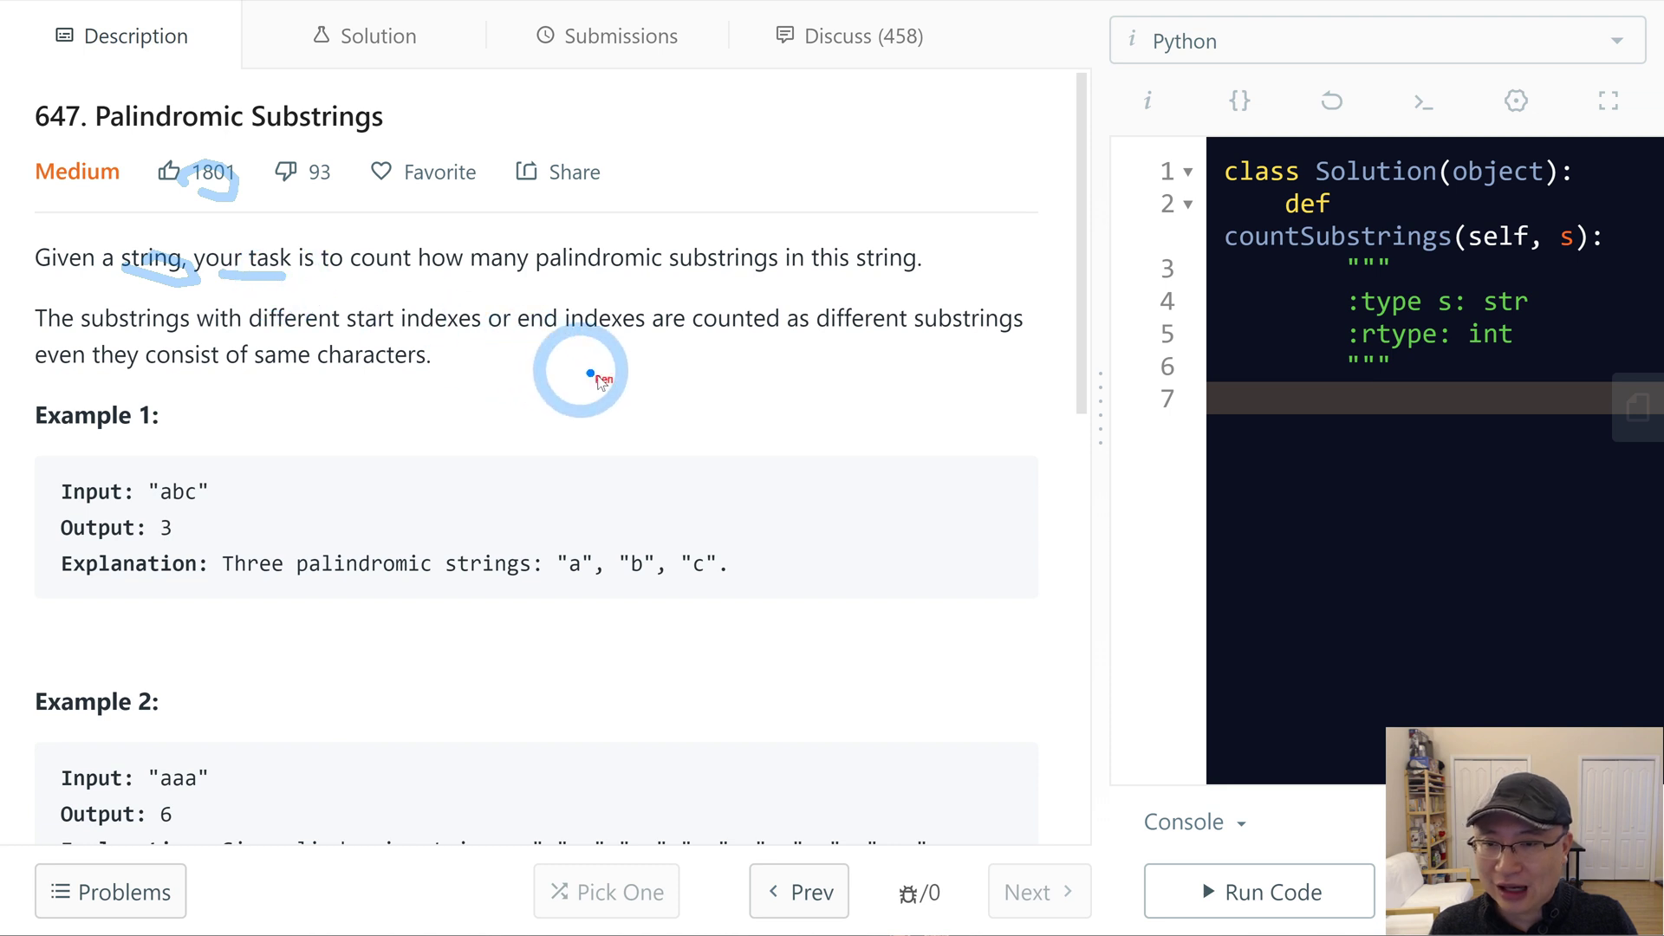
{"action": "mouse_move", "coordinate": [1045, 491]}
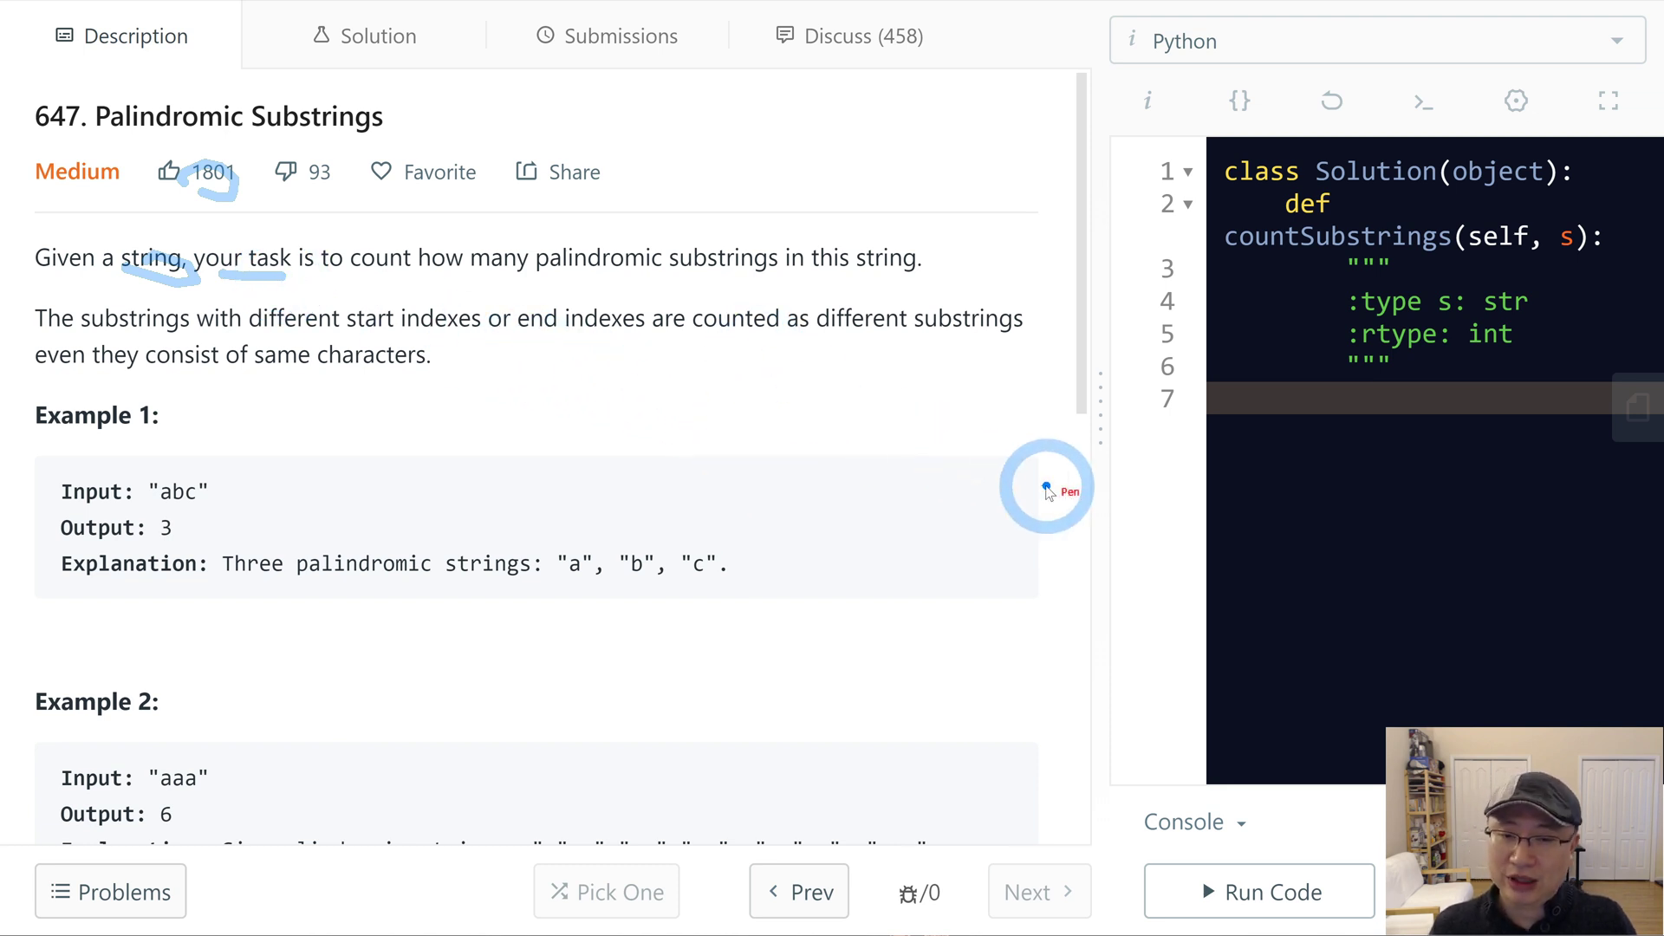
{"action": "mouse_move", "coordinate": [943, 465]}
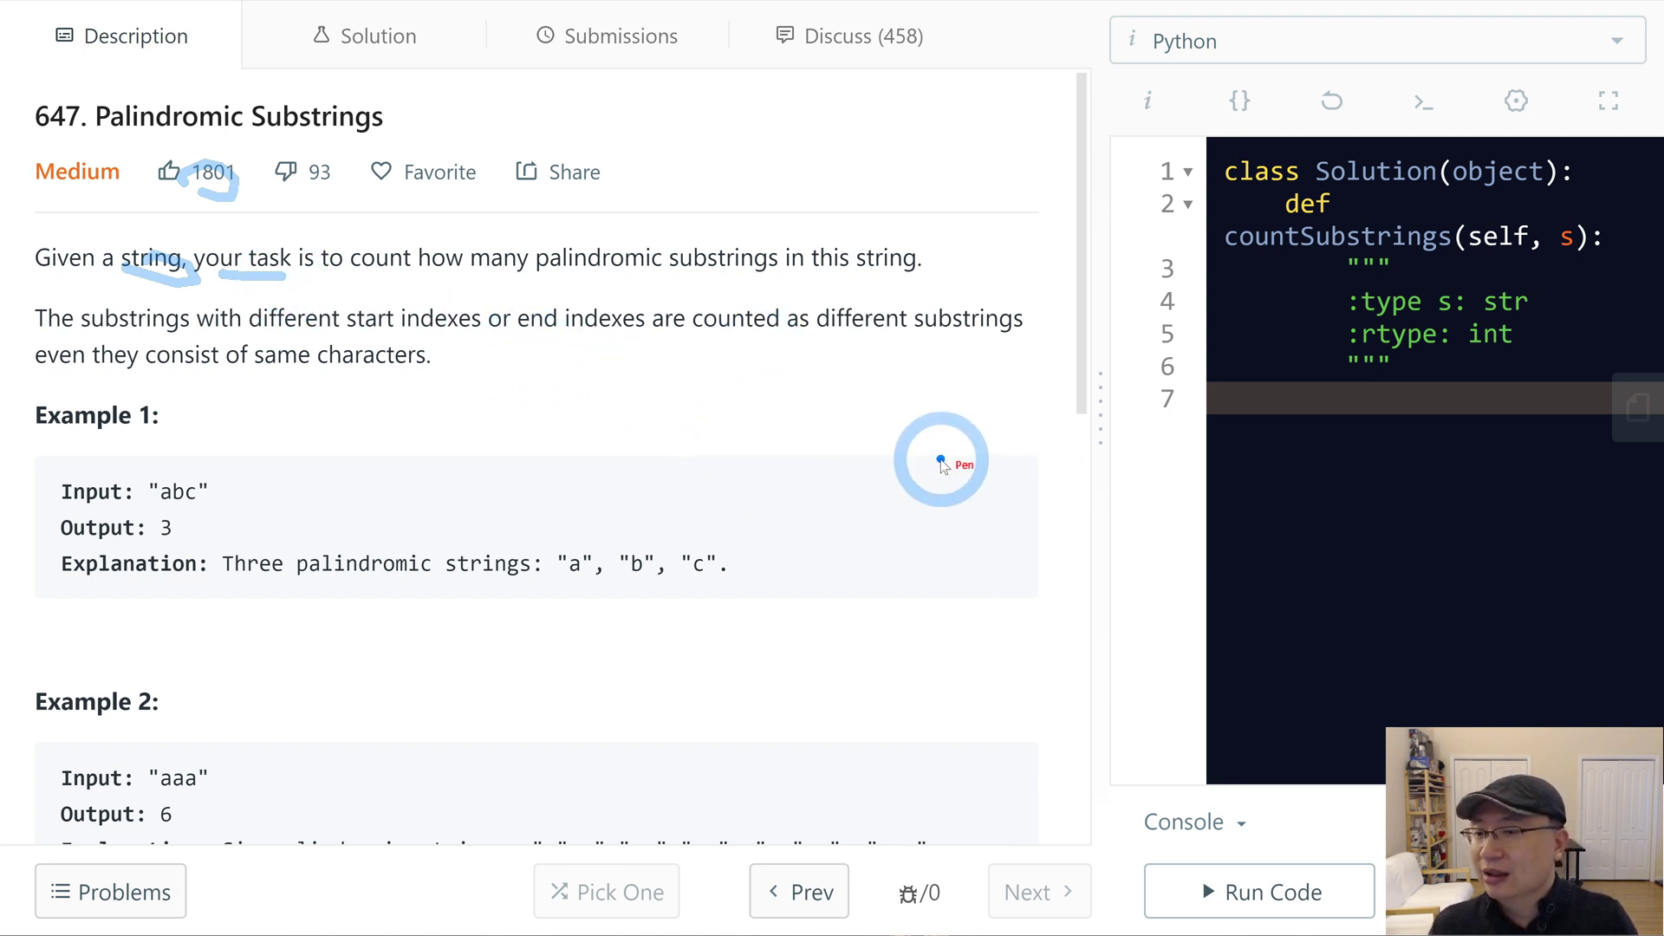
{"action": "mouse_move", "coordinate": [865, 483]}
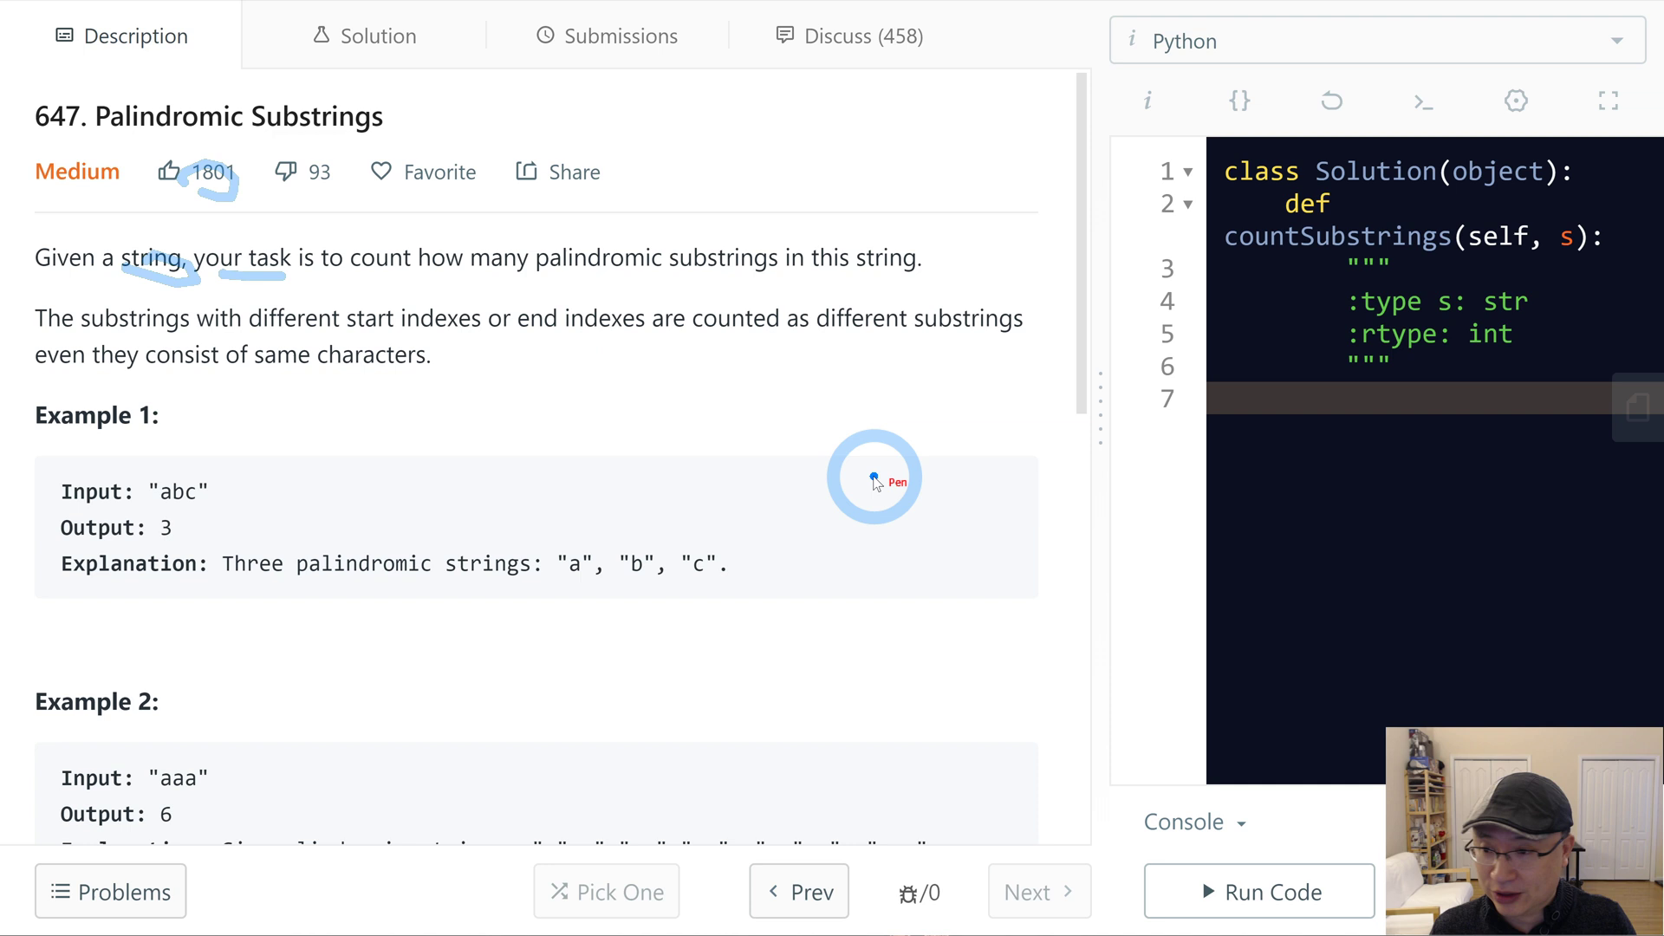
{"action": "mouse_move", "coordinate": [876, 478]}
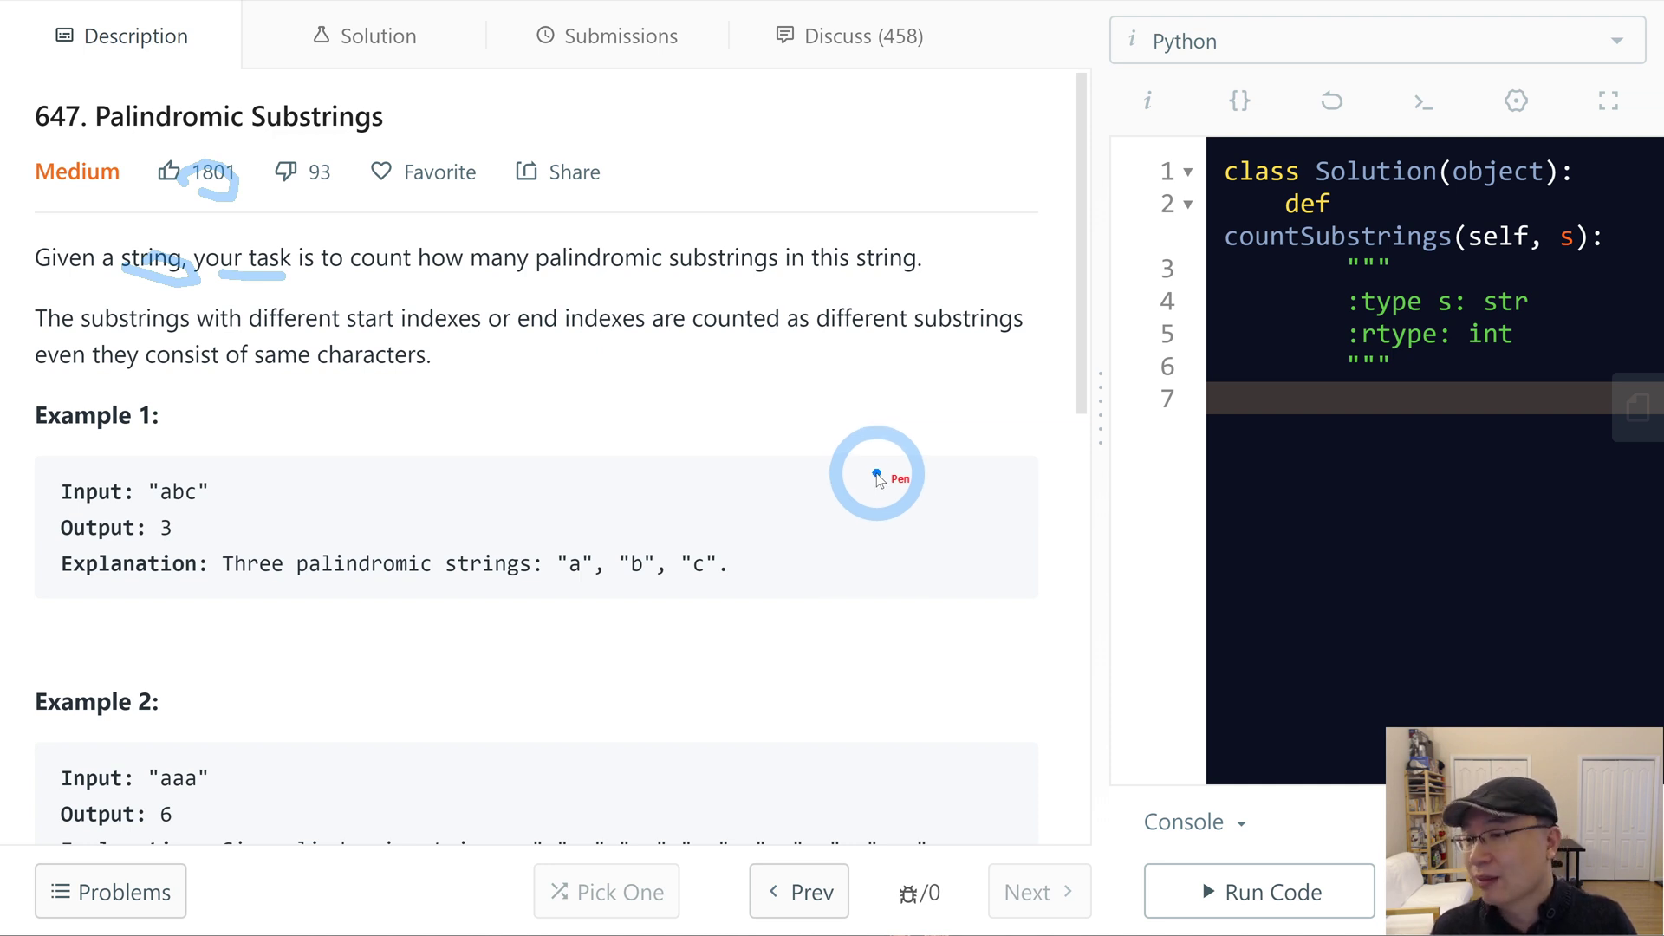
{"action": "mouse_move", "coordinate": [359, 454]}
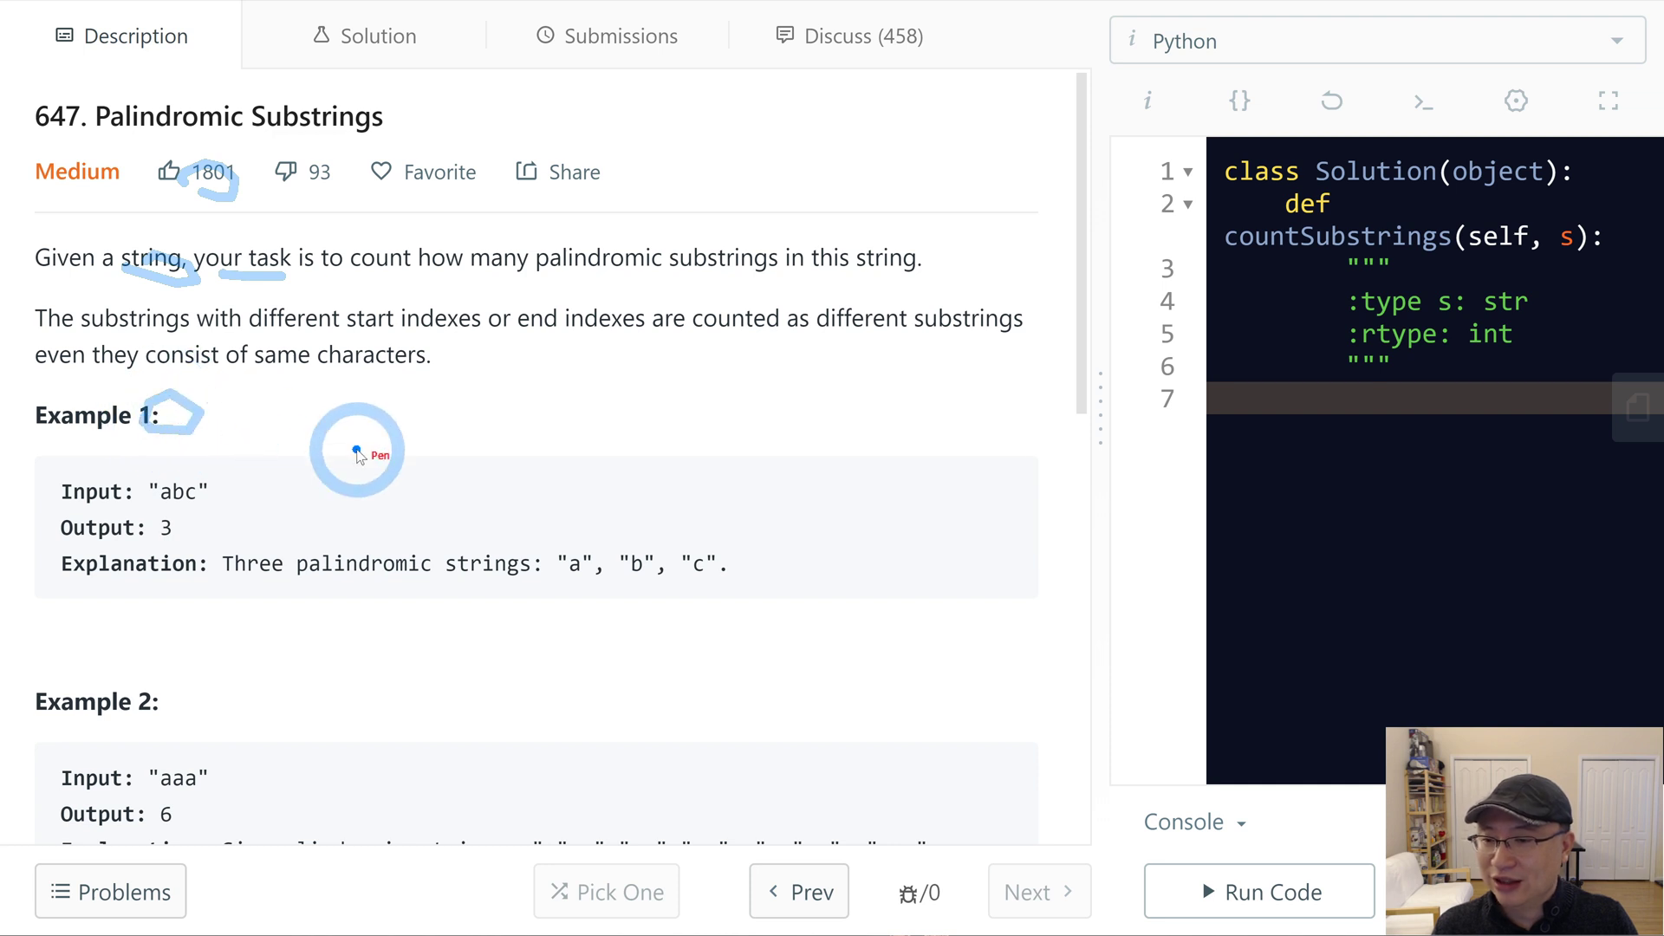
{"action": "mouse_move", "coordinate": [176, 504]}
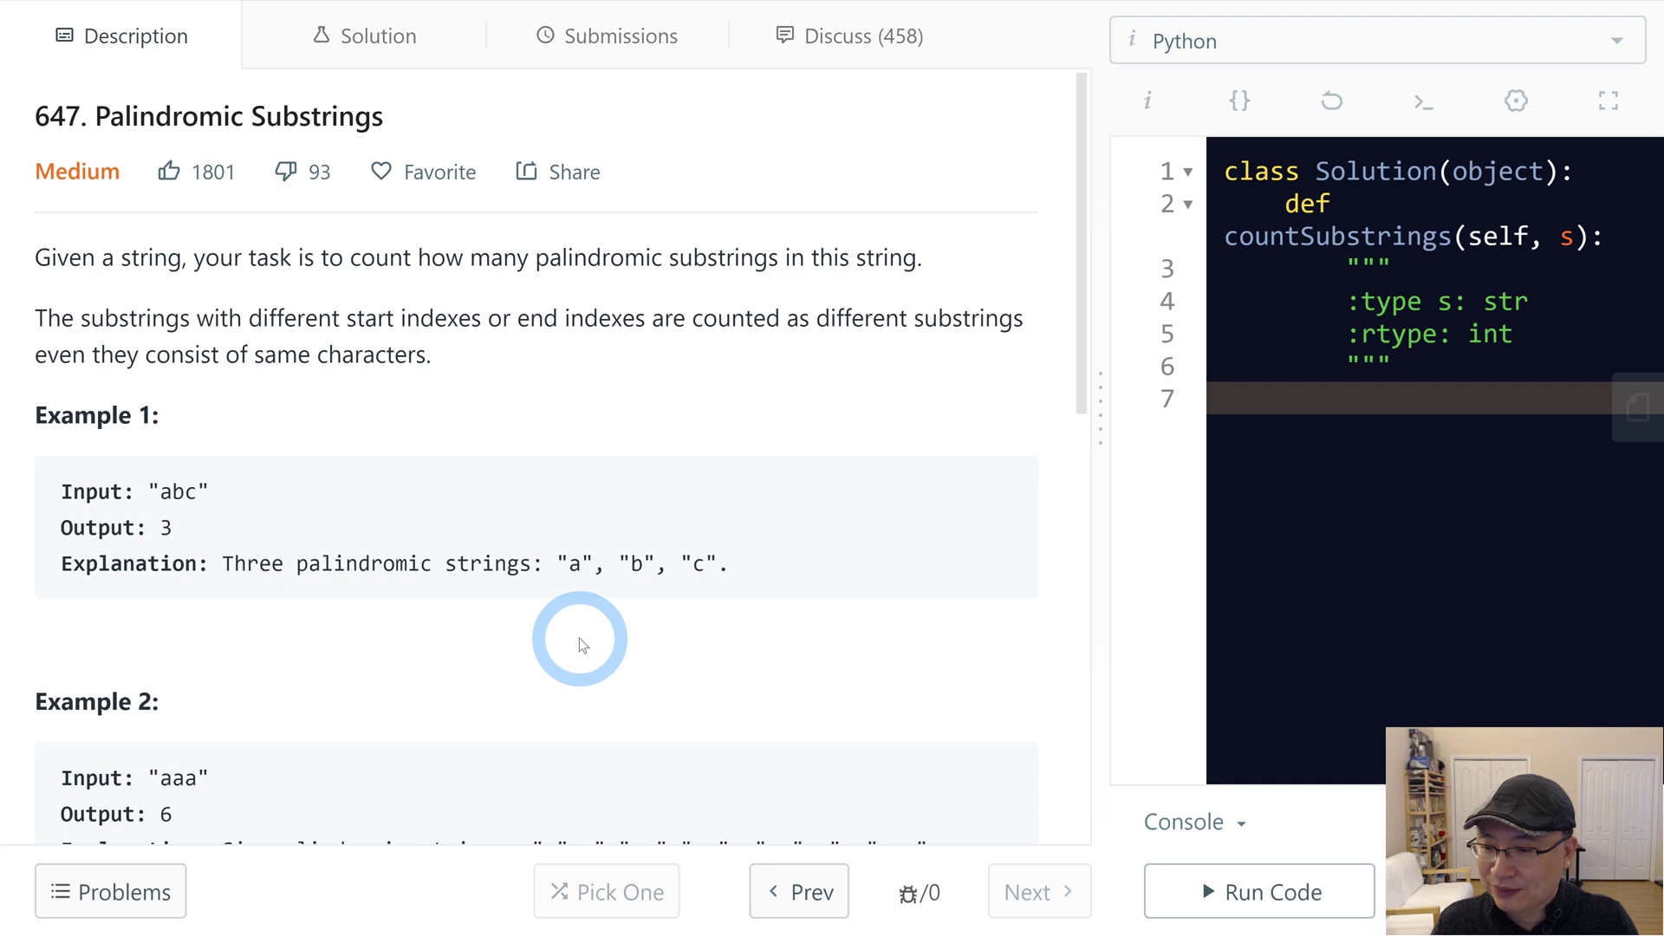
{"action": "scroll", "scroll_direction": "down", "scroll_amount": 3}
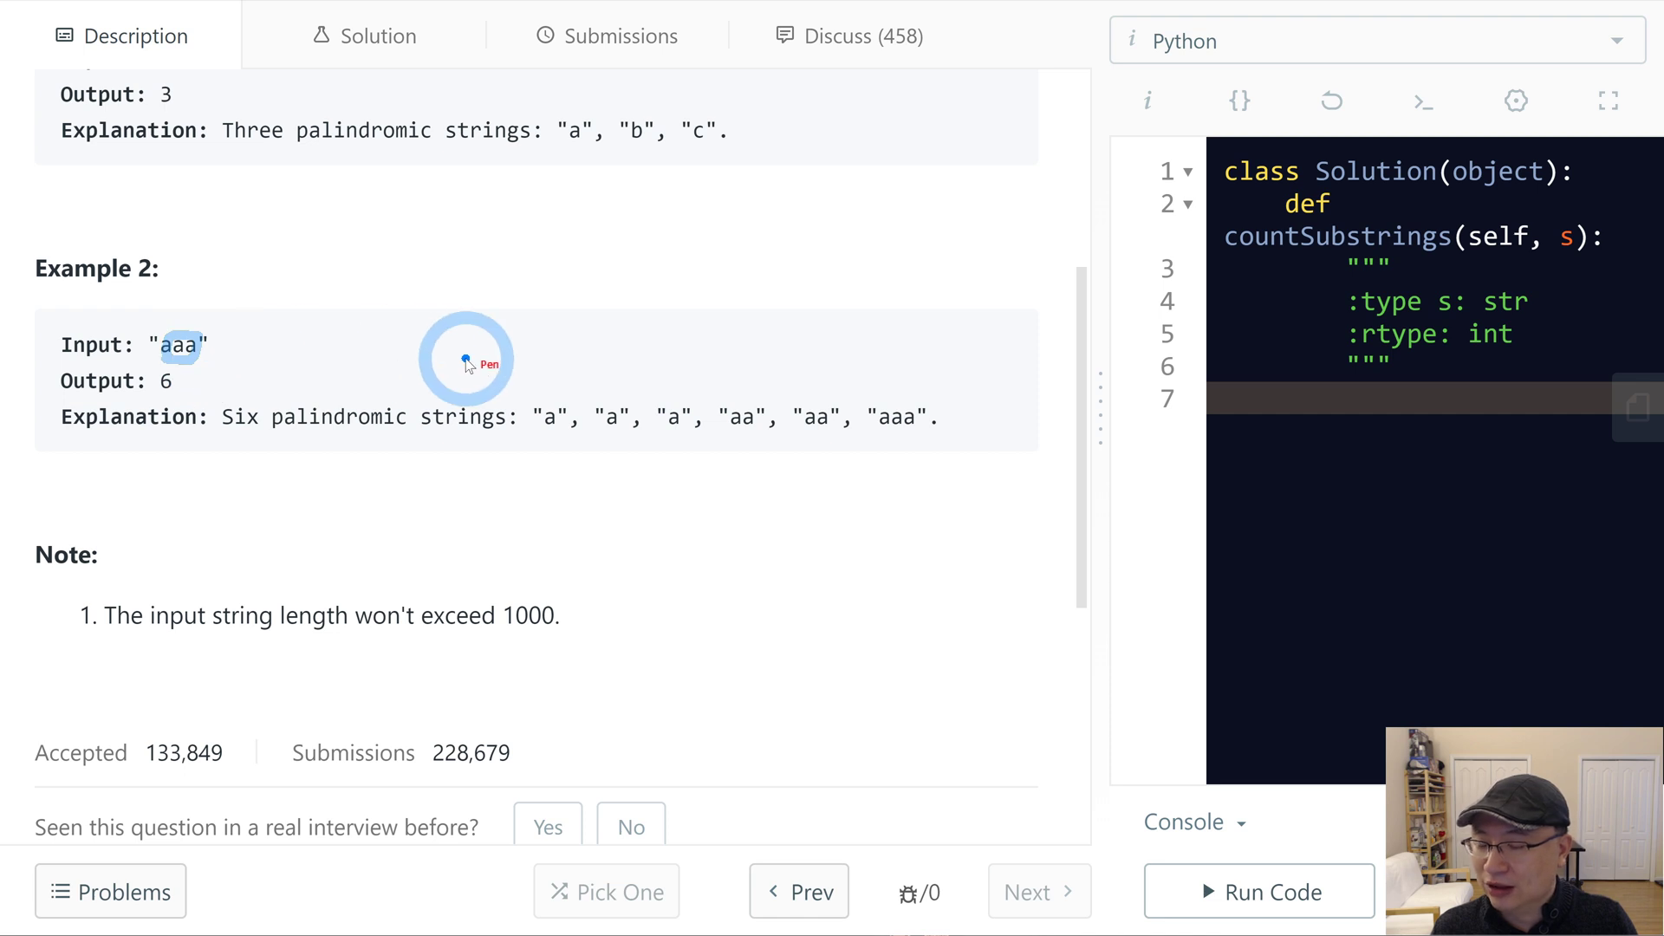
{"action": "mouse_move", "coordinate": [165, 328]}
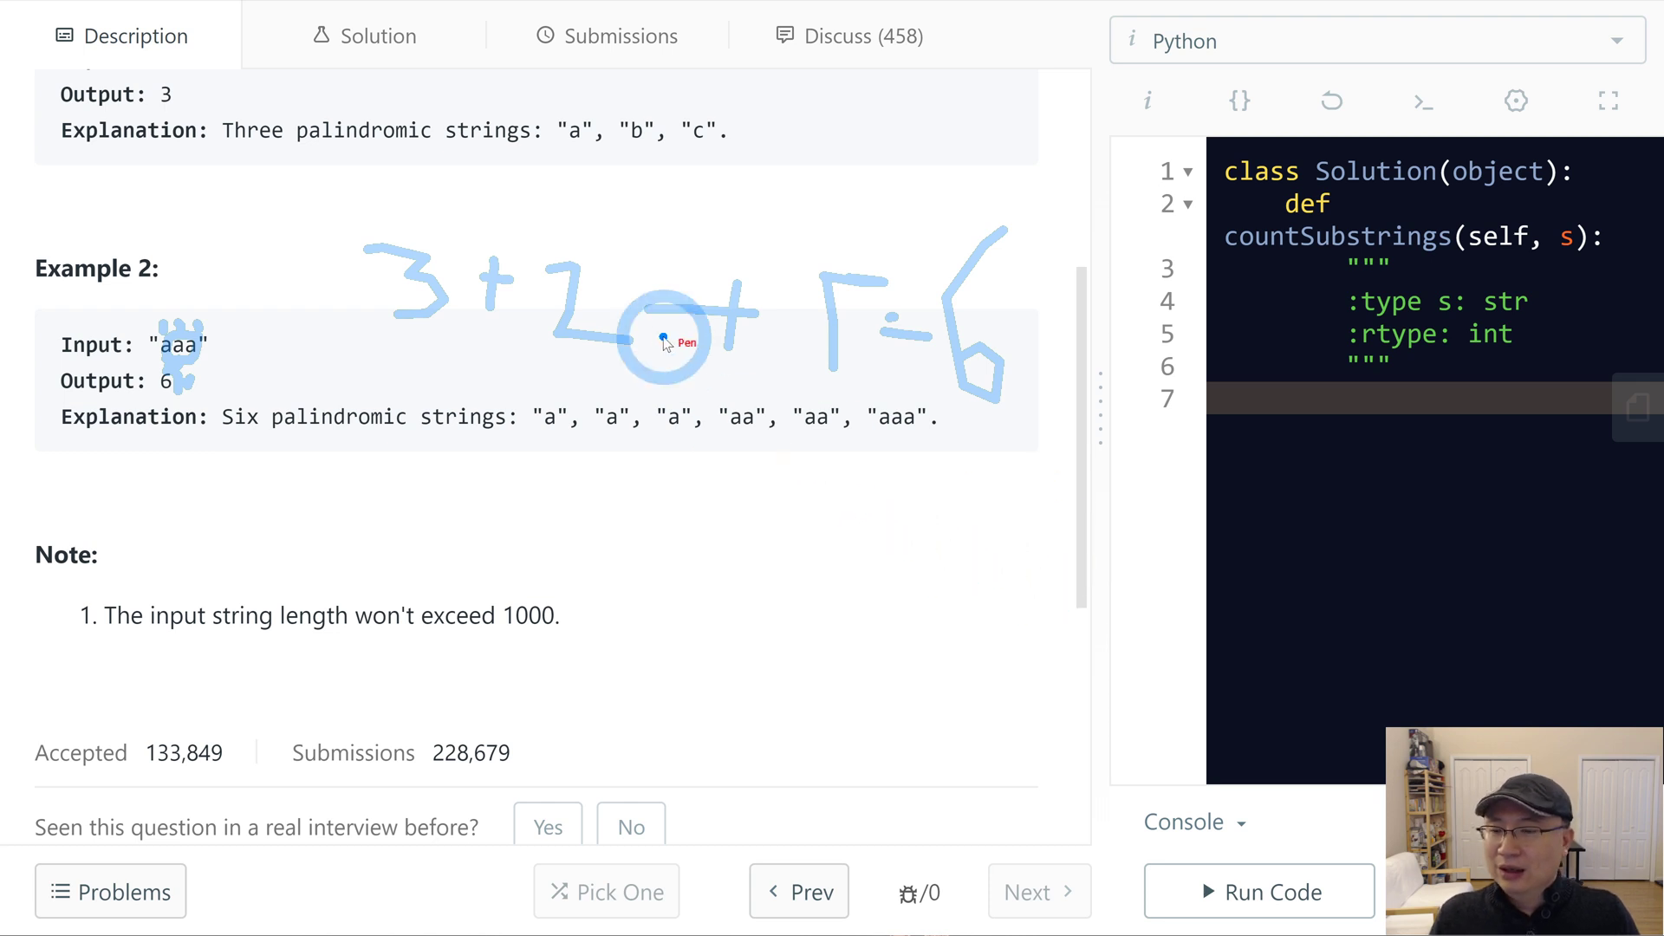
{"action": "scroll", "scroll_direction": "up", "scroll_amount": 3}
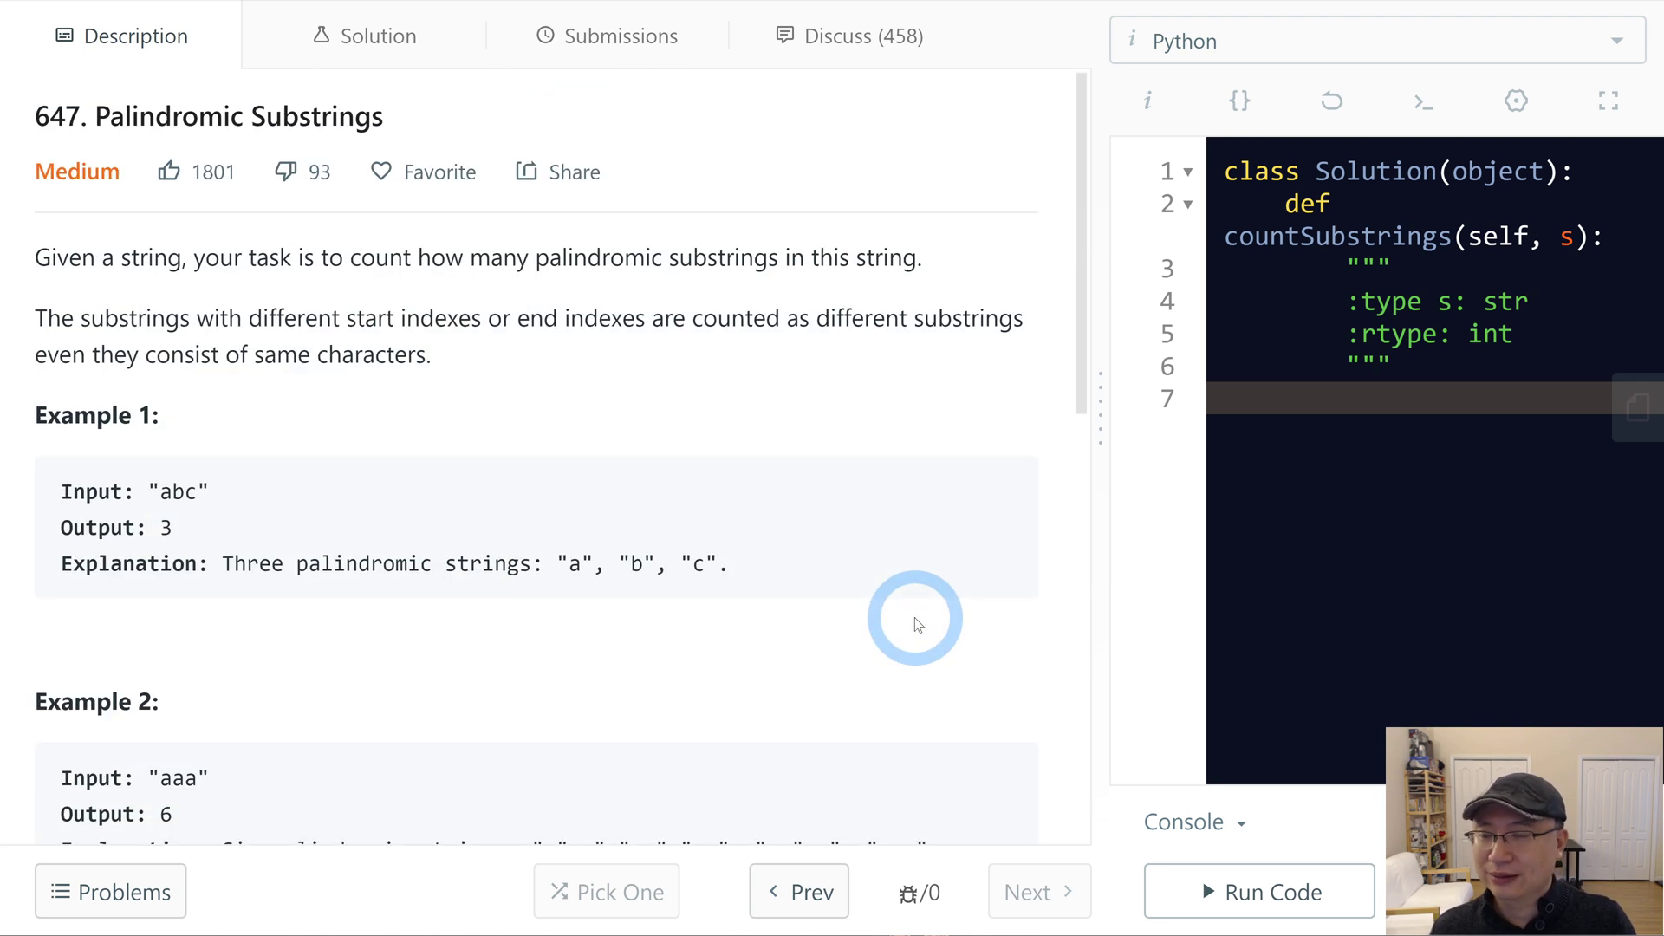
{"action": "scroll", "scroll_direction": "down", "scroll_amount": 3}
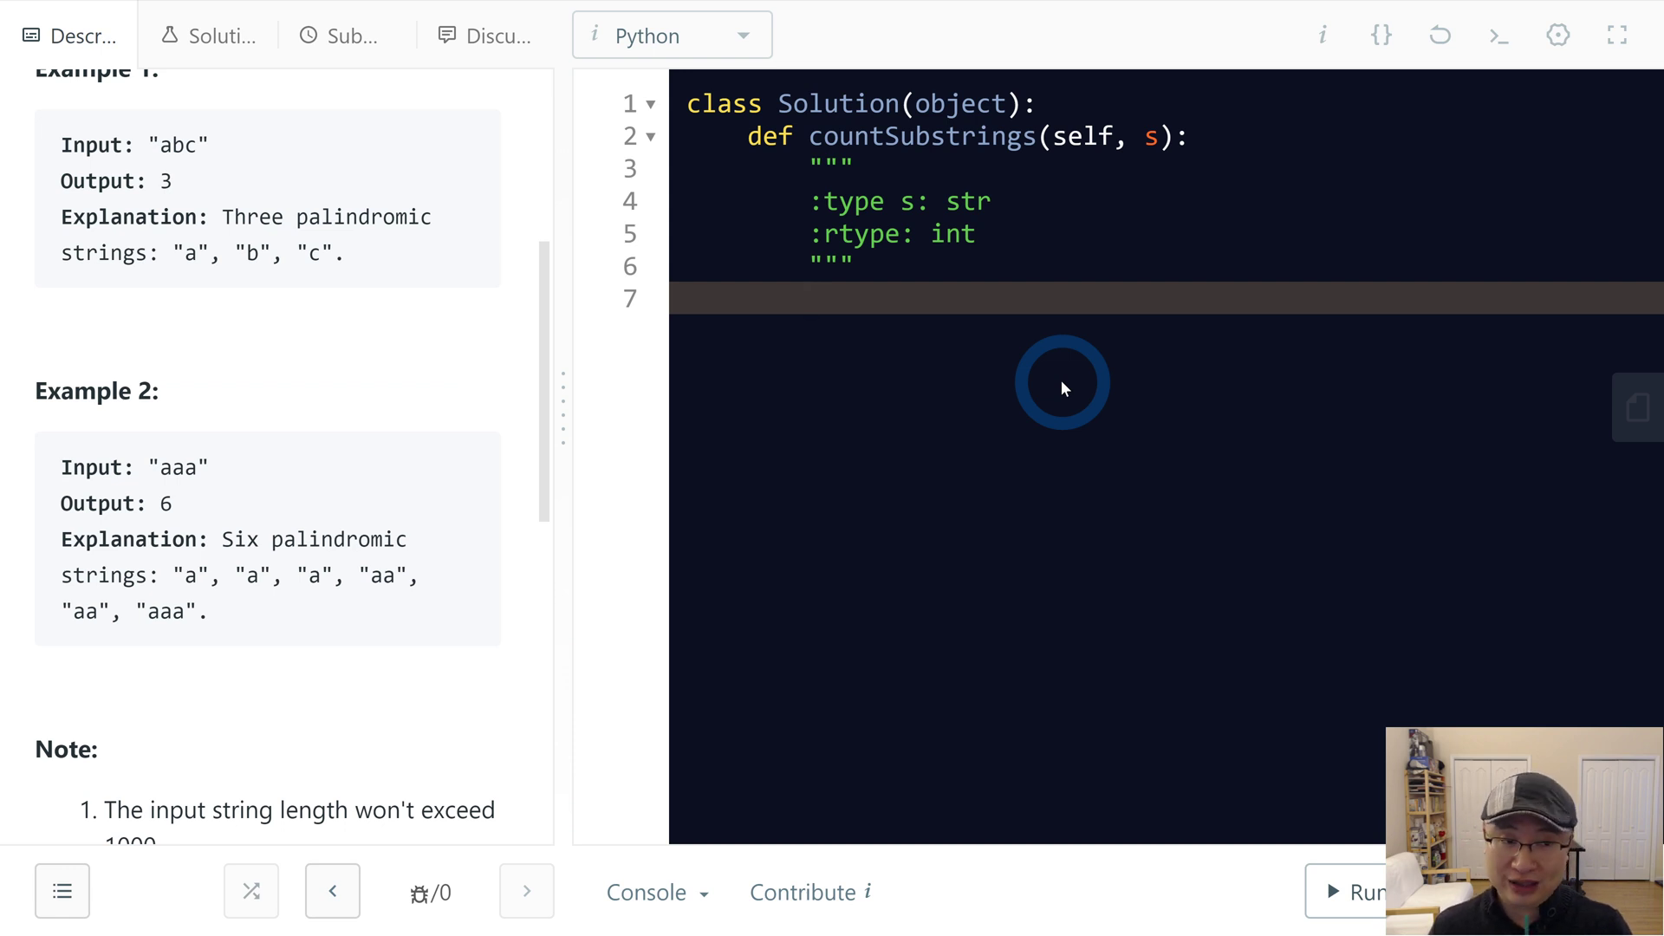
Step: Write the loop header for center in range(len(s) * 2 - 1): on line 7 and start its body
{"action": "left_click", "coordinate": [811, 300]}
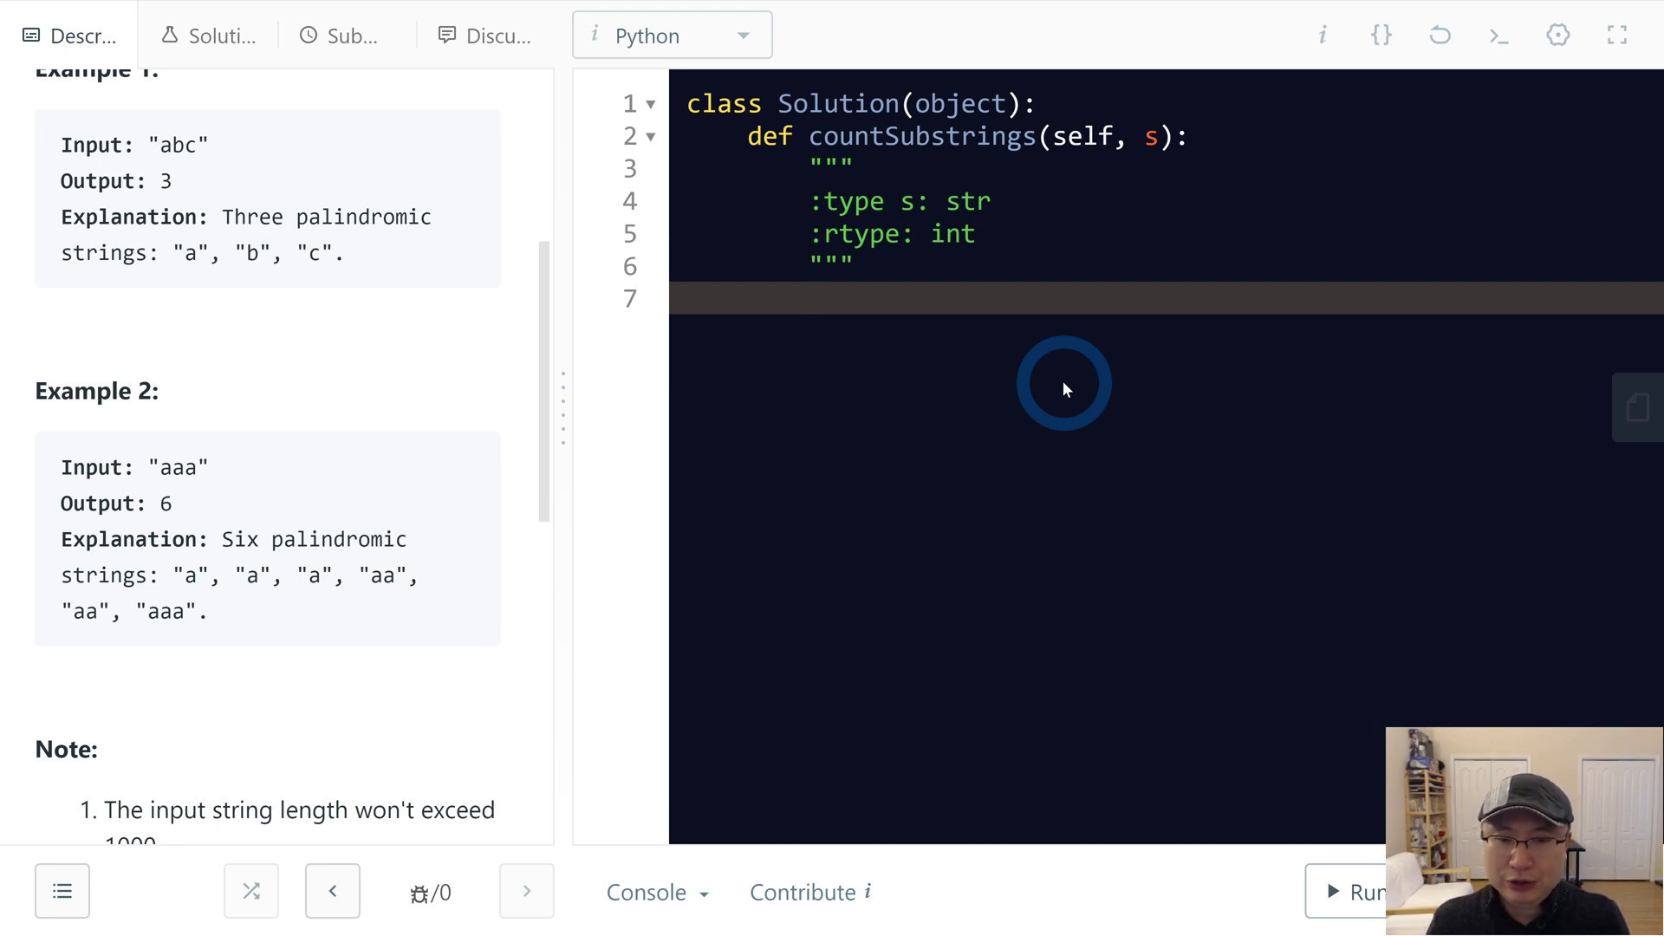
{"action": "type", "text": "for cent"}
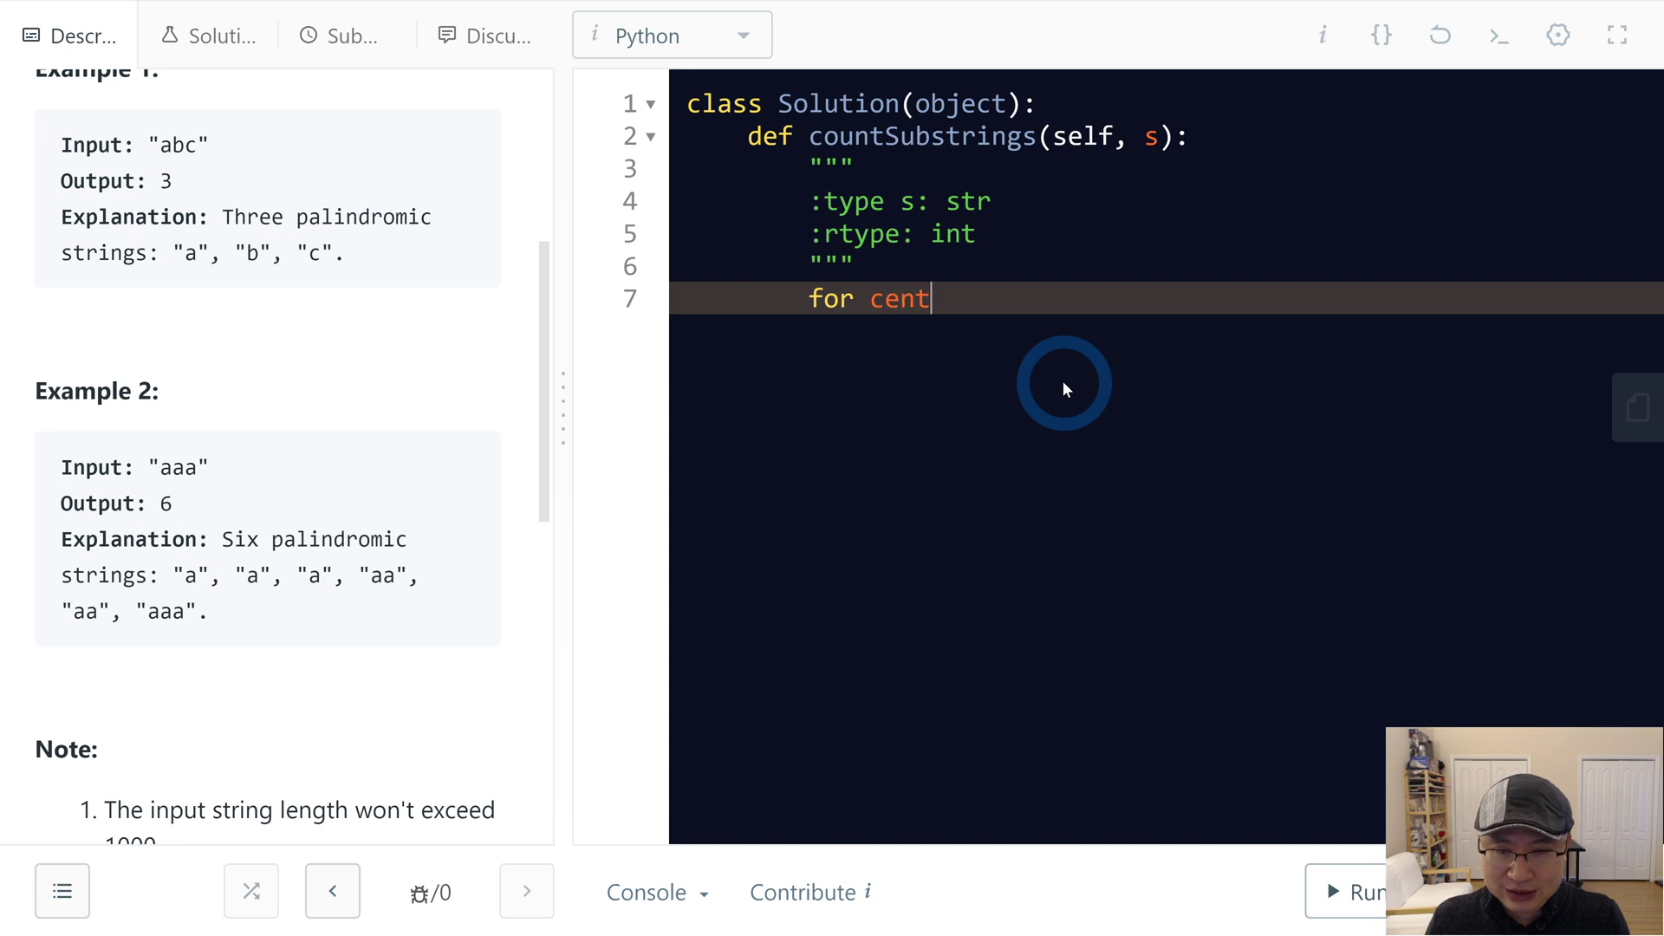
{"action": "type", "text": "er in range"}
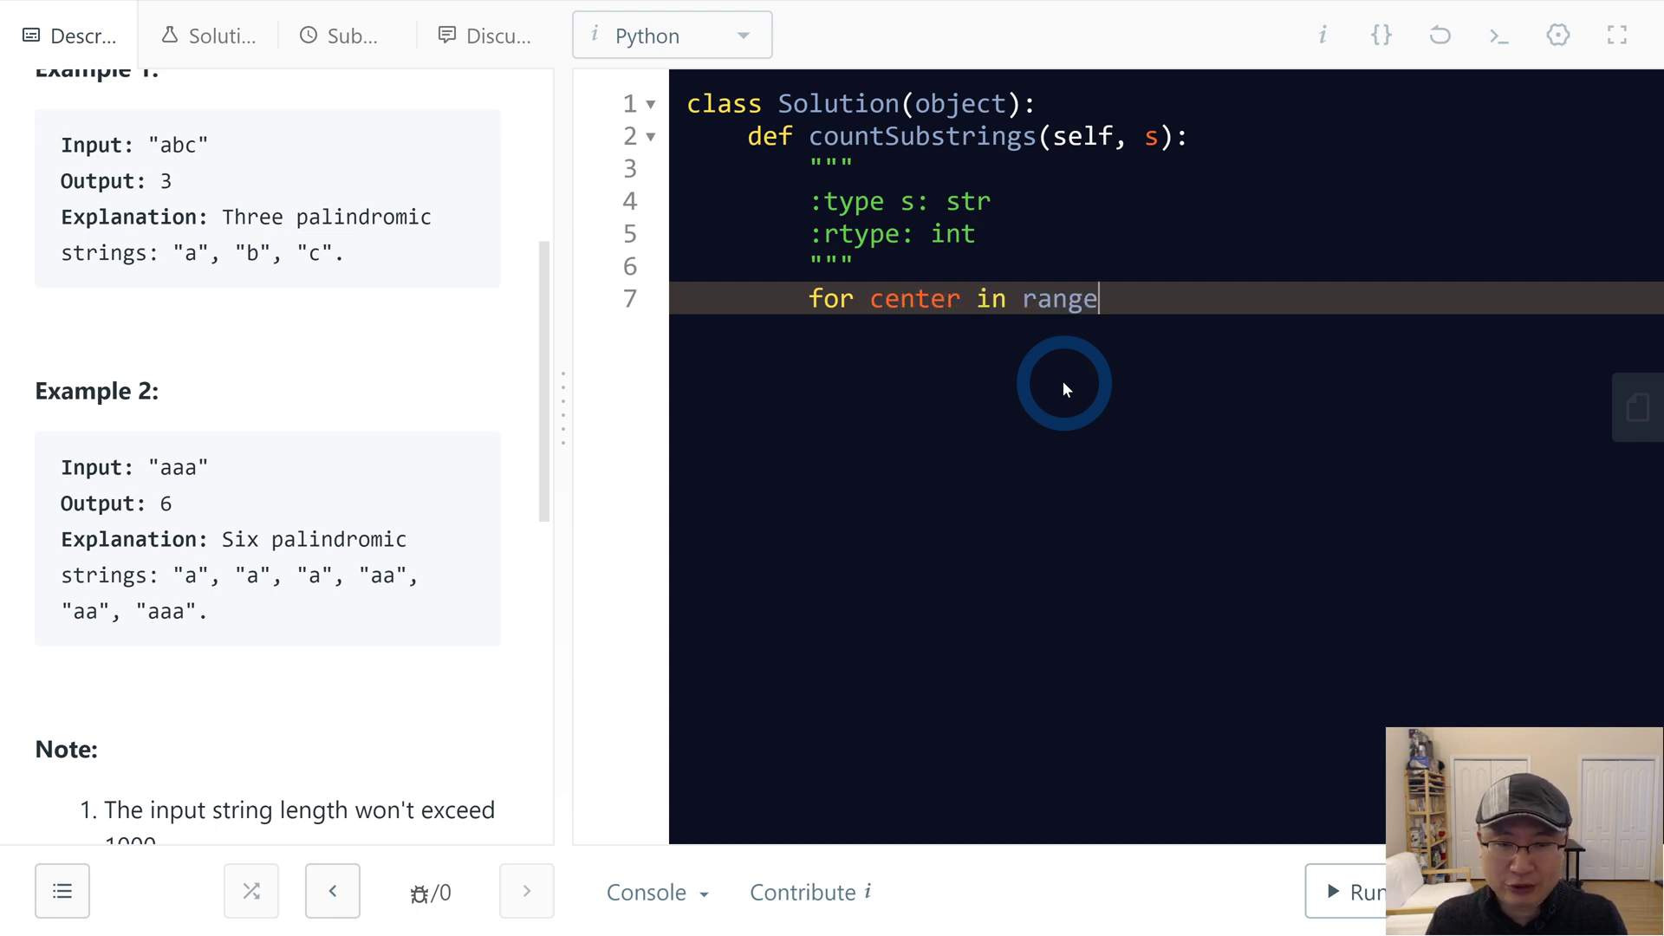
{"action": "type", "text": "(len"}
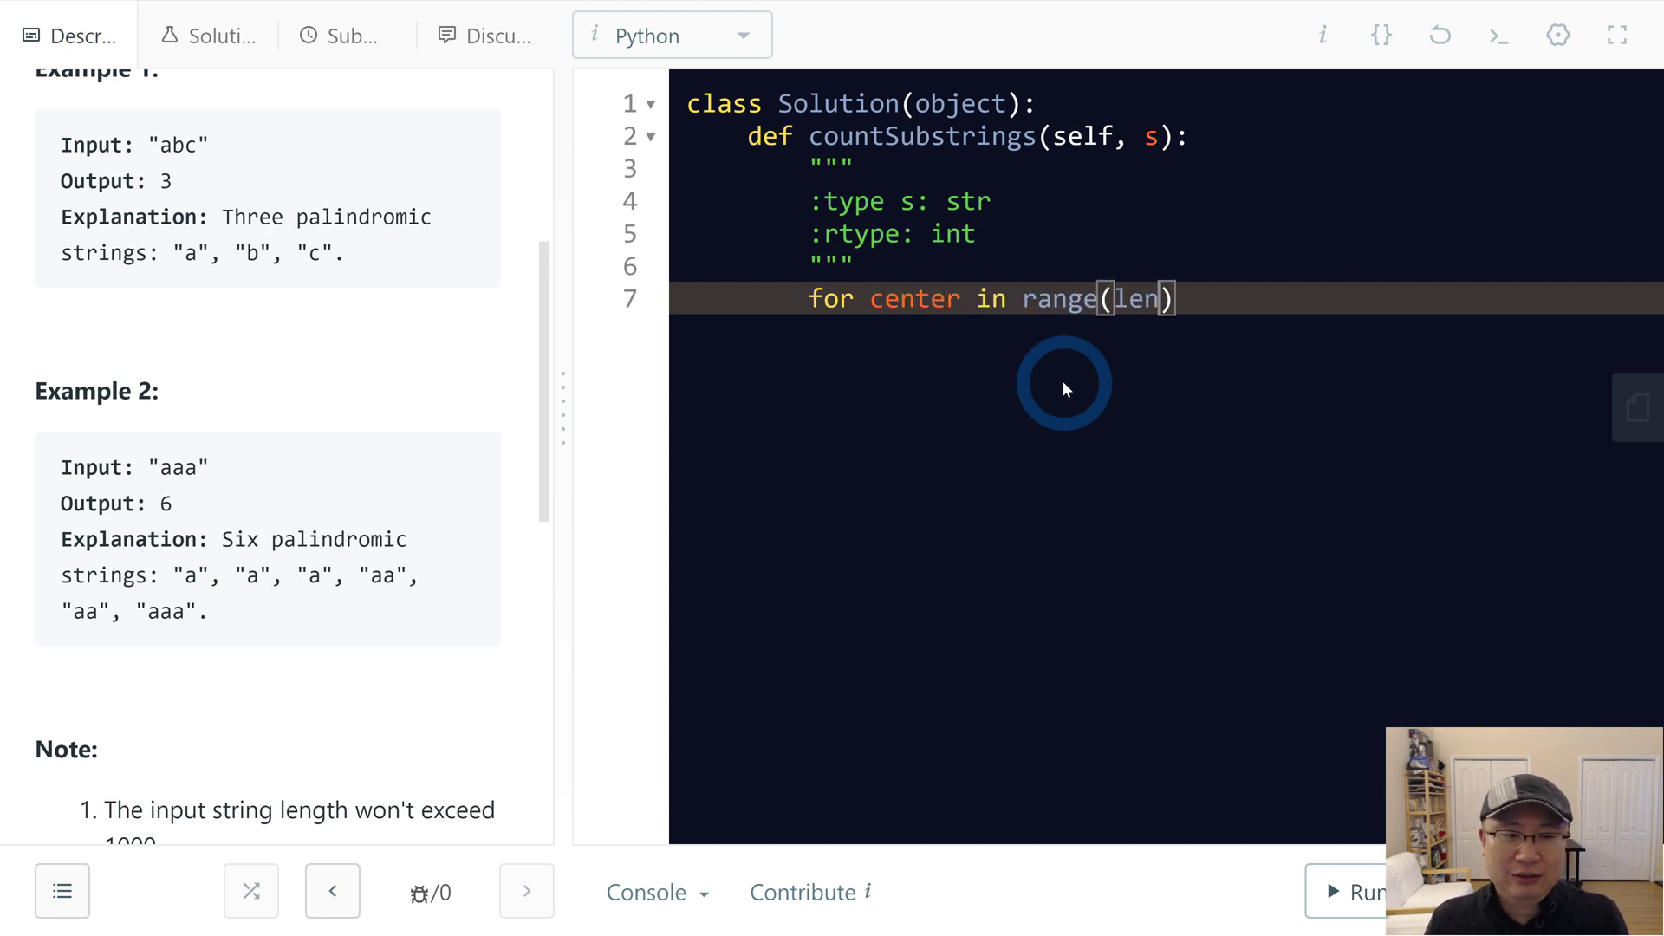
{"action": "type", "text": "(s"}
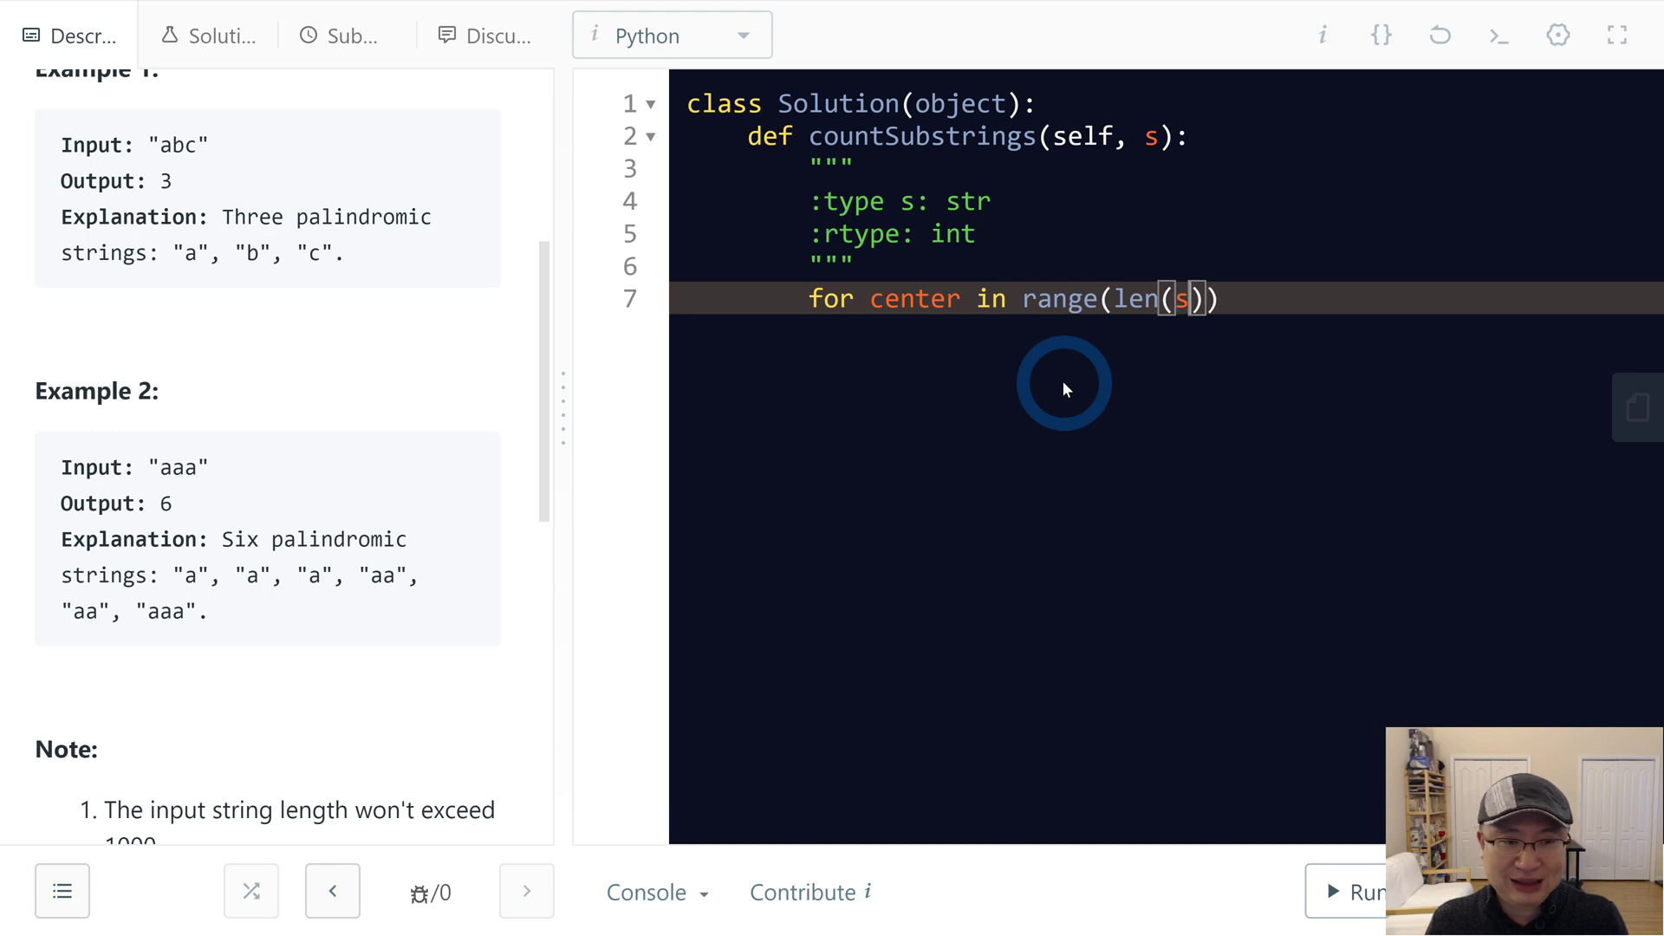
{"action": "type", "text": "* 2"}
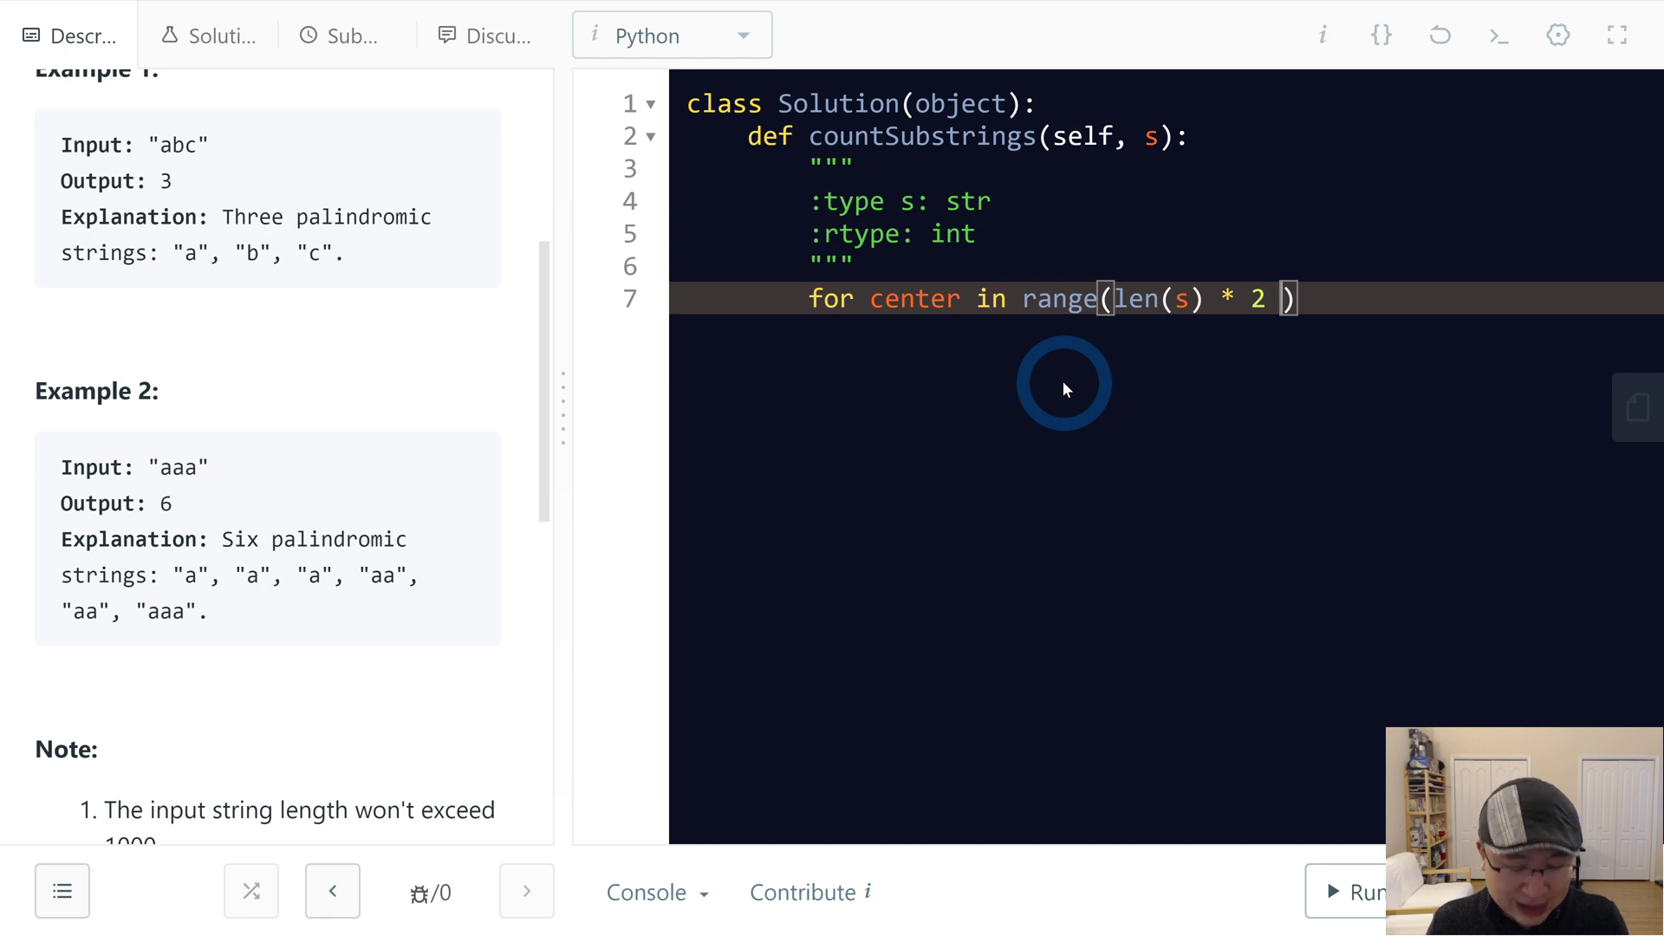
{"action": "type", "text": "- 1):"}
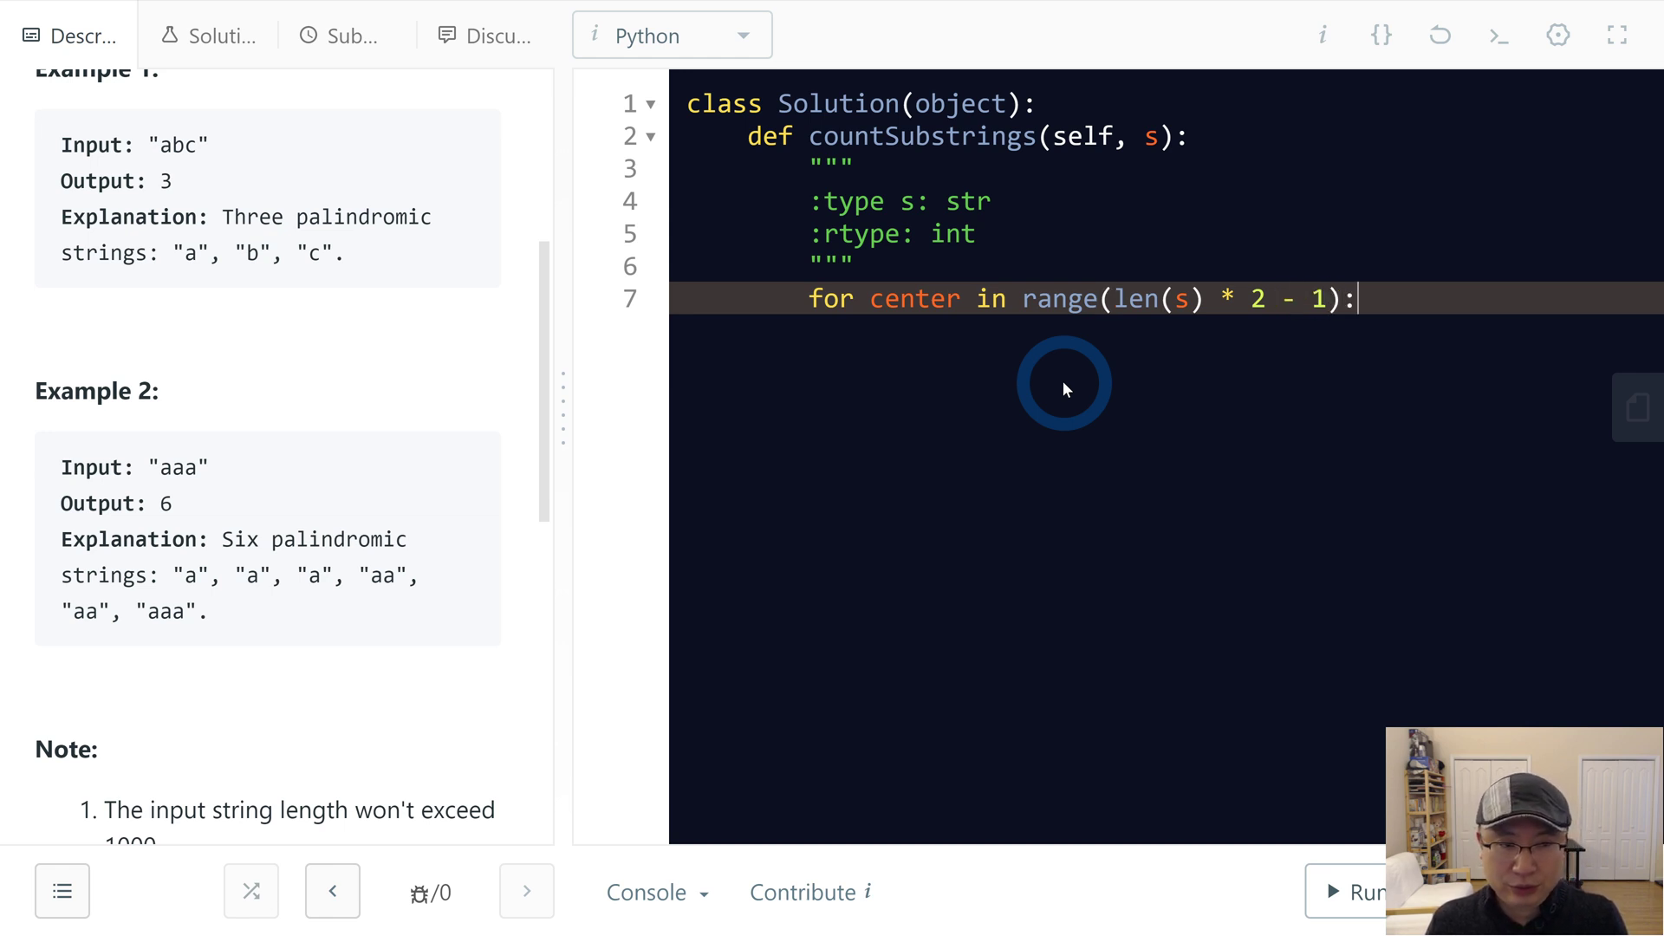
{"action": "key", "text": "Return"}
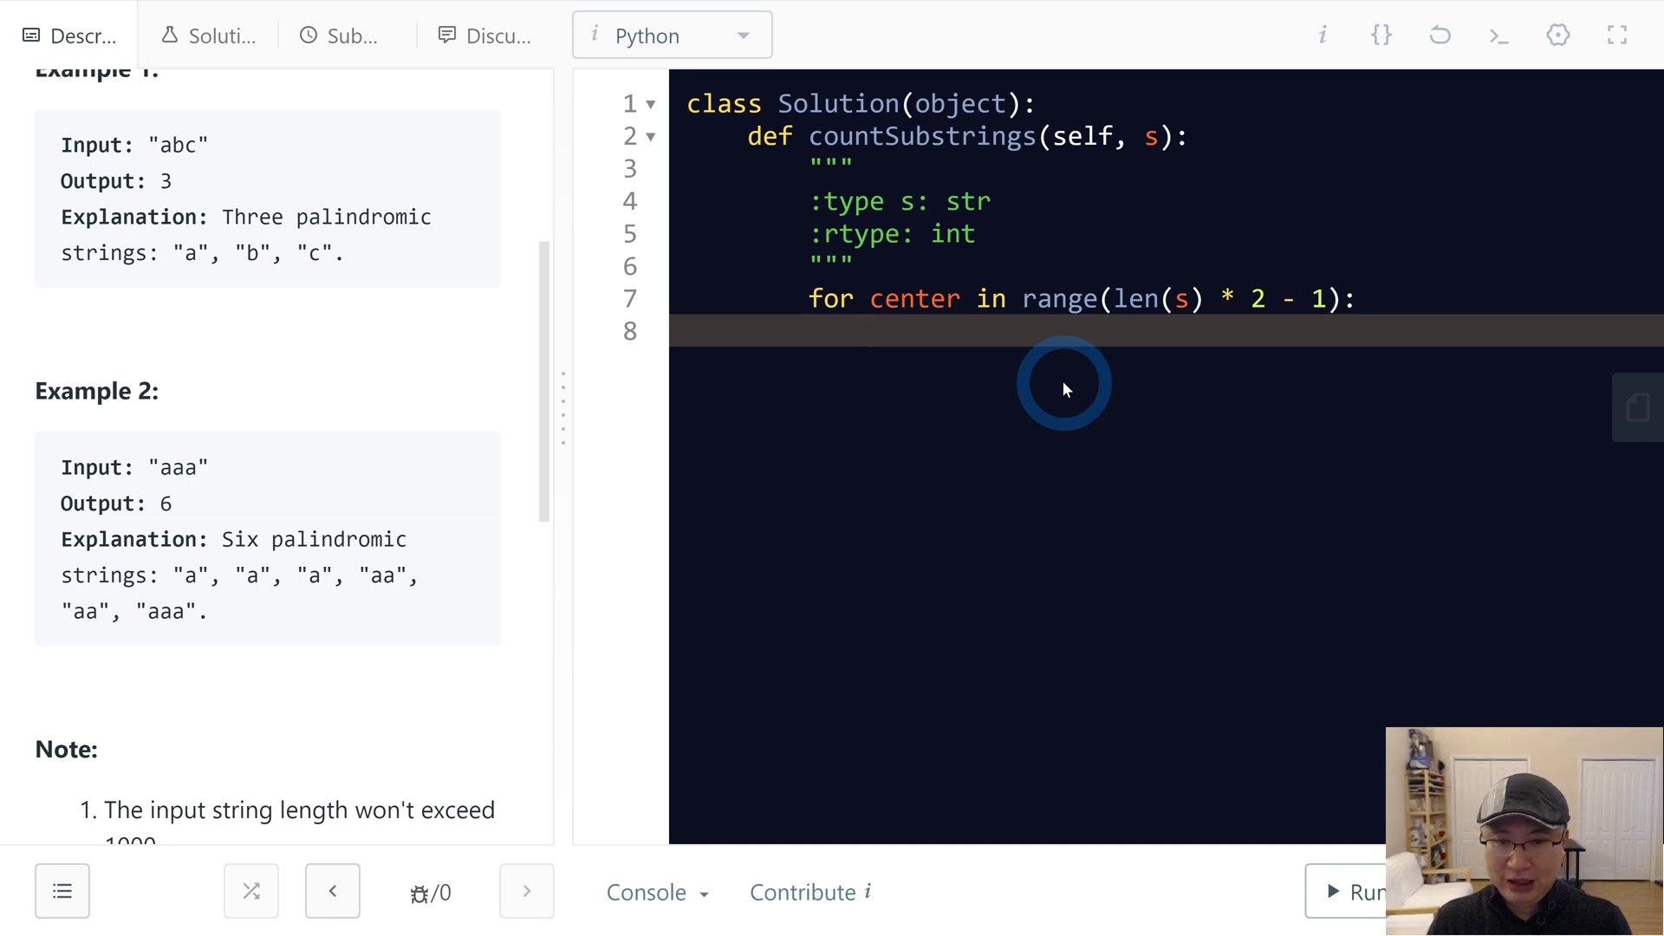
Step: Write left = center // 2 and right = left + center % 2 inside the loop body
{"action": "left_click", "coordinate": [872, 330]}
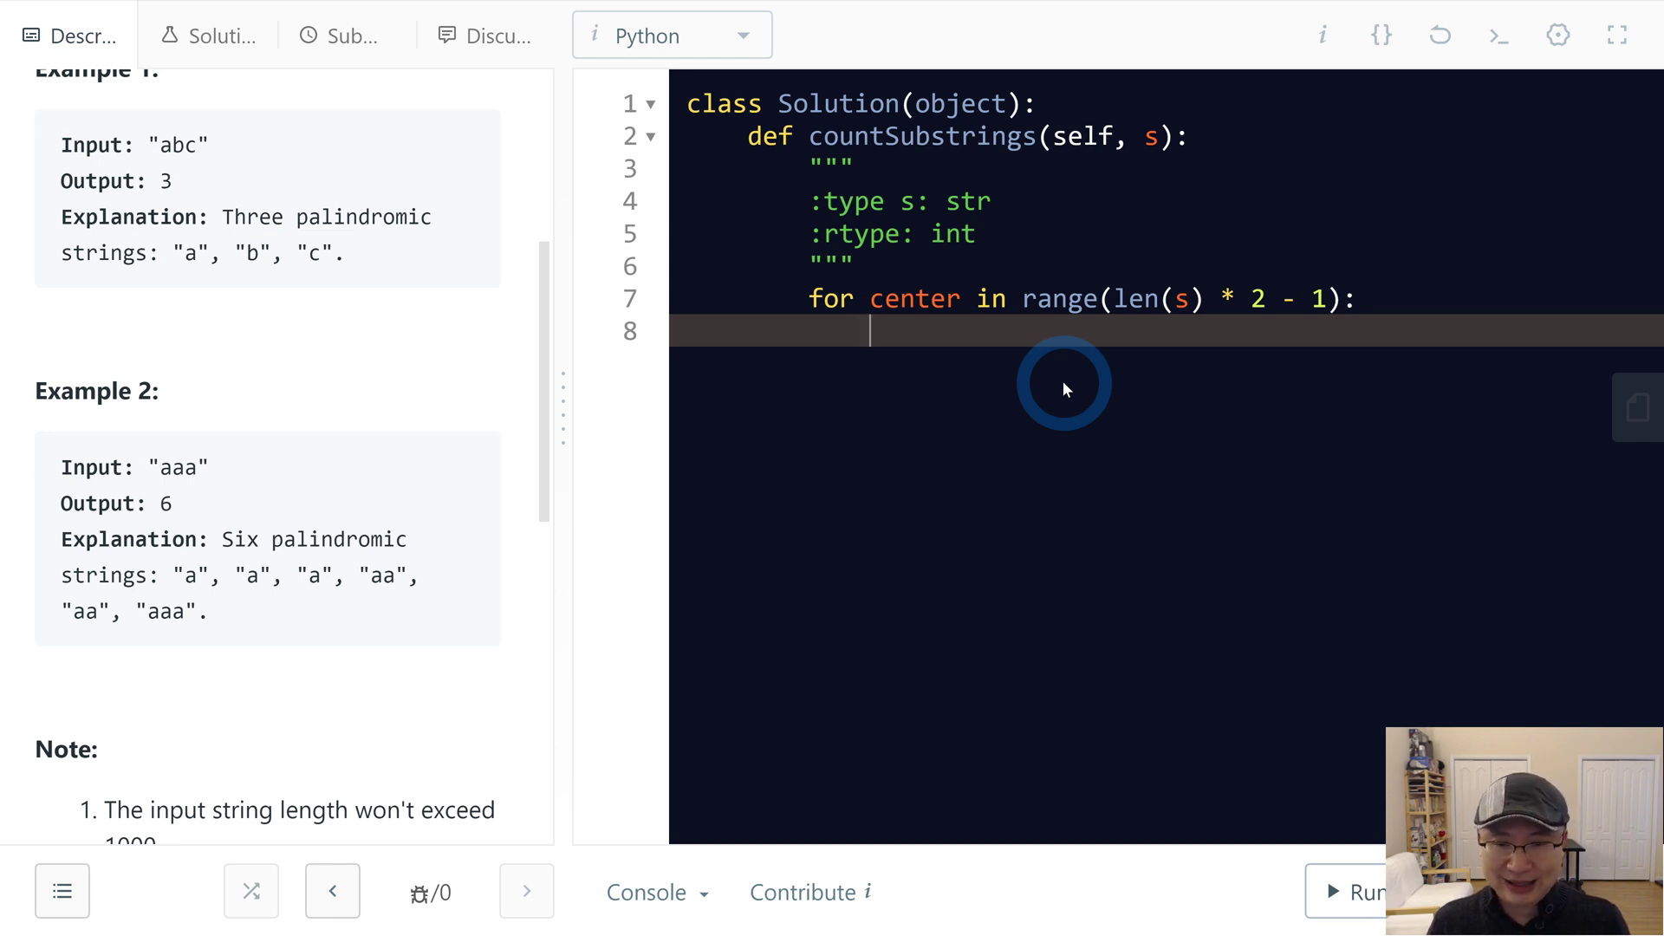
{"action": "type", "text": "left"}
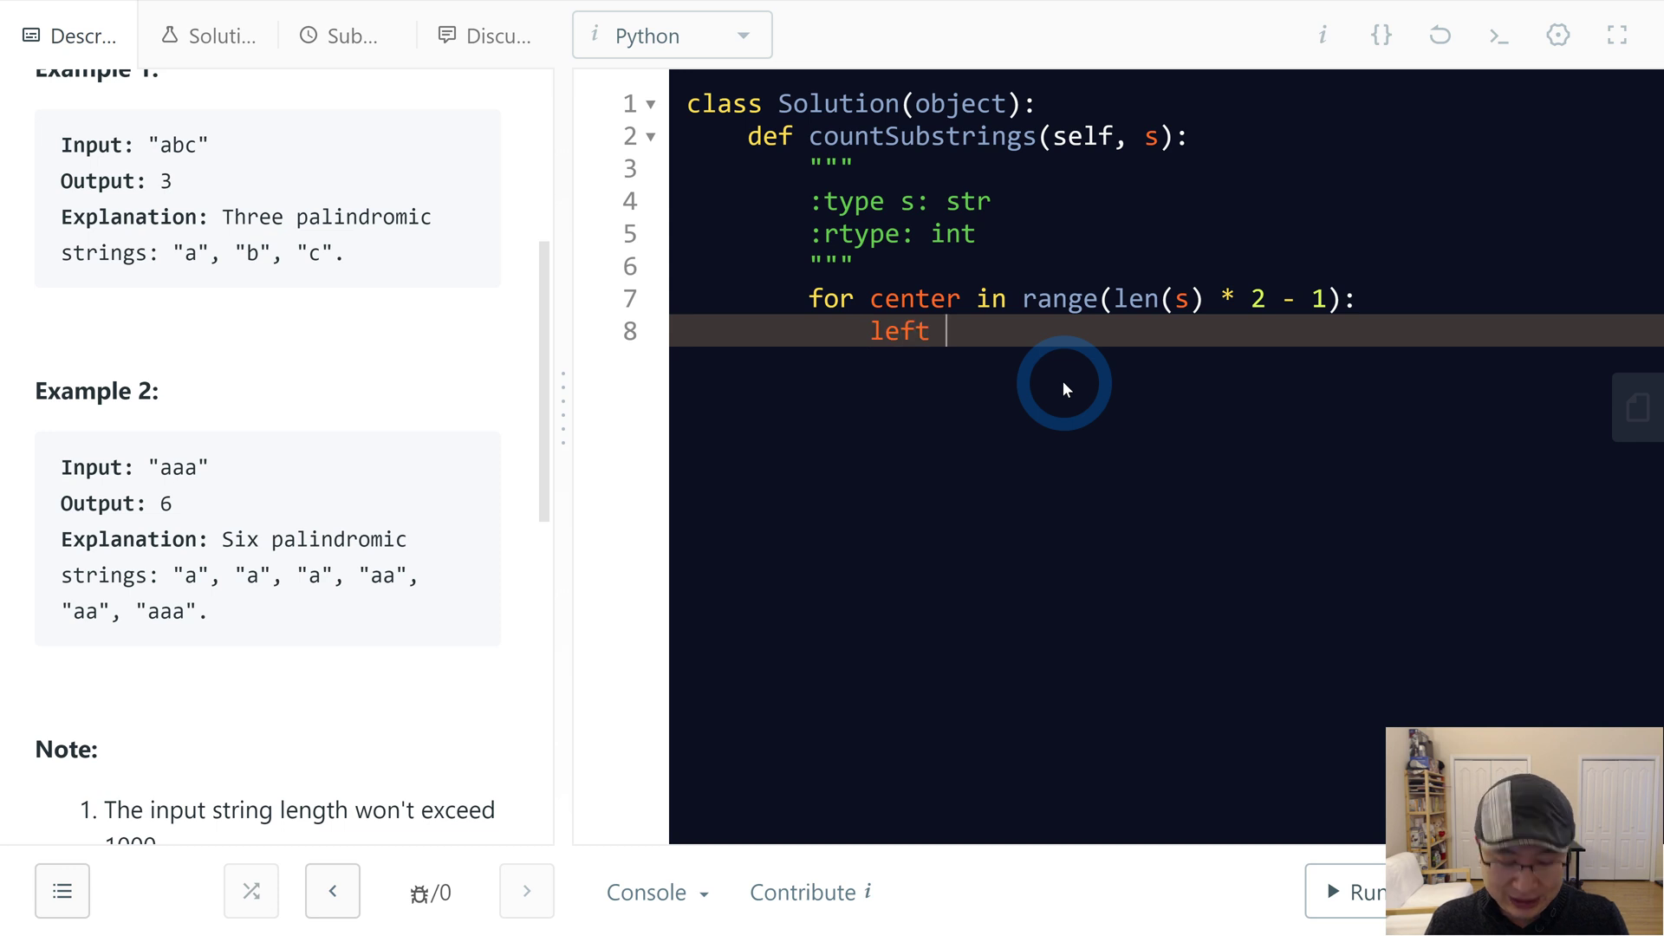
{"action": "type", "text": "= cen"}
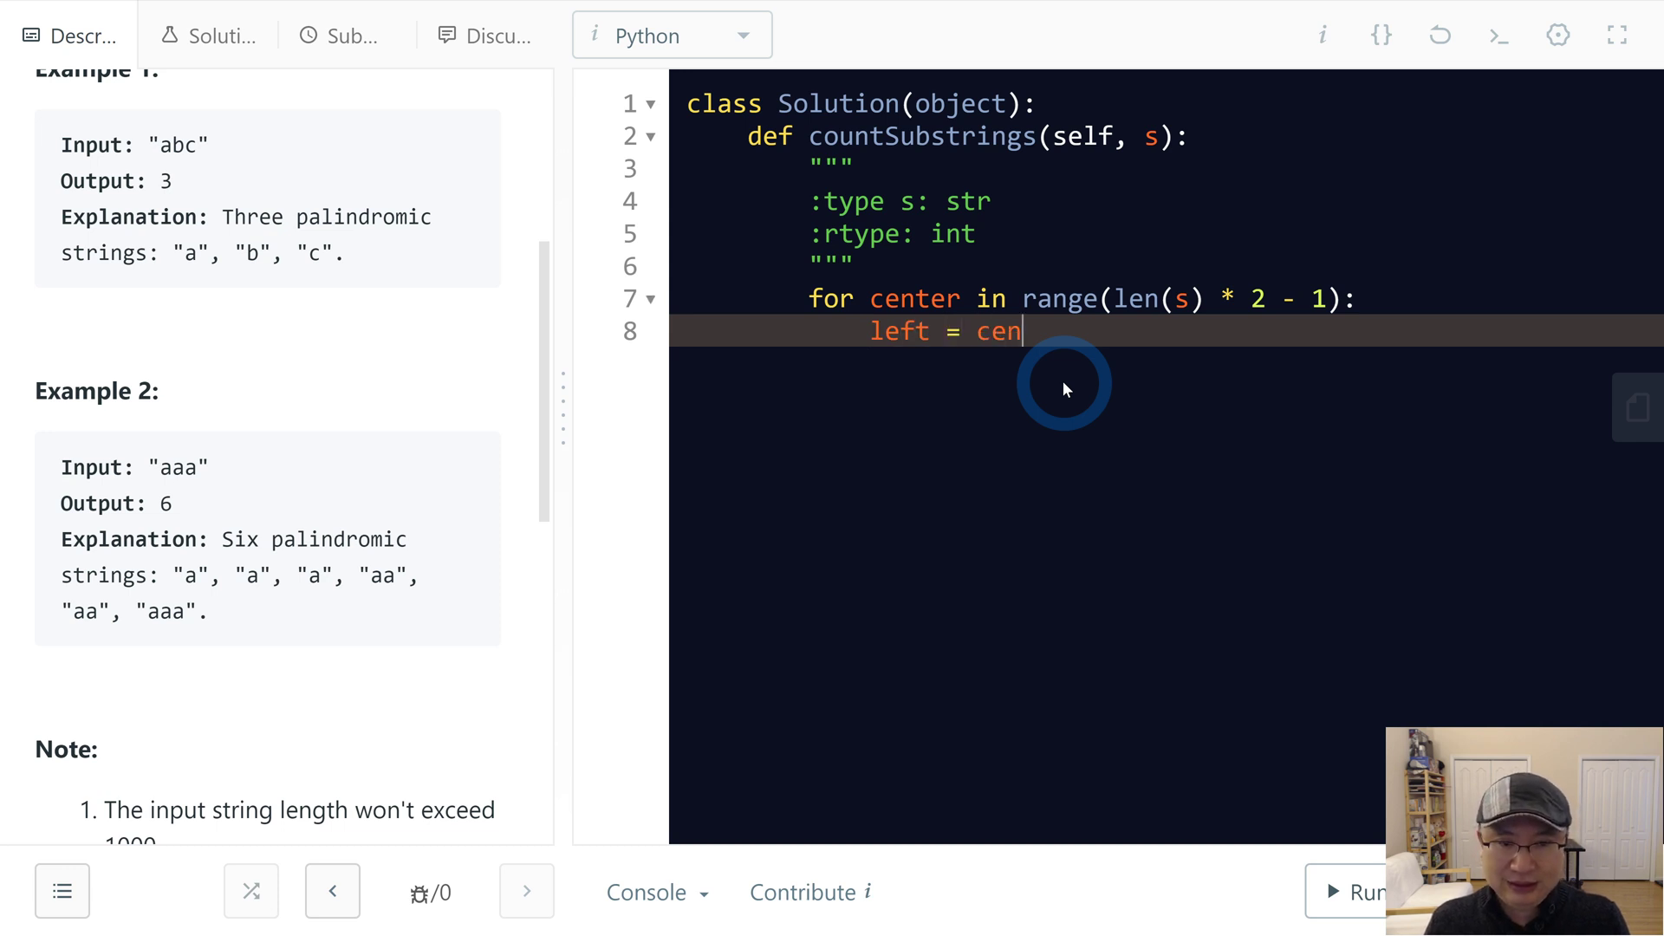
{"action": "type", "text": "ter // 2"}
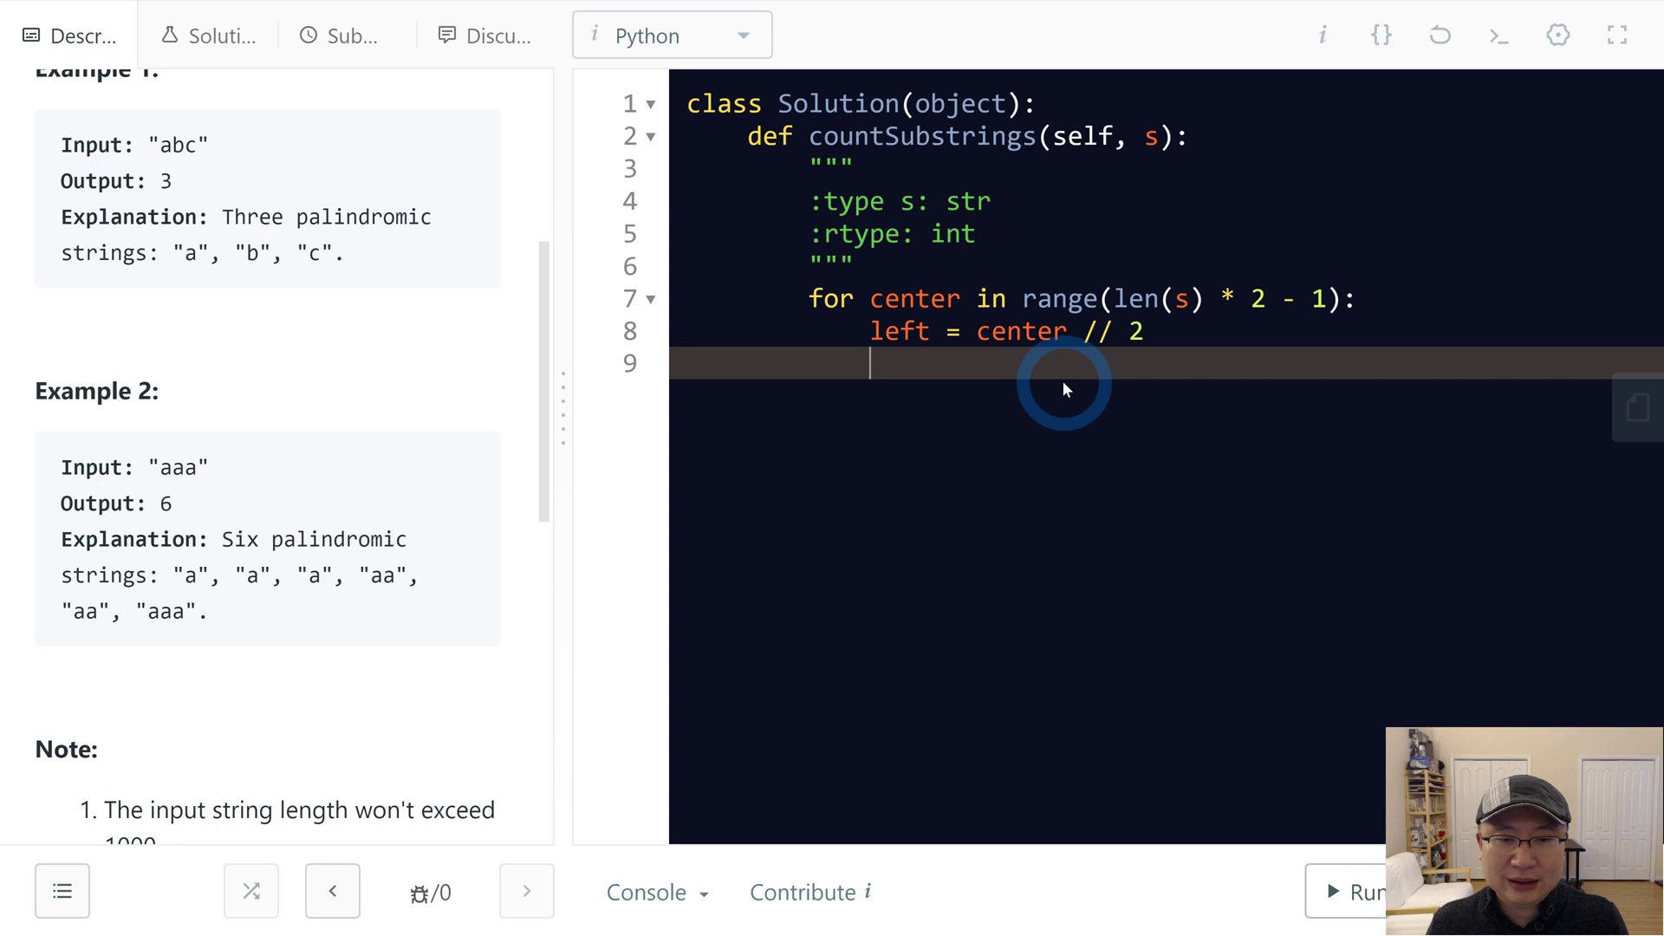
{"action": "type", "text": "right = cen"}
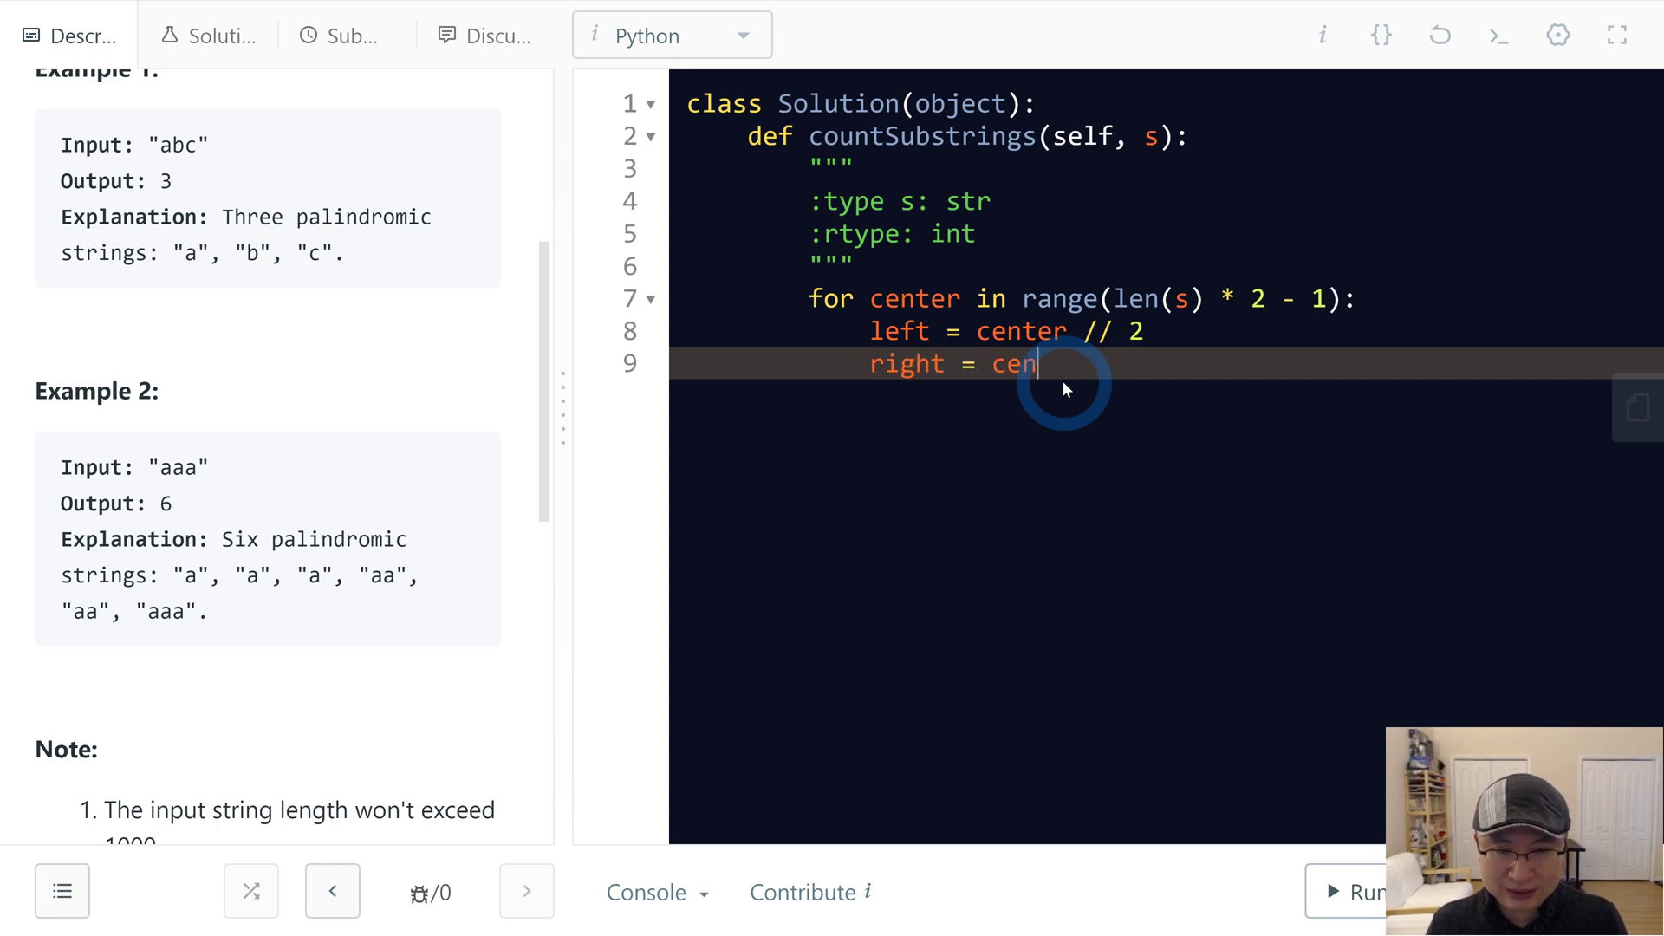
{"action": "type", "text": "left + ce"}
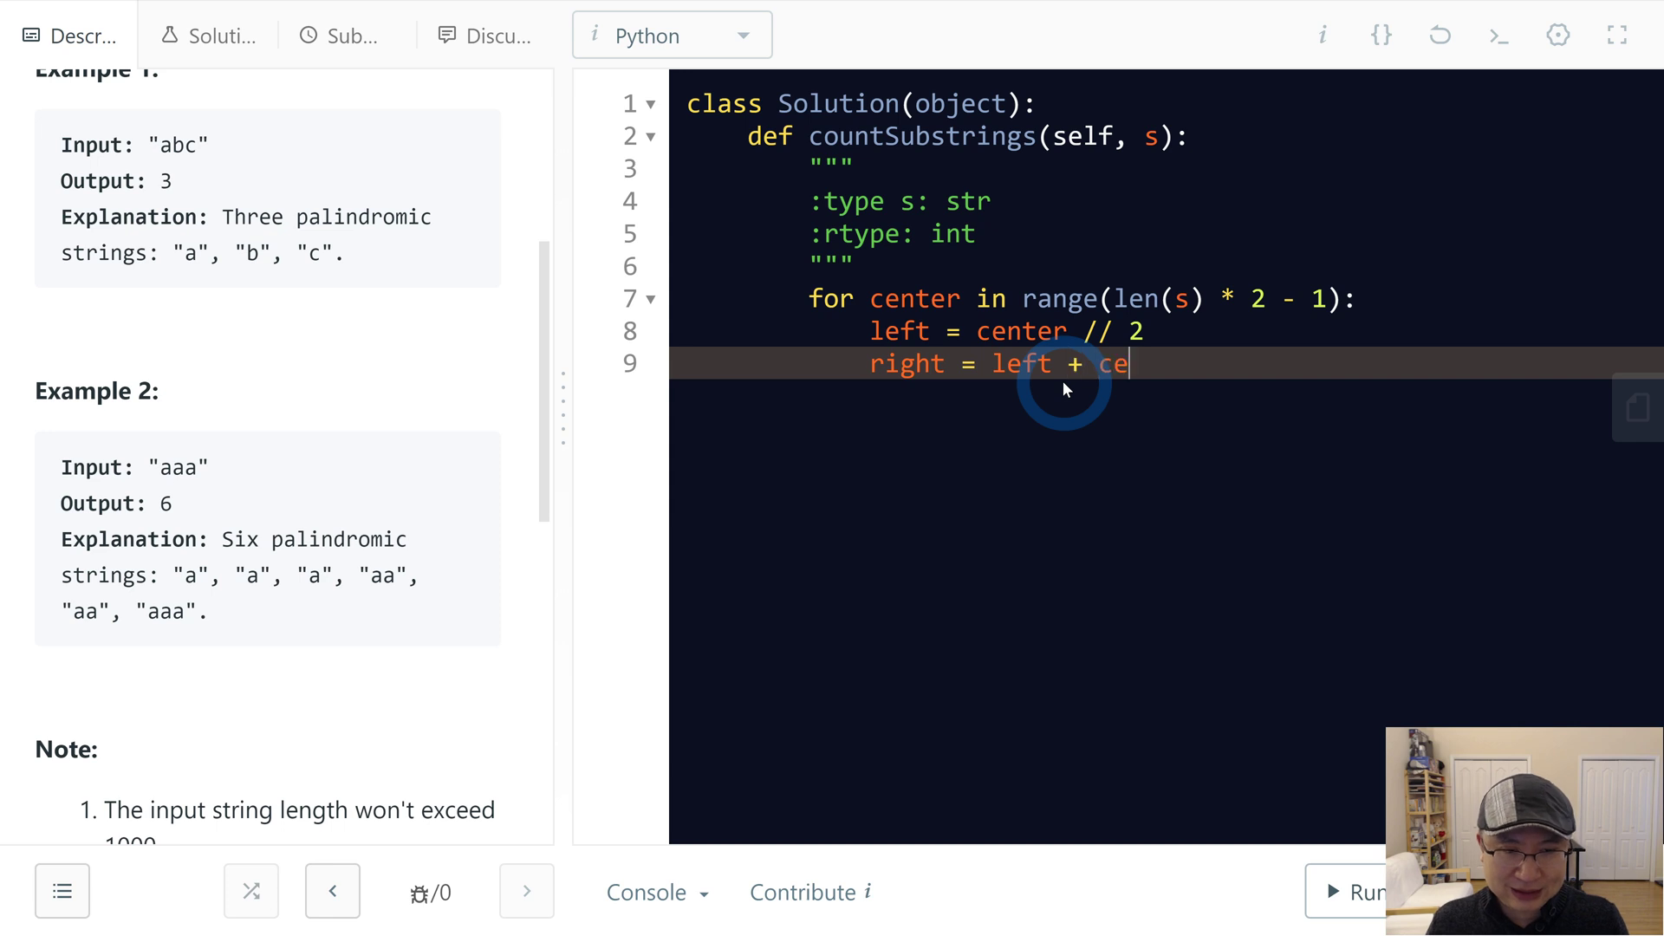
{"action": "type", "text": "nter"}
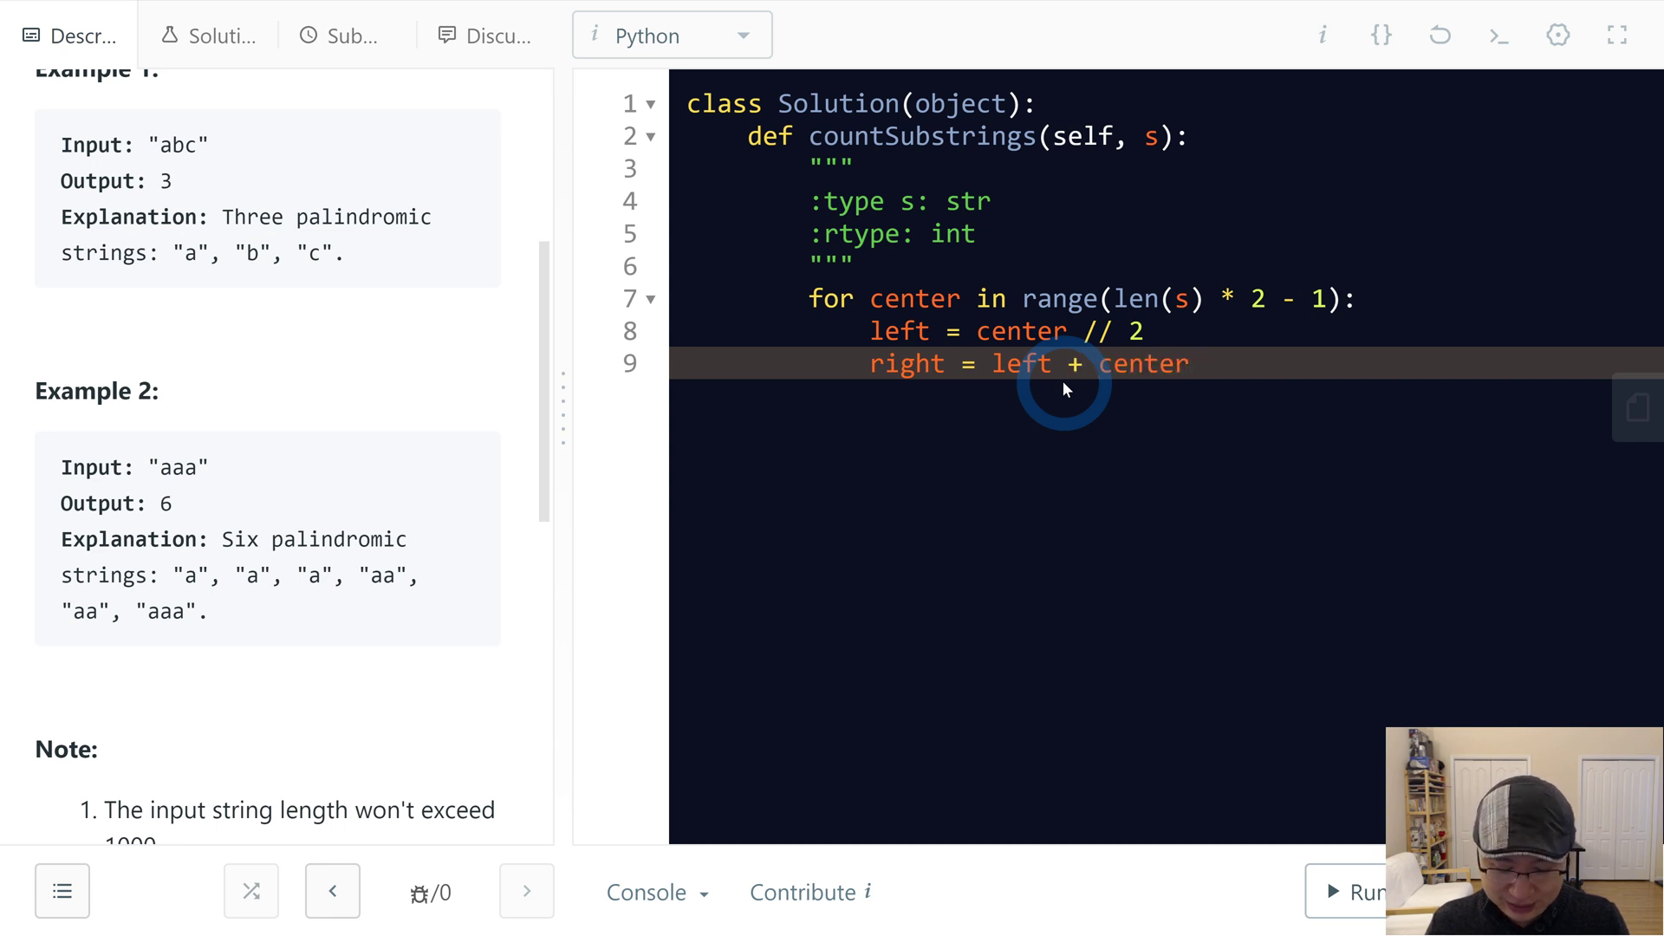
{"action": "type", "text": "% 2"}
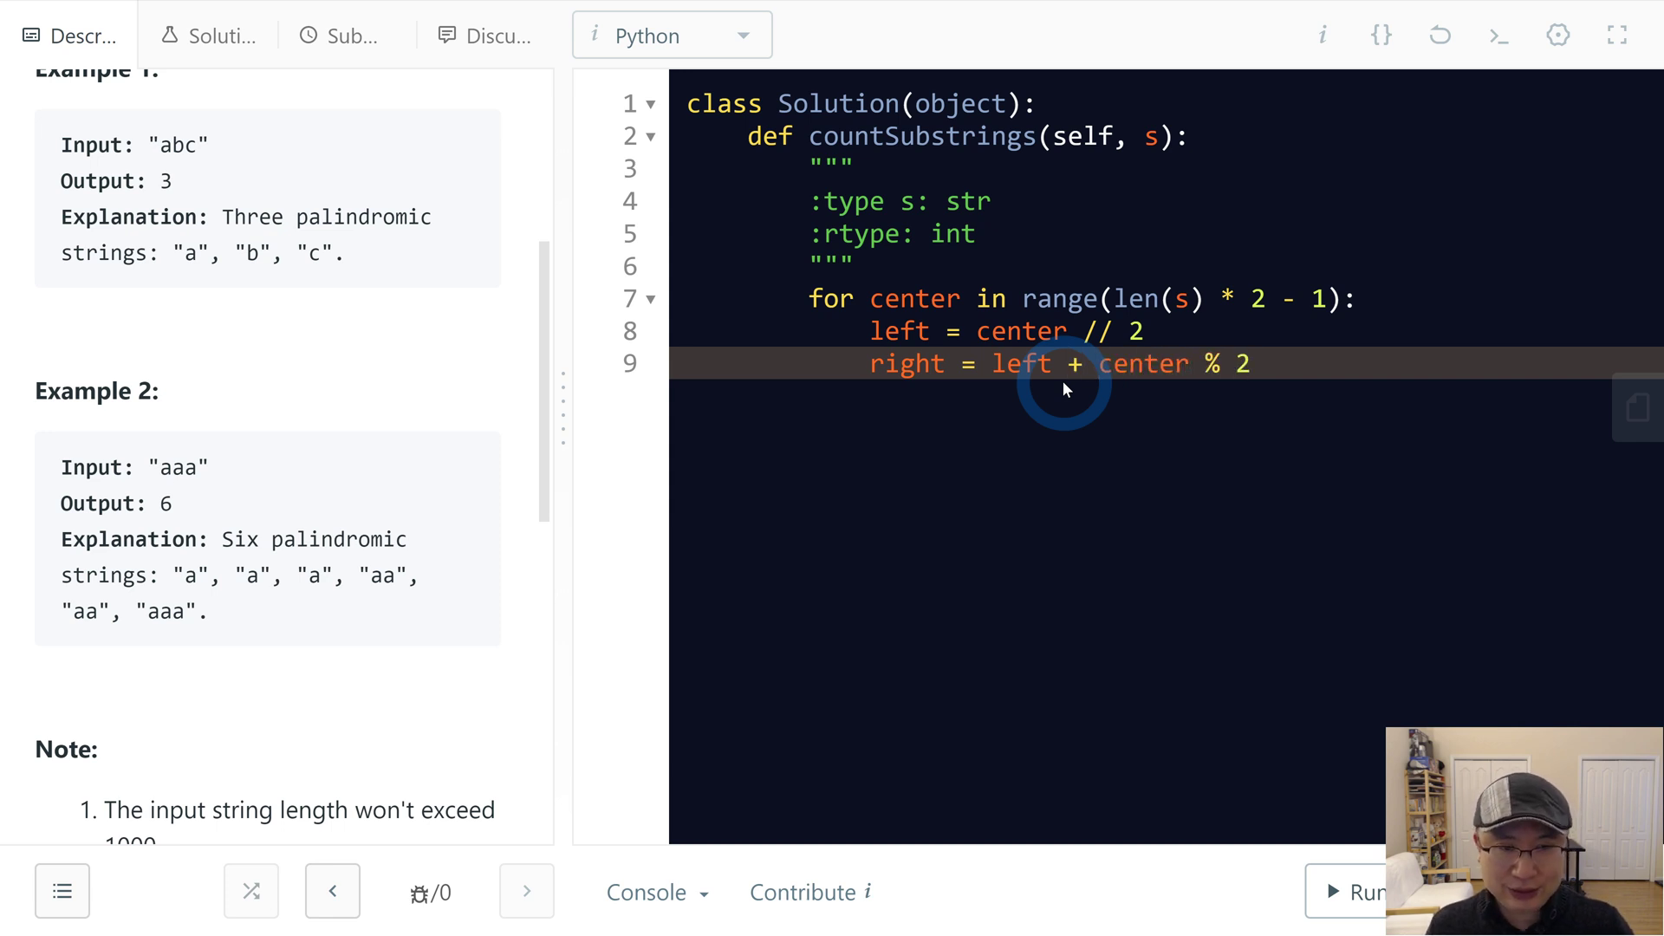
{"action": "double_click", "coordinate": [1142, 362]}
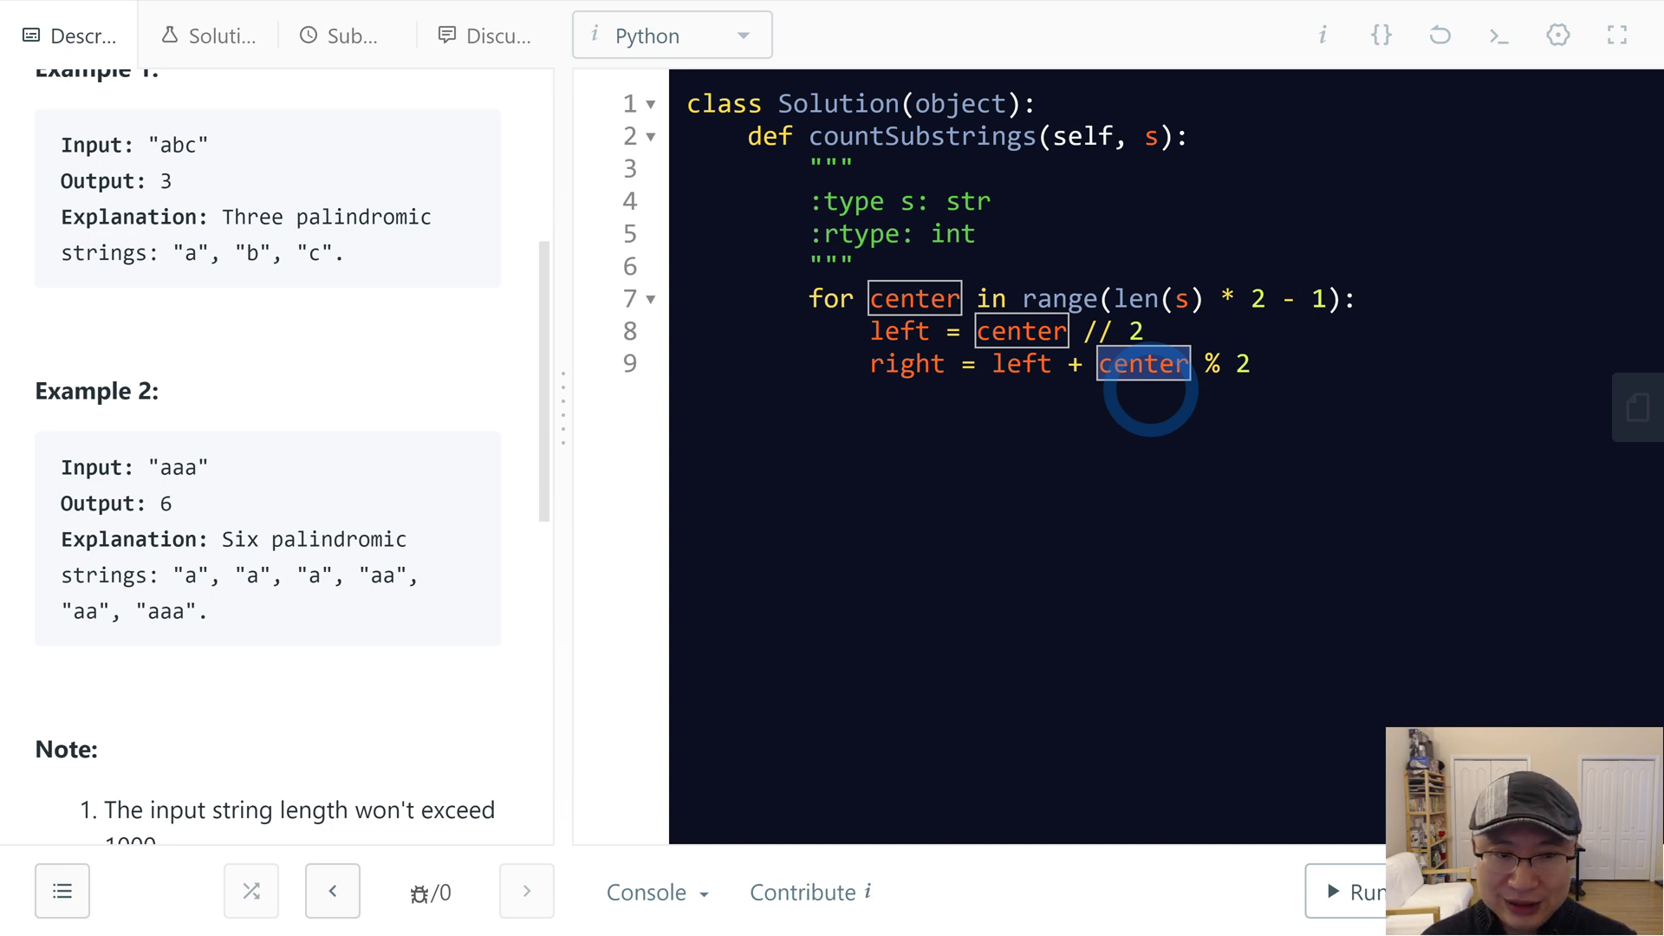
{"action": "mouse_move", "coordinate": [1236, 385]}
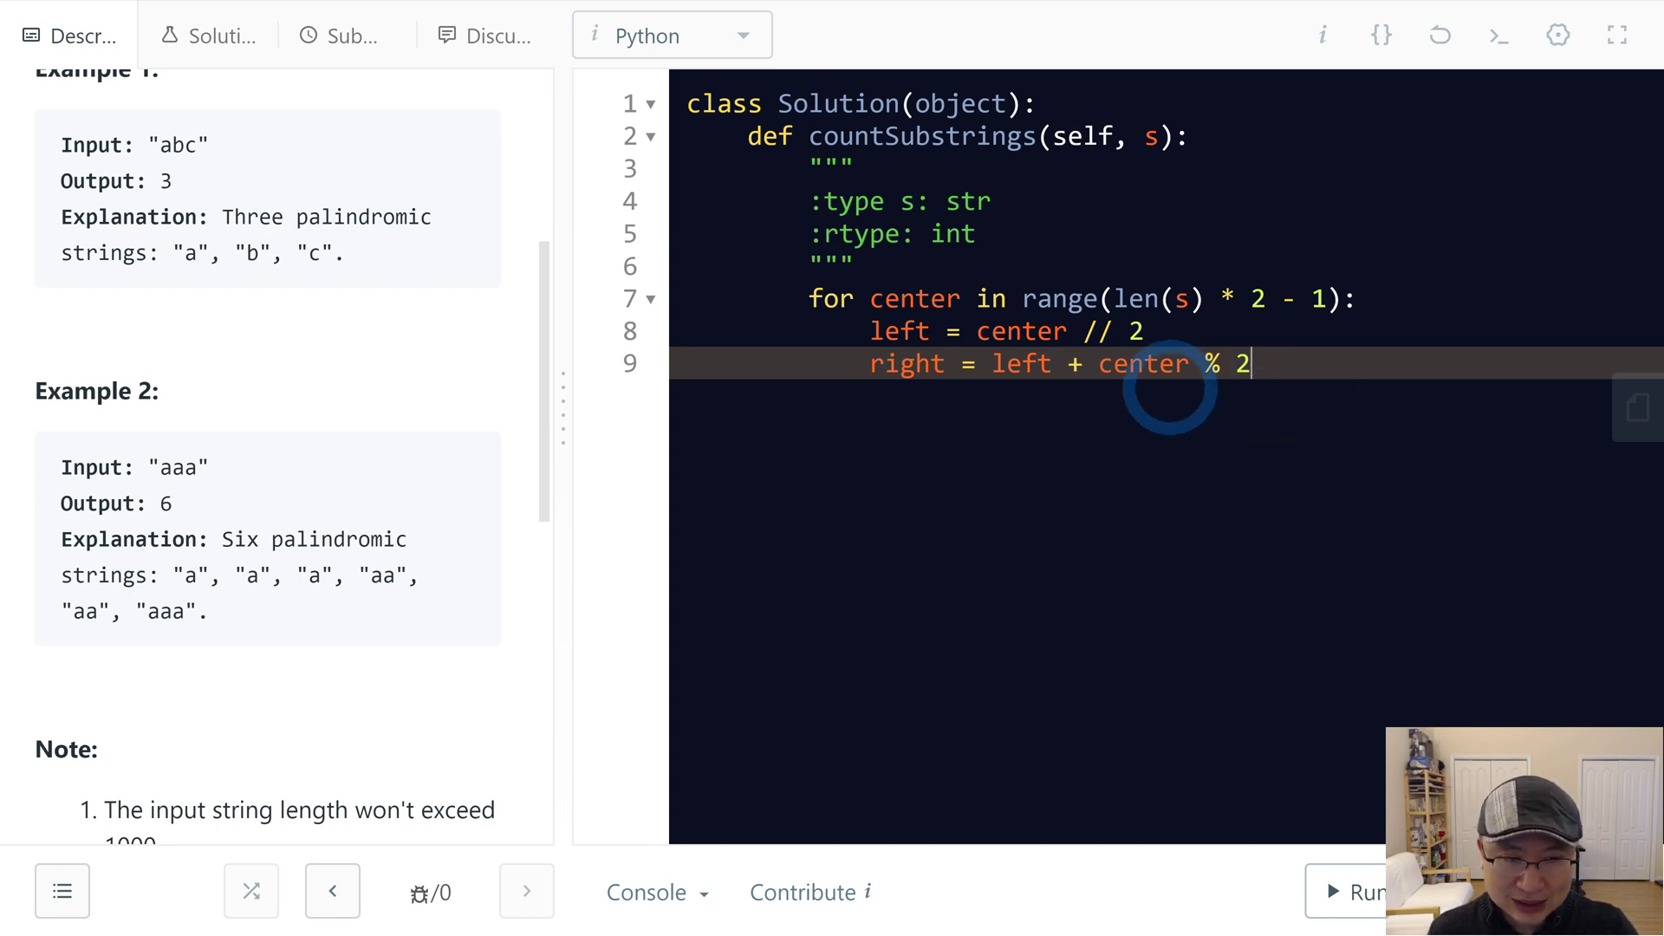
Step: Add count = 0 and the while condition checking 0 <= left, right < len(s) and s[left] == s[right]
{"action": "double_click", "coordinate": [1143, 363]}
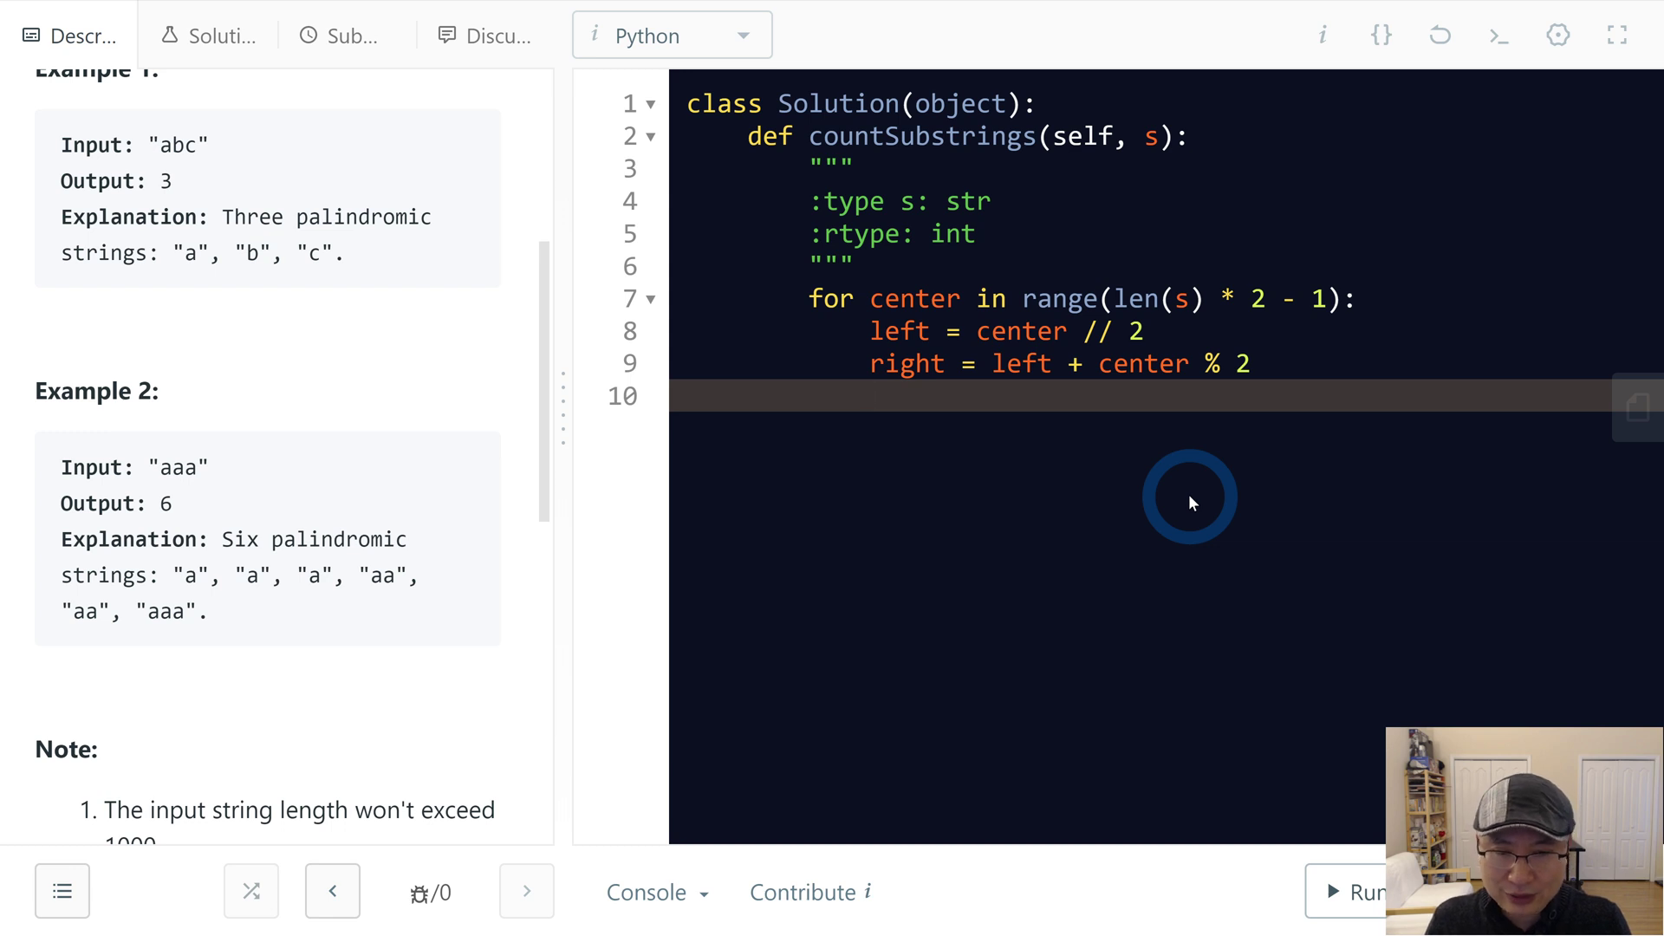
{"action": "type", "text": "cou"}
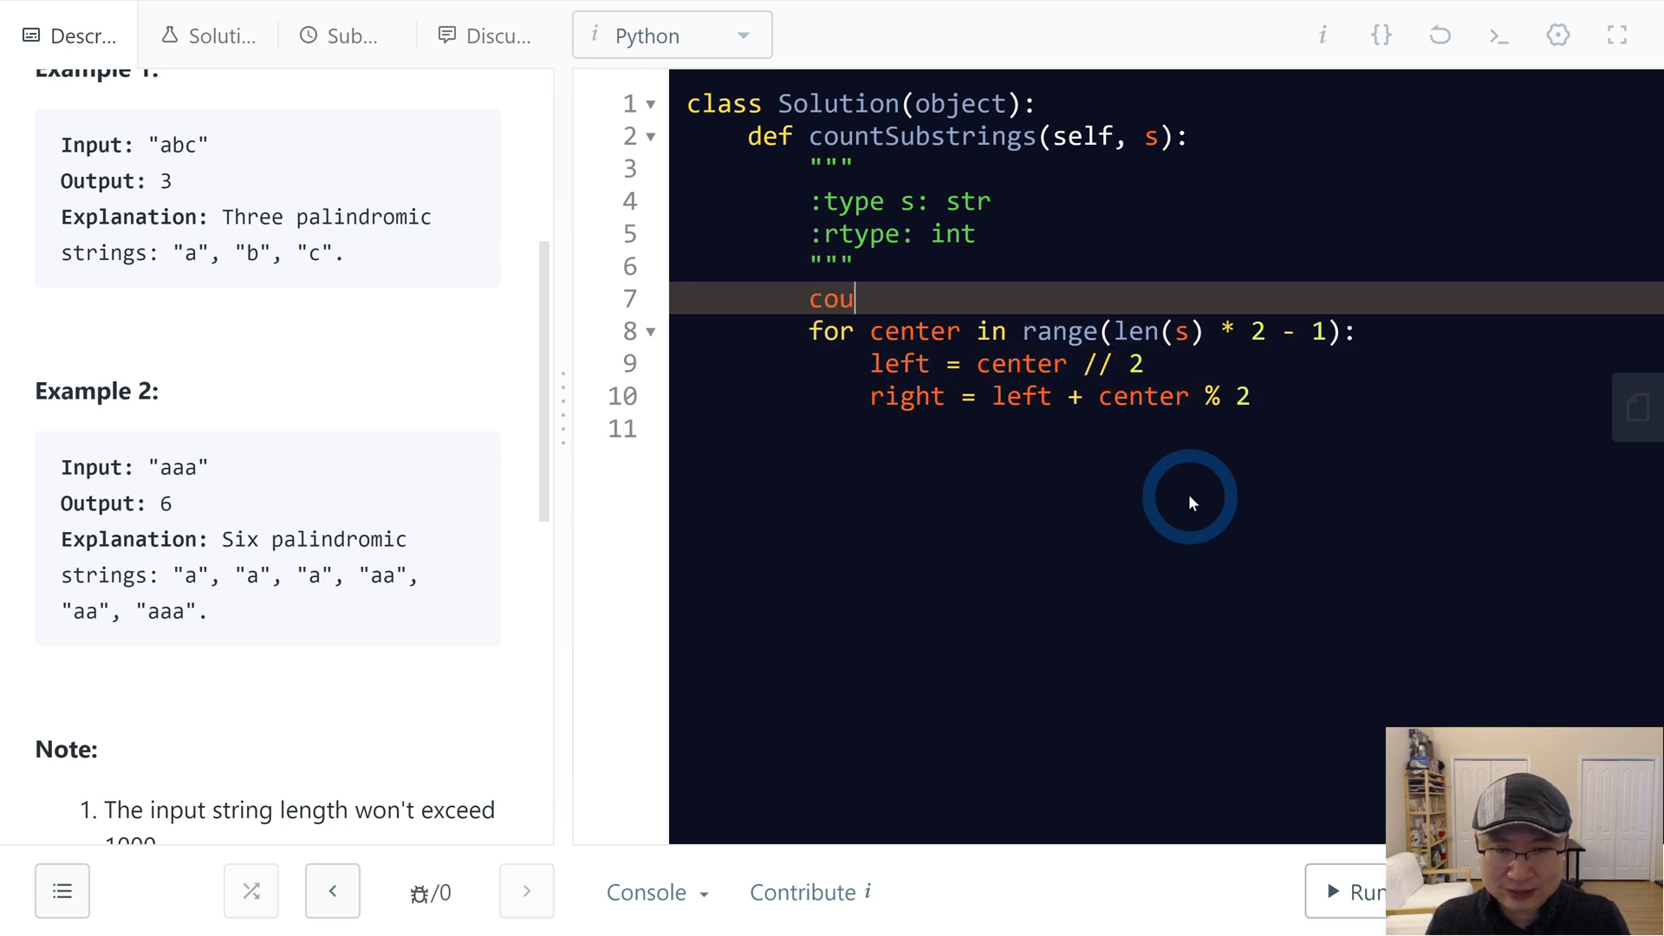
{"action": "type", "text": "nt = 0"}
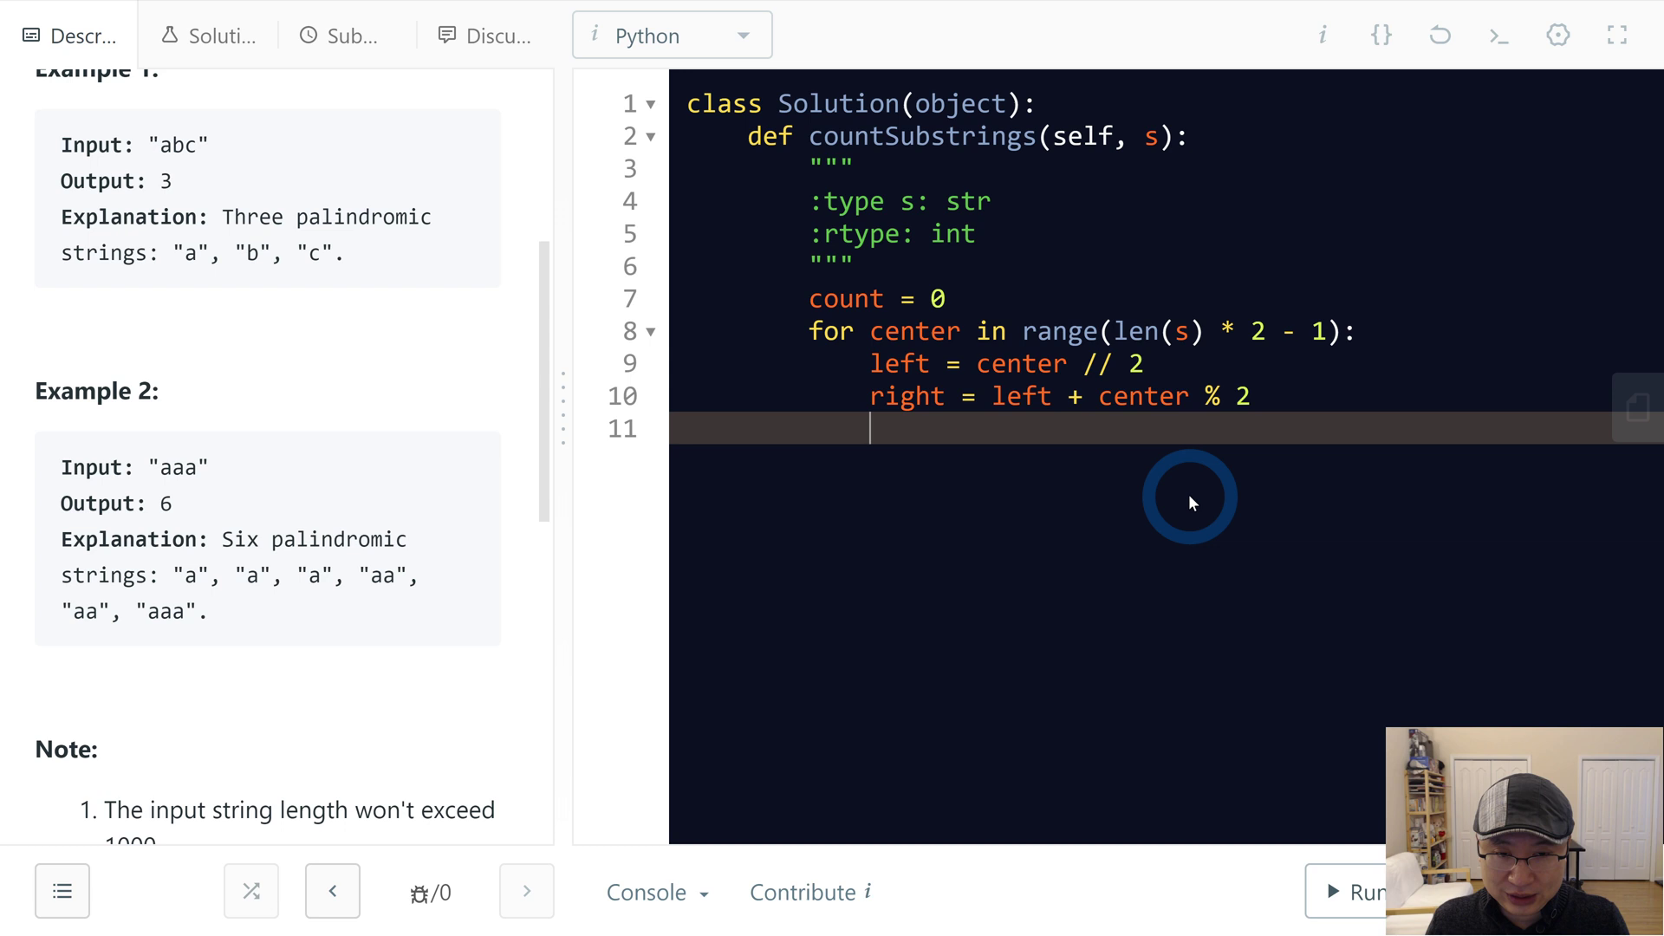
{"action": "type", "text": "while"}
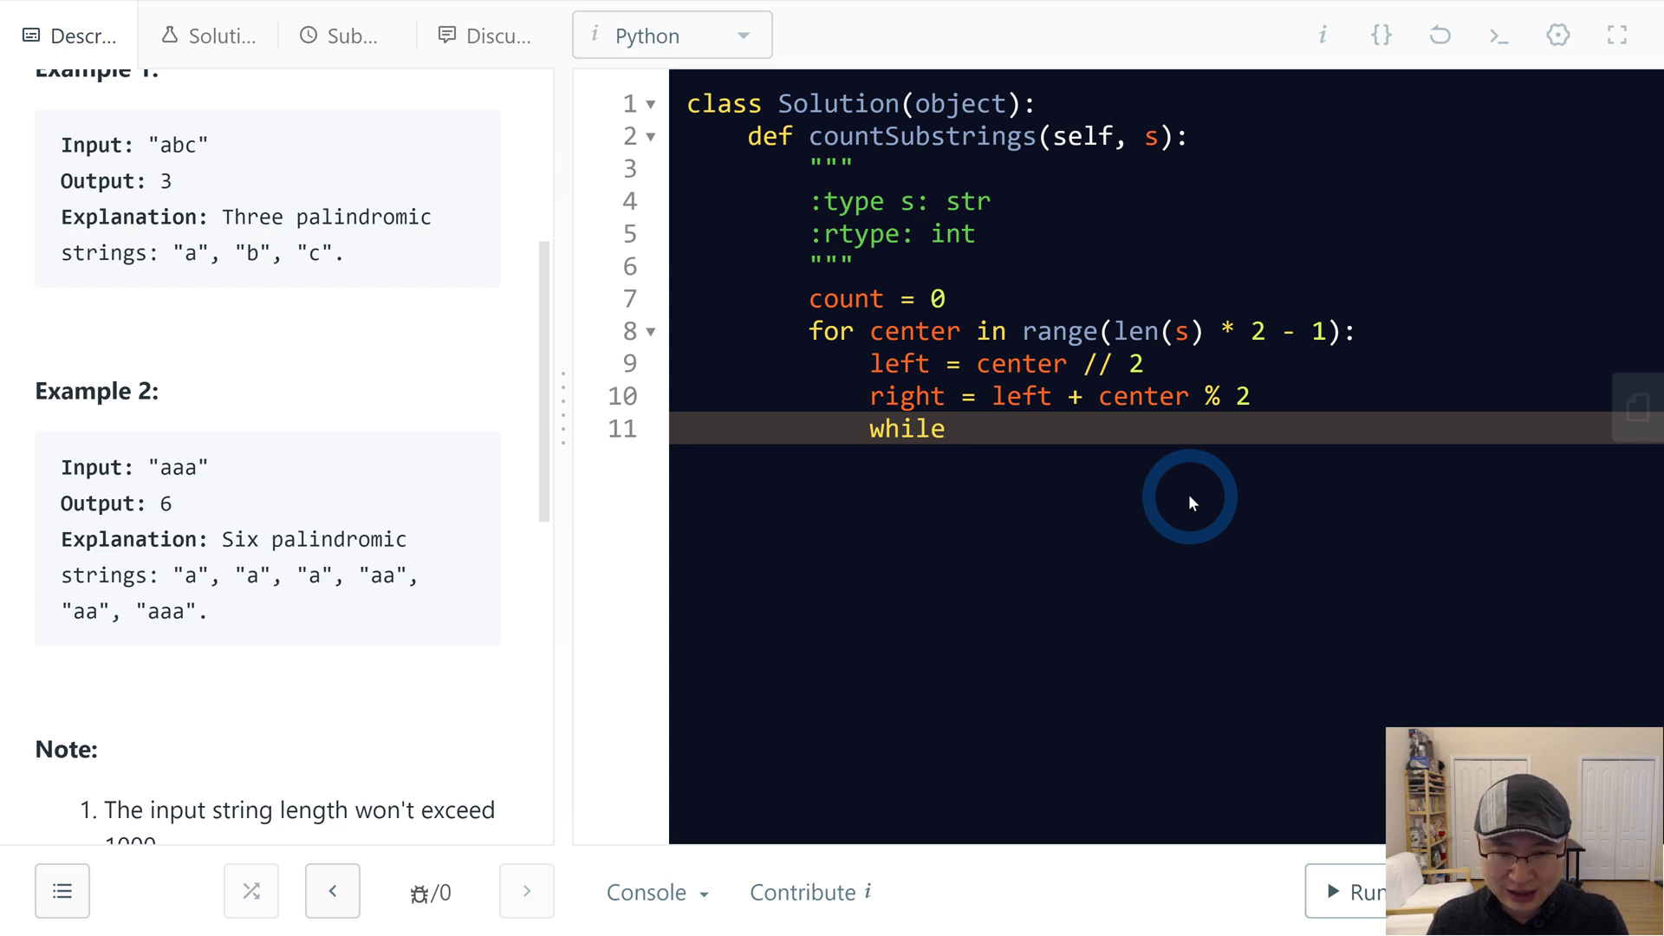
{"action": "type", "text": "0 <"}
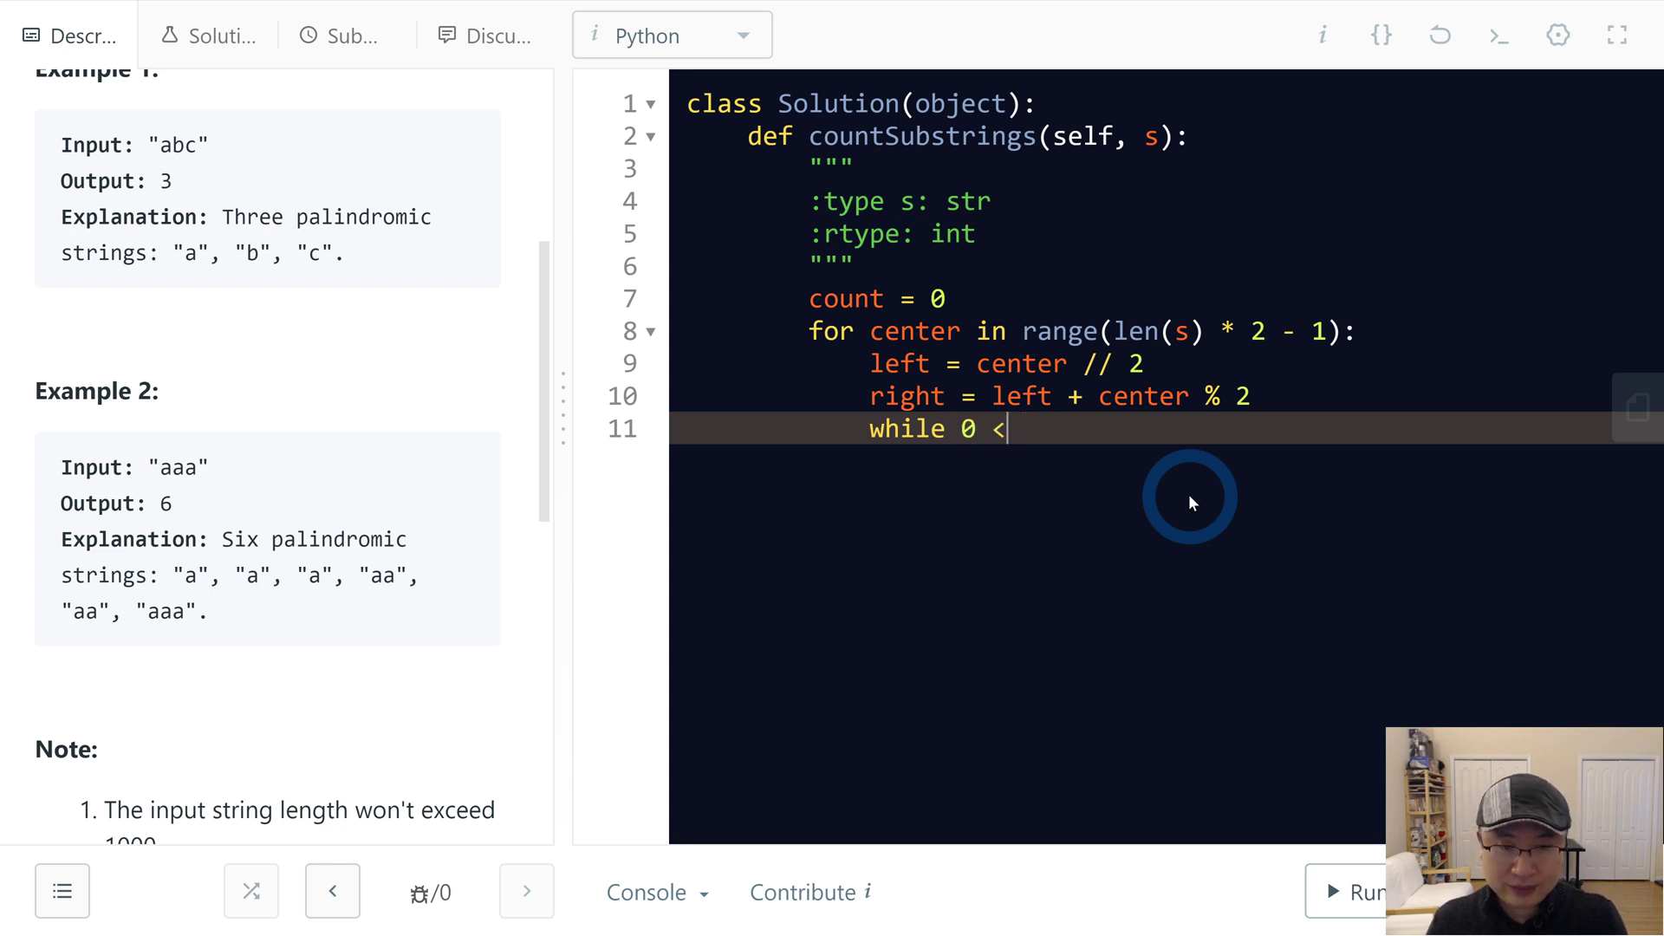
{"action": "type", "text": "= left and righ"}
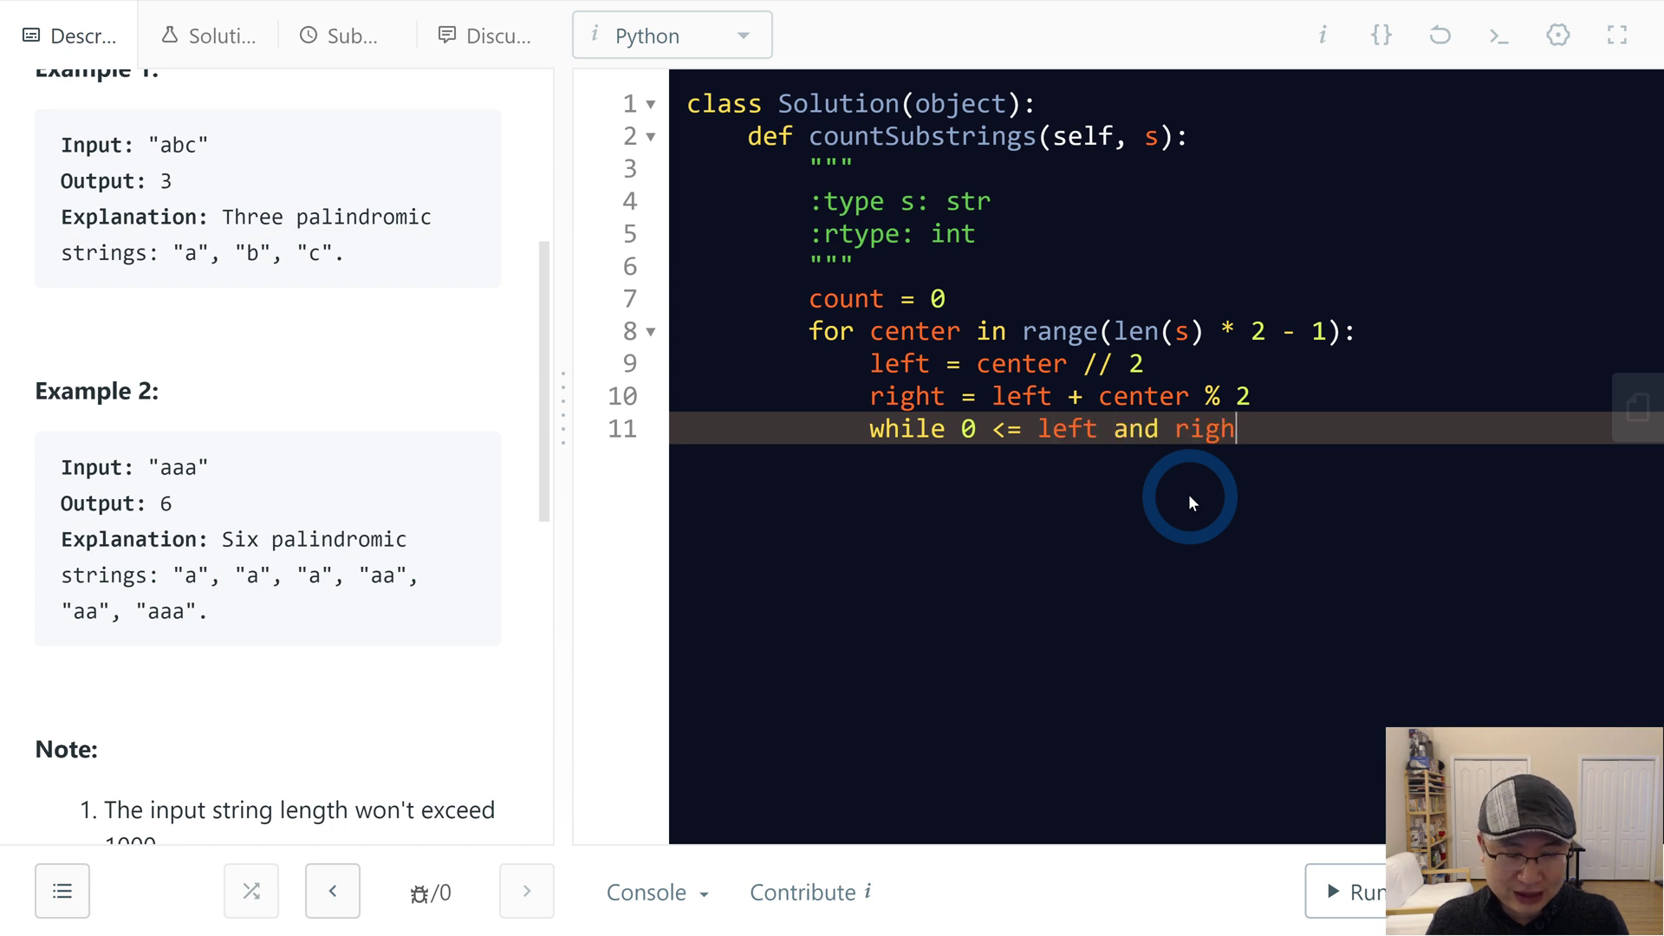
{"action": "type", "text": "< len("}
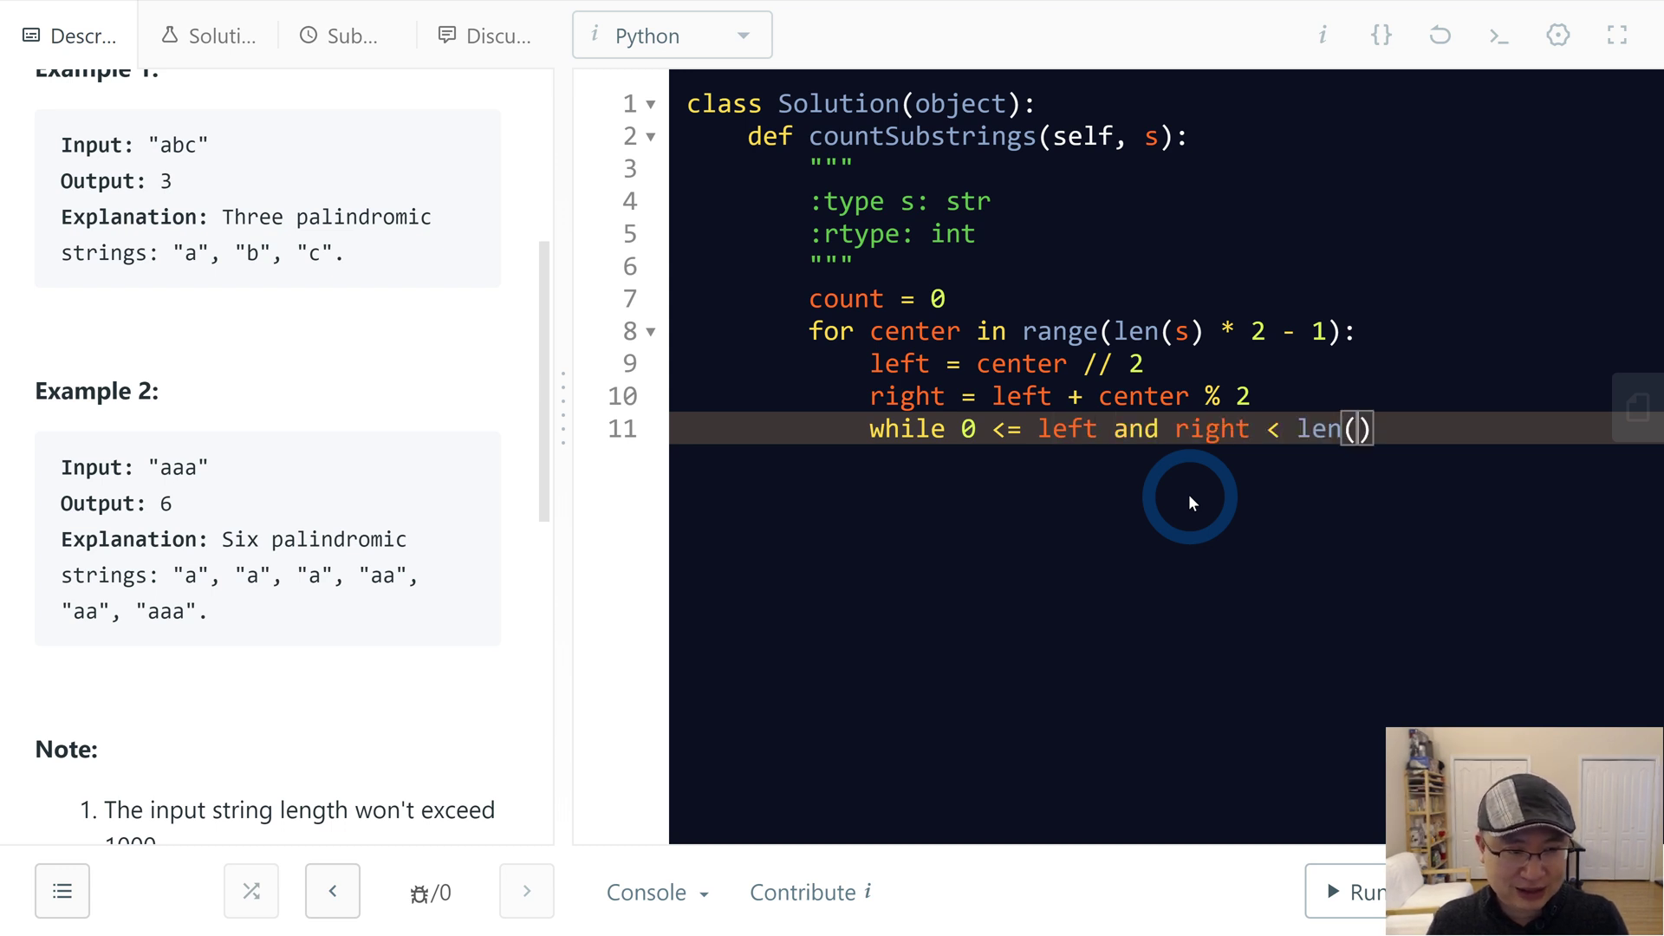
{"action": "type", "text": "s) and"}
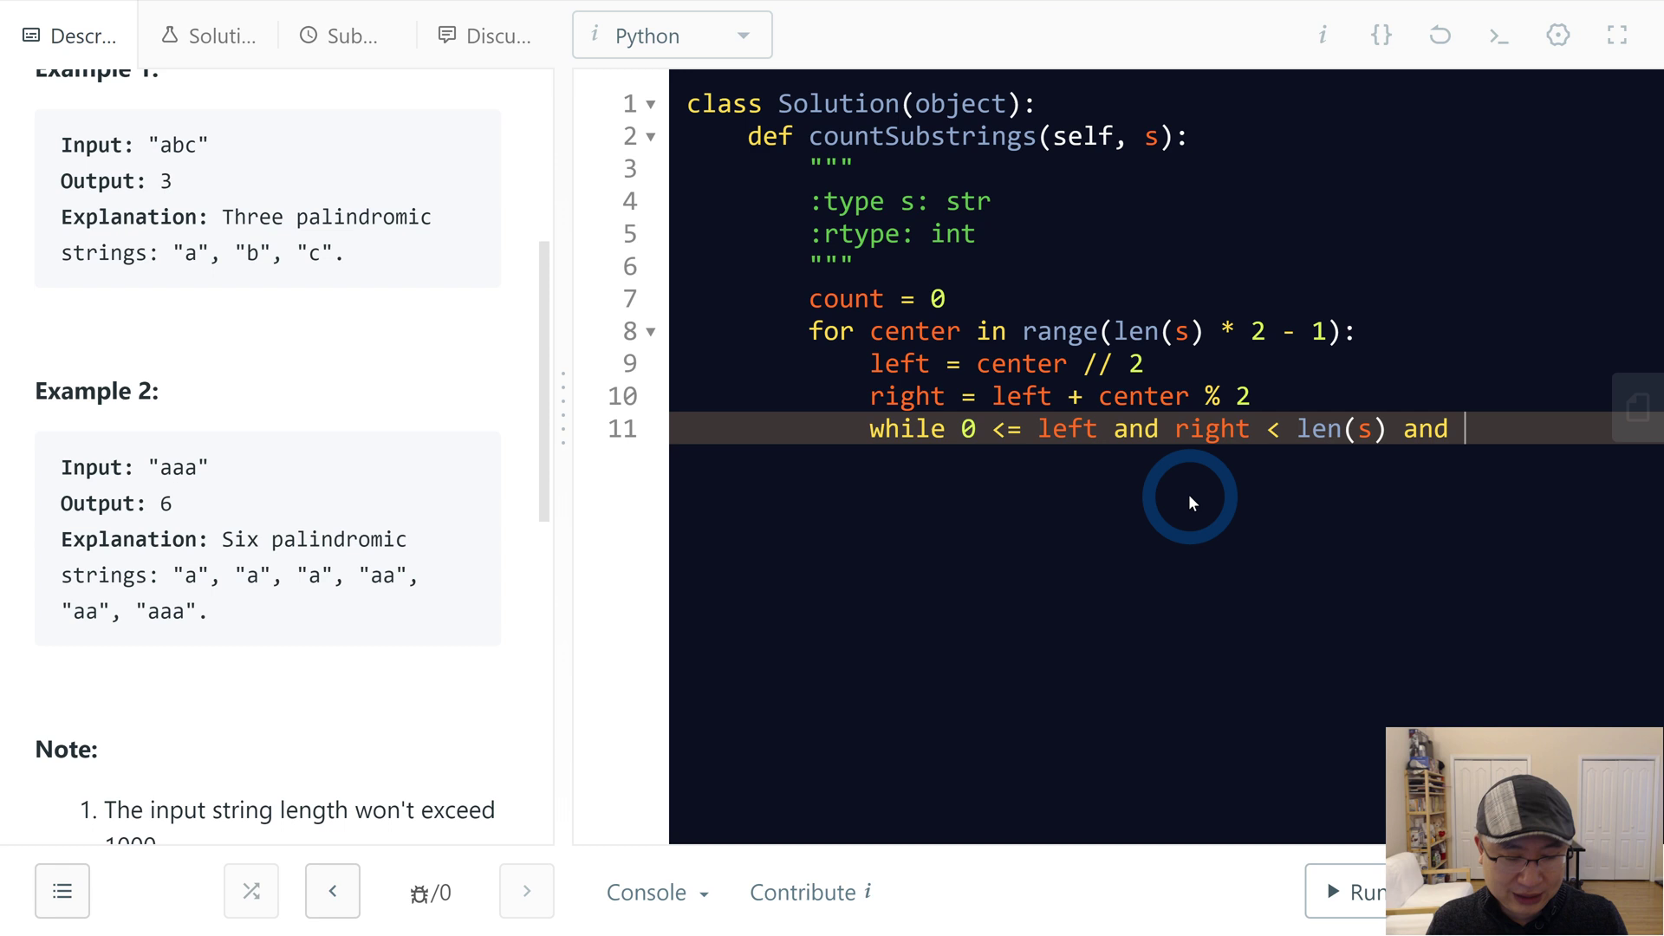
{"action": "type", "text": "s[left] =="}
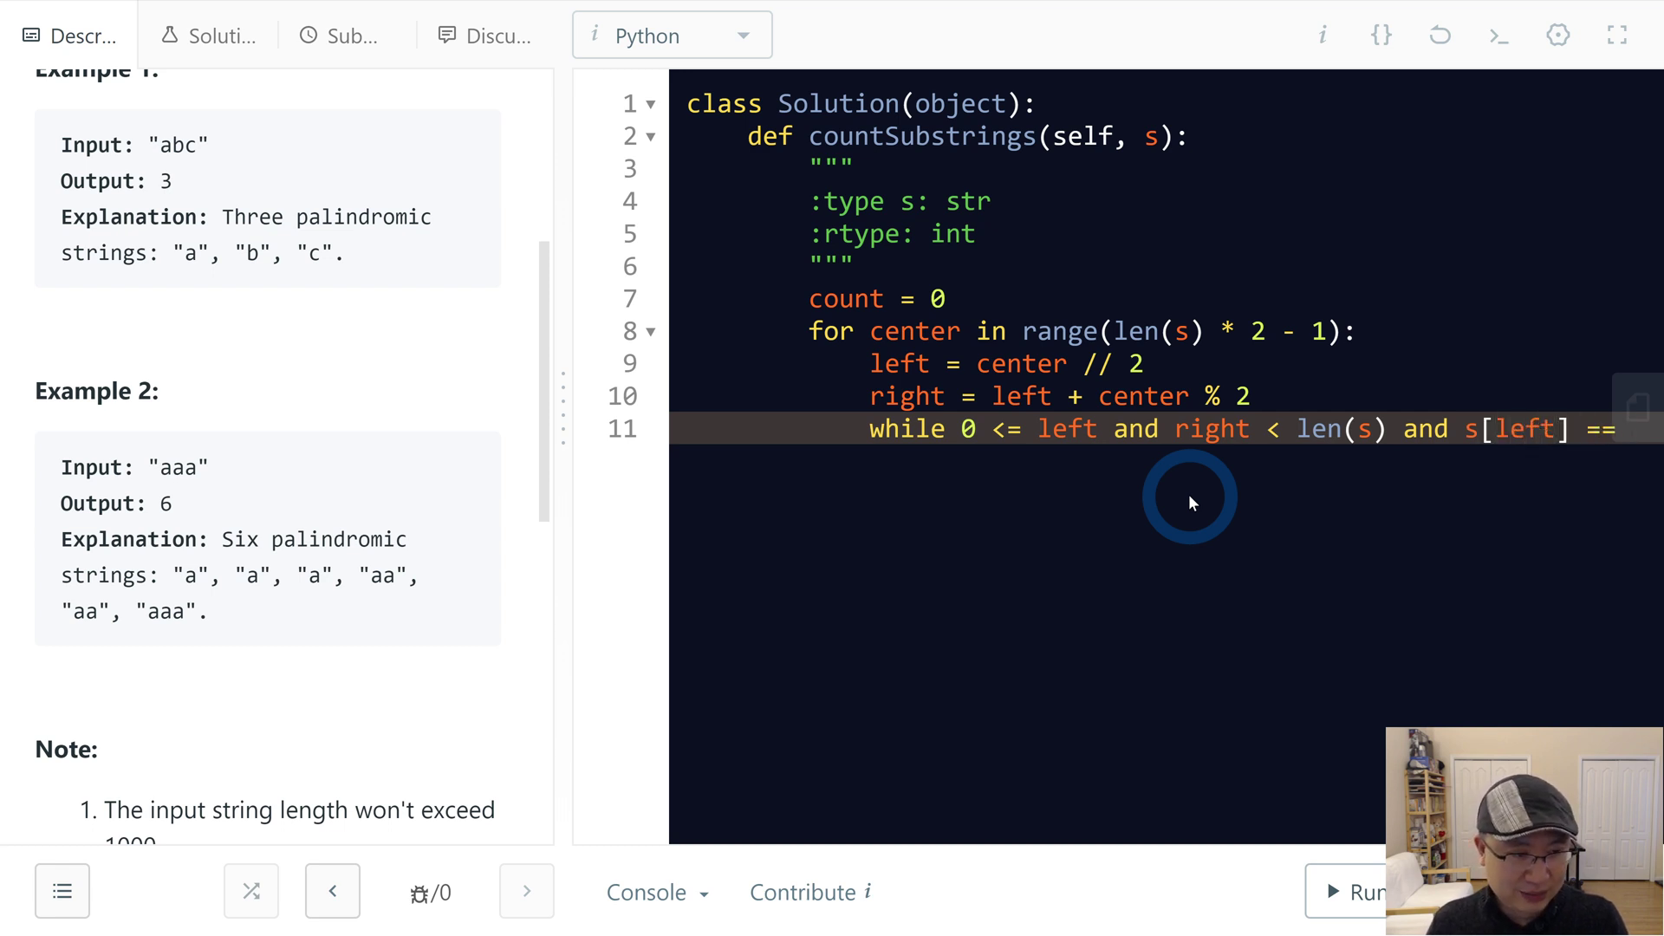
{"action": "type", "text": "s[right]:"}
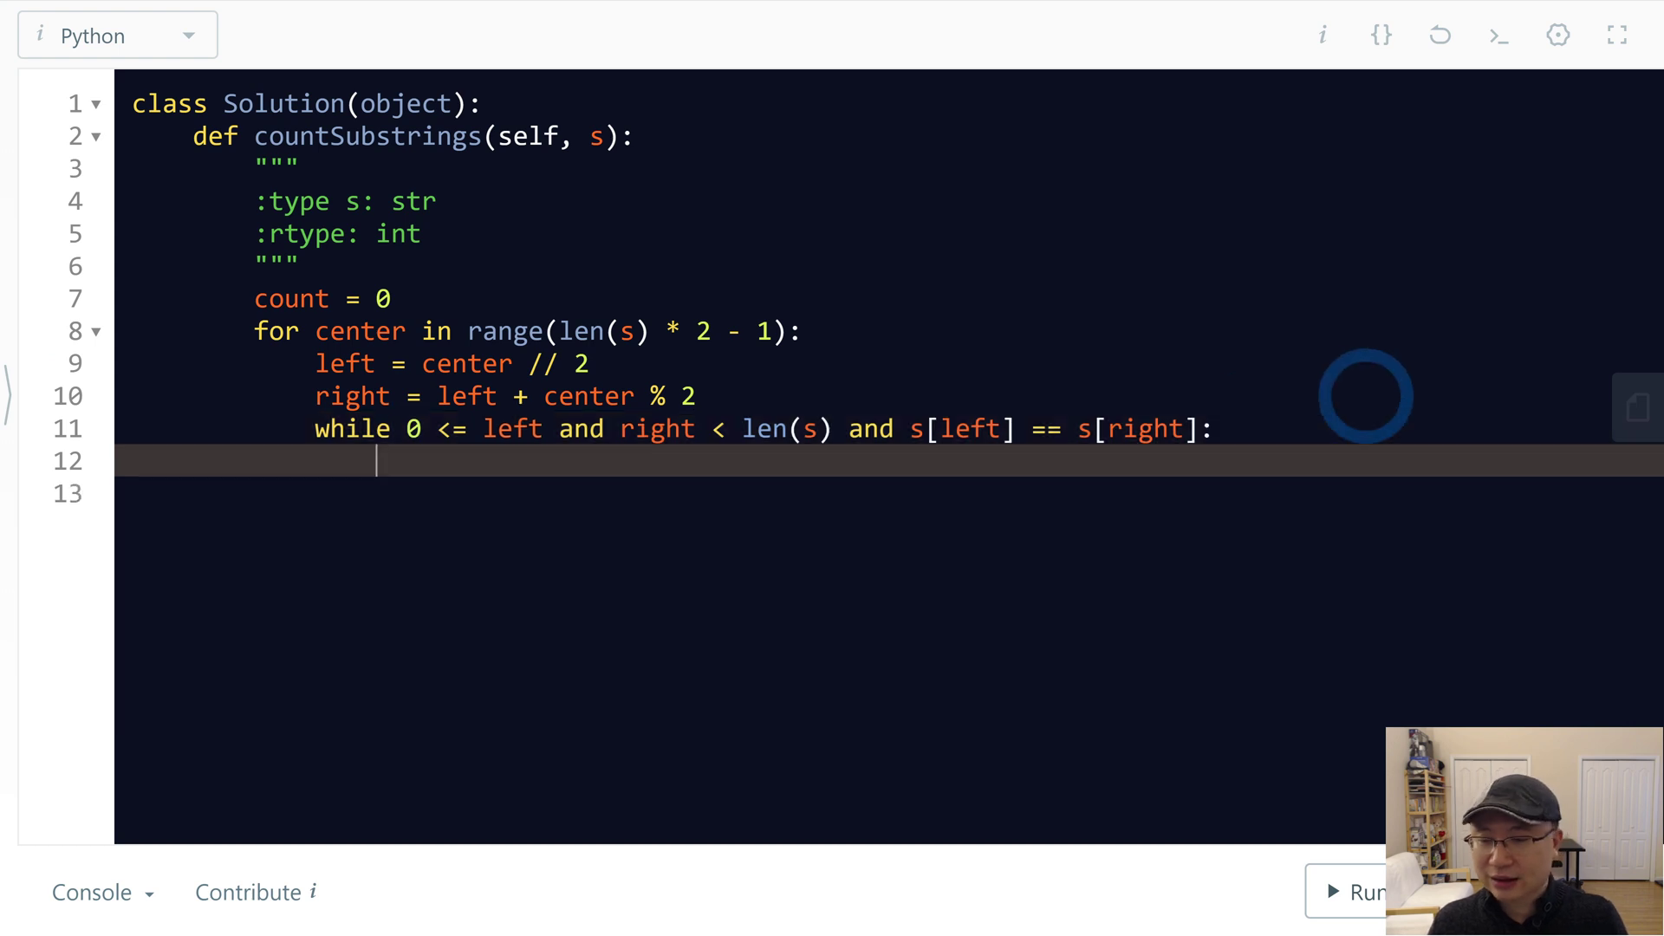
Step: Increment count, move left and right outward, return count, and run the sample test
{"action": "type", "text": "count +="}
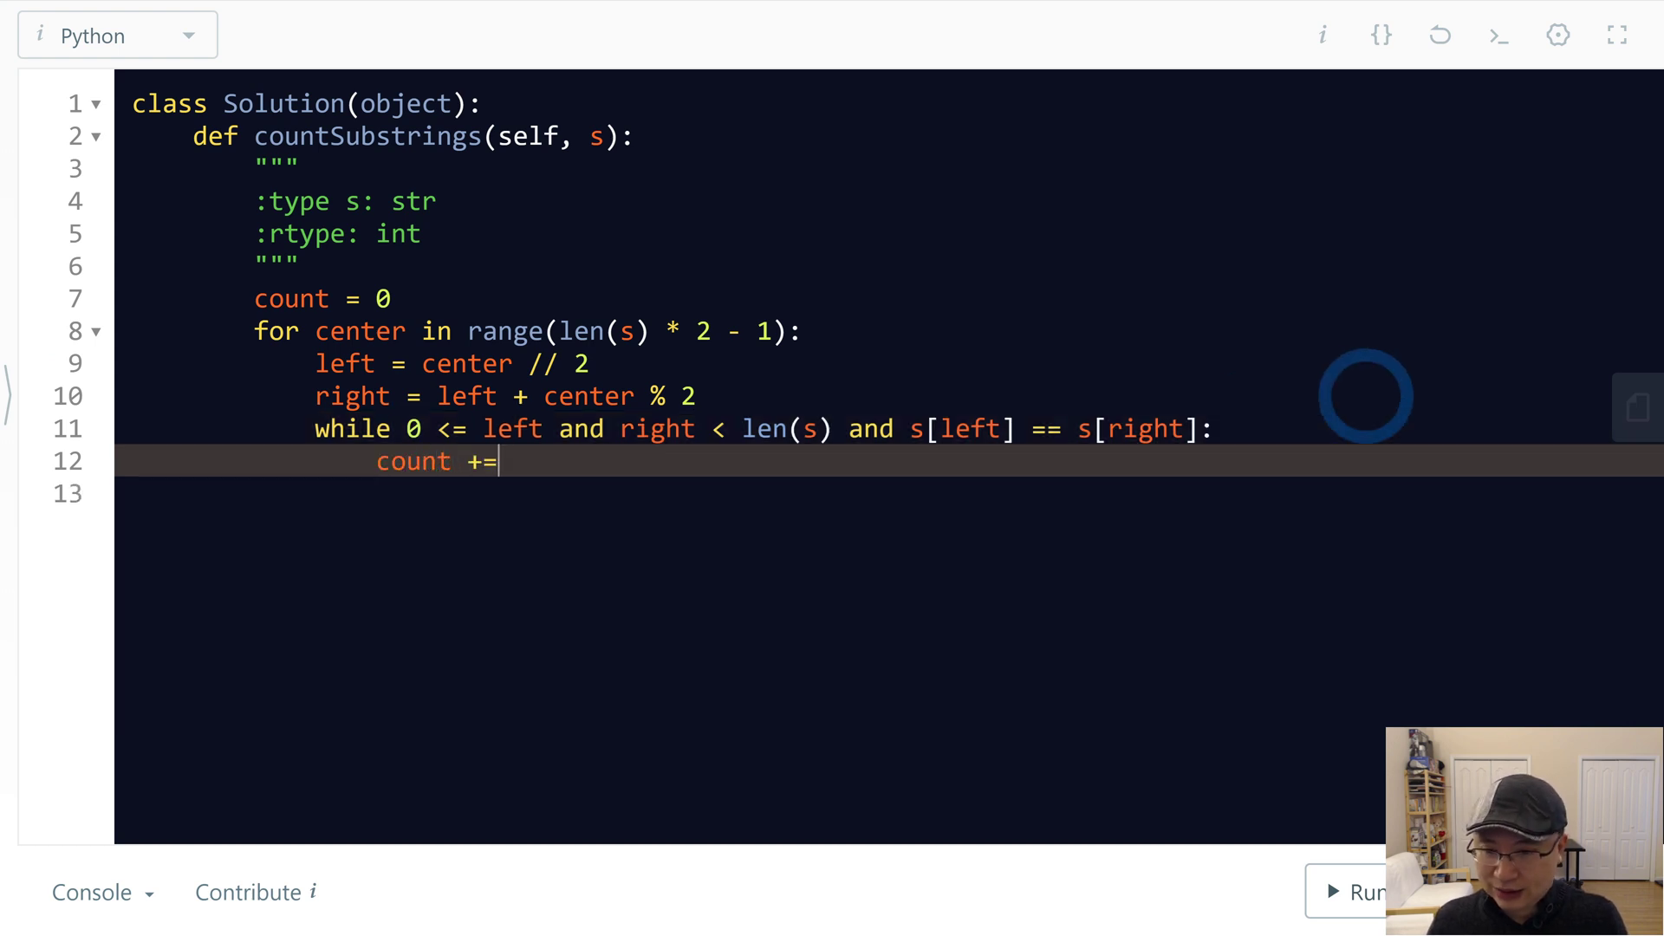
{"action": "type", "text": "1"}
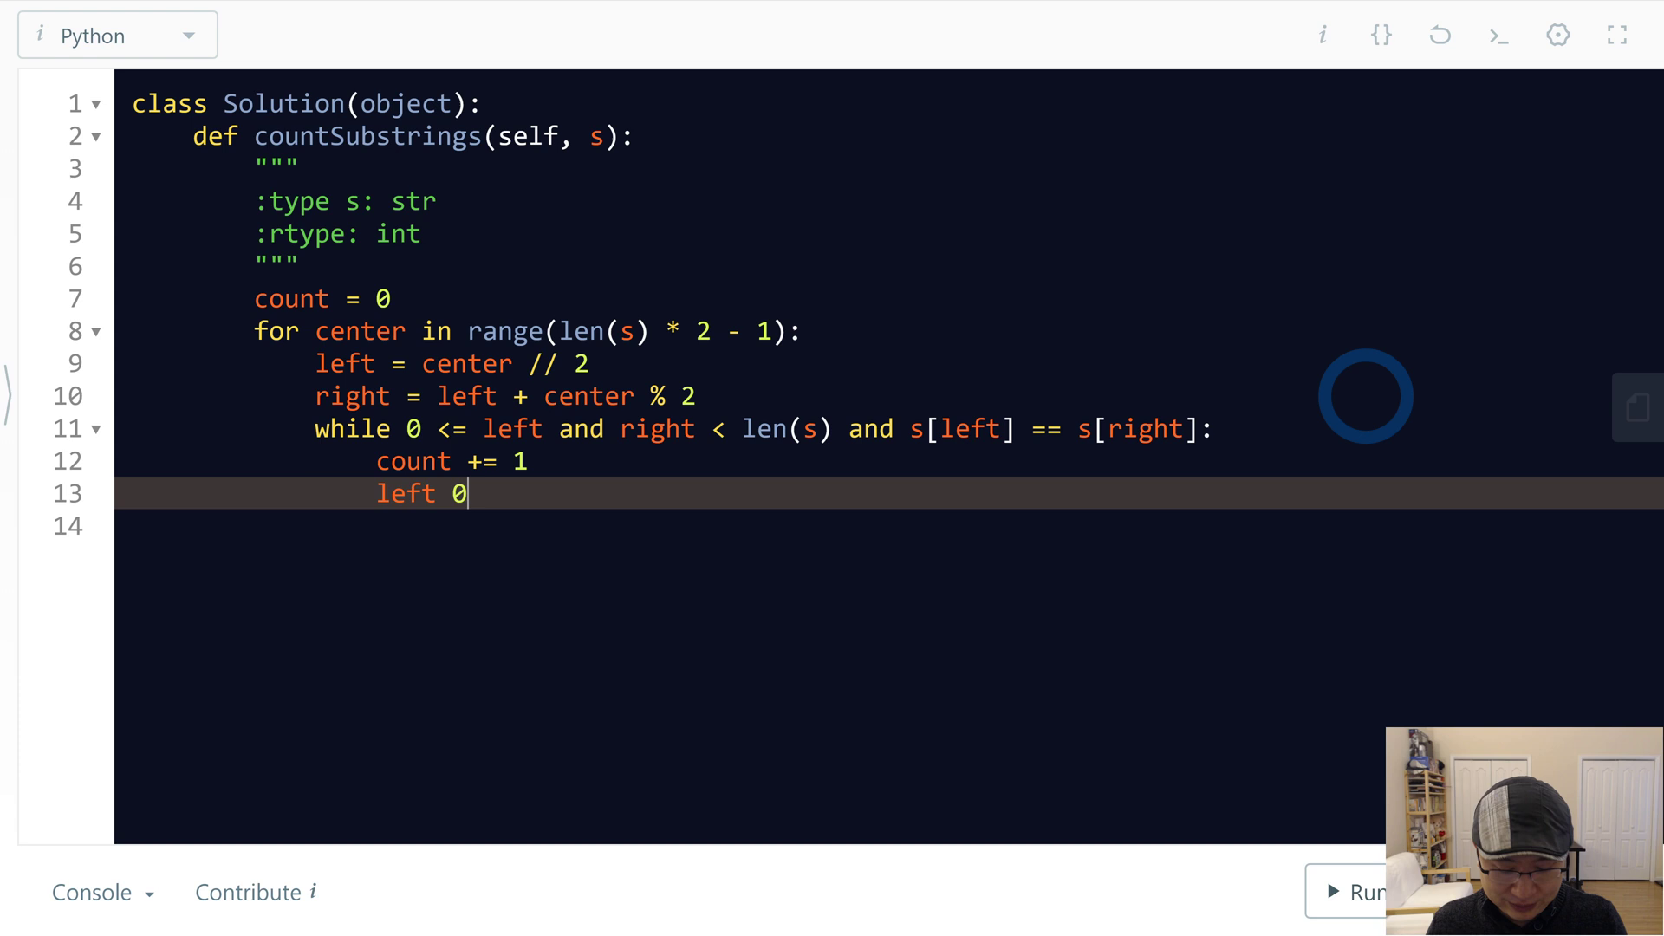
{"action": "type", "text": "-= 1"}
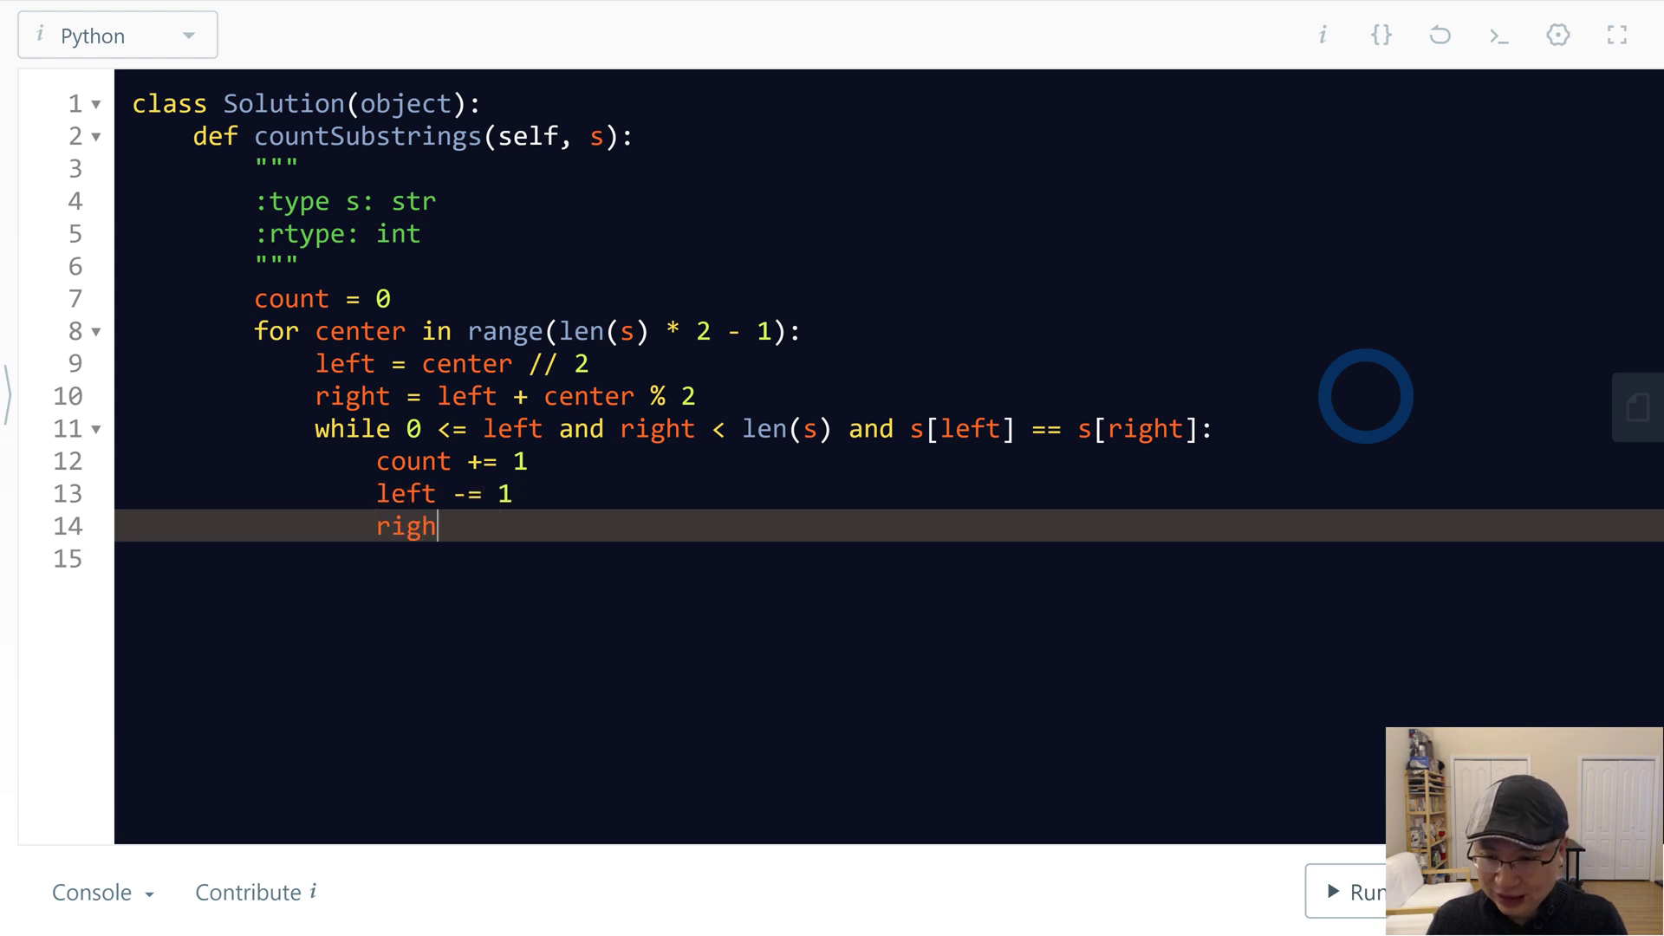
{"action": "type", "text": "t += 1"}
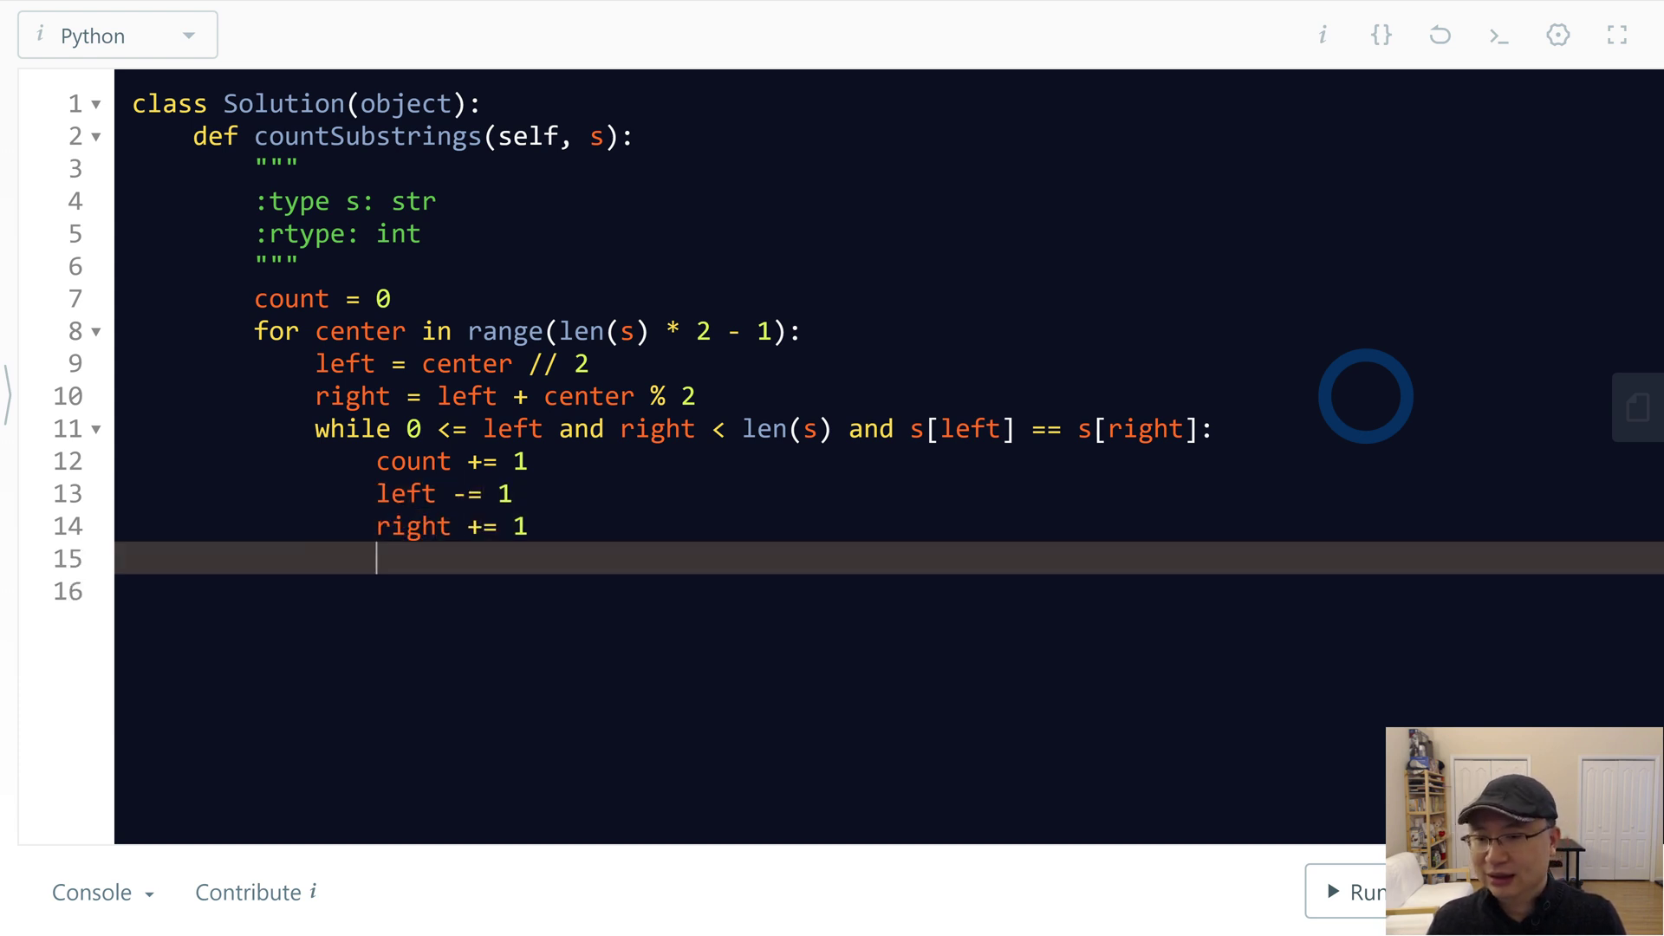
{"action": "type", "text": "return count"}
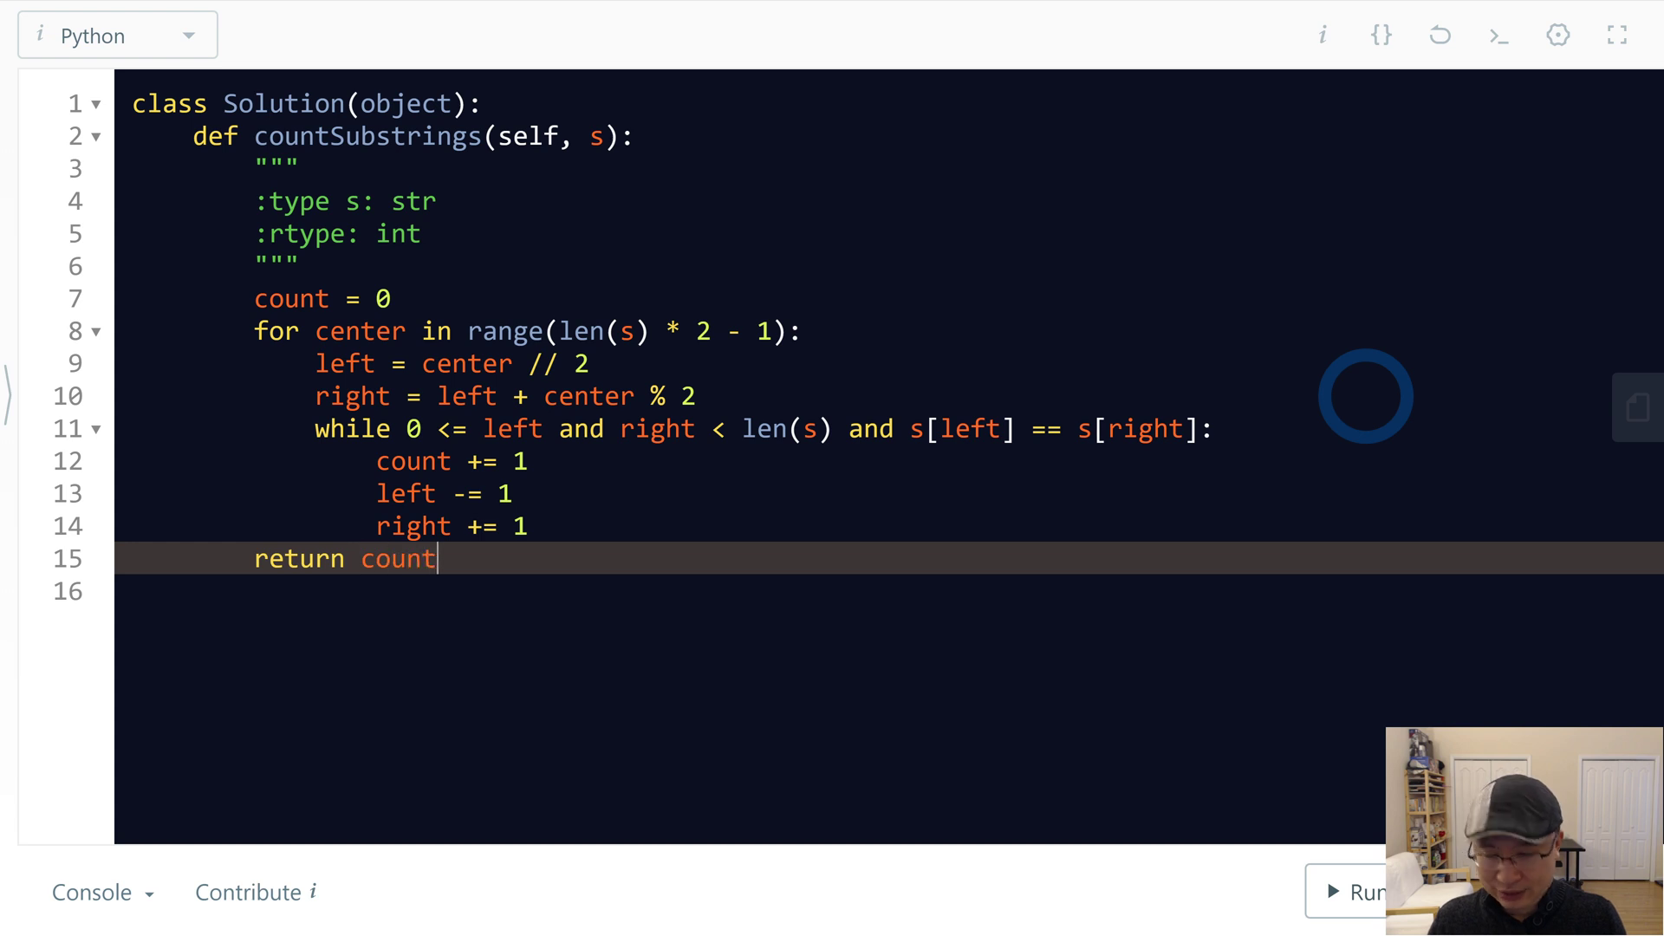
{"action": "left_click", "coordinate": [1363, 891]}
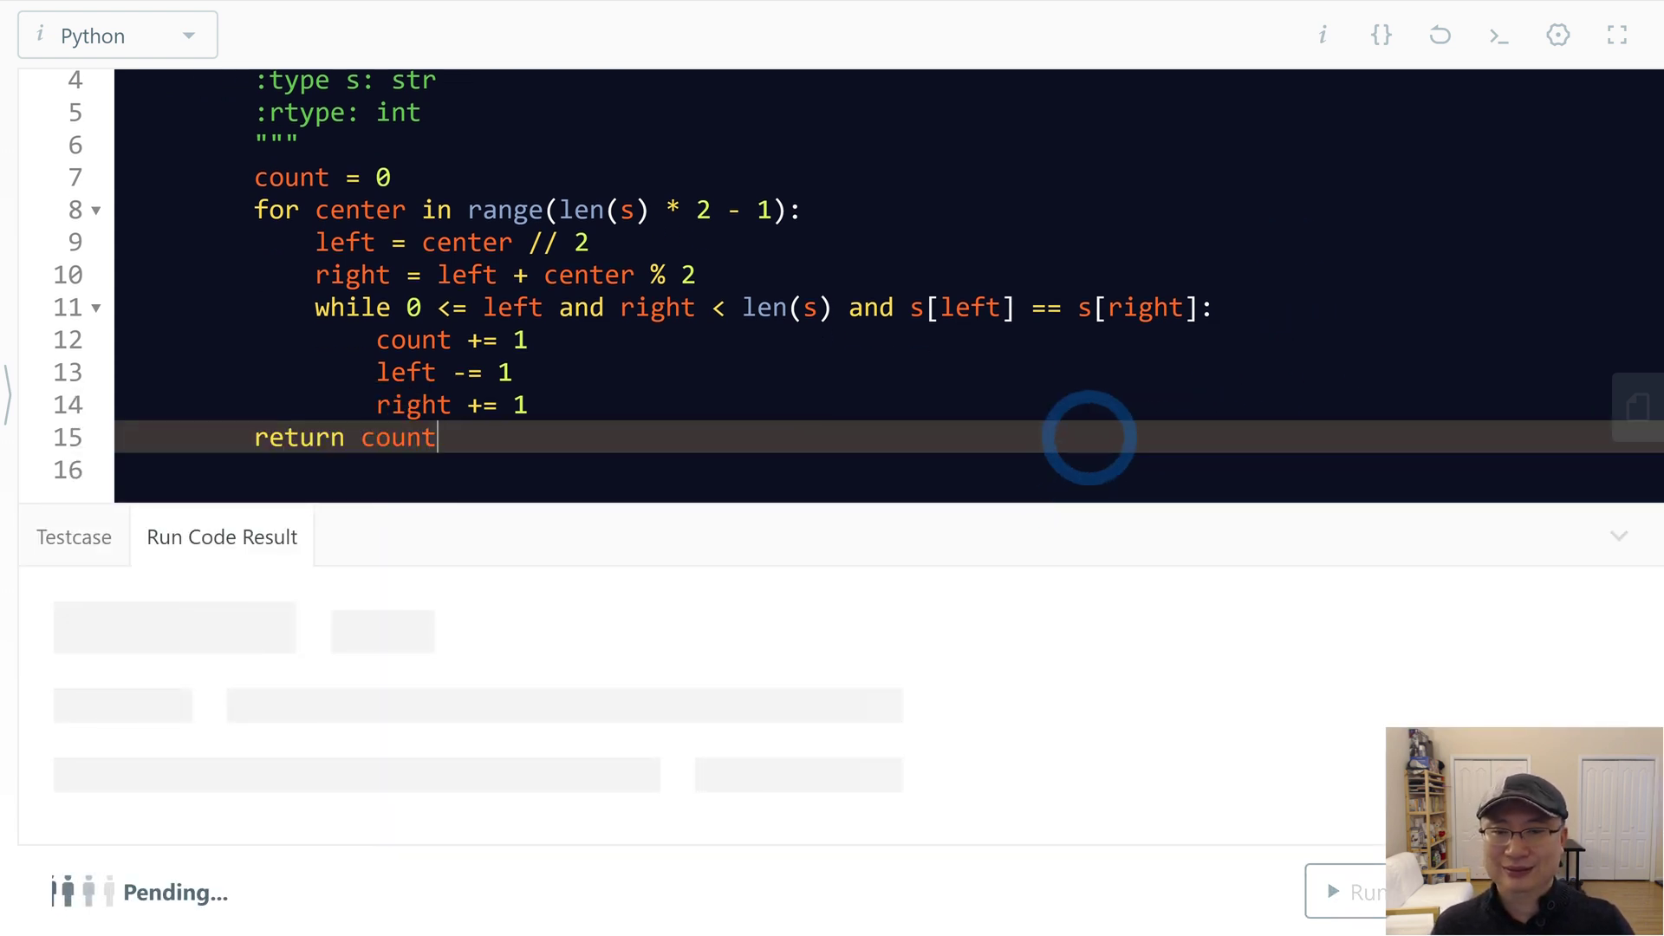
Step: Check the accepted run with output 3, restore the description pane and hide the result panel
{"action": "left_click", "coordinate": [1368, 891]}
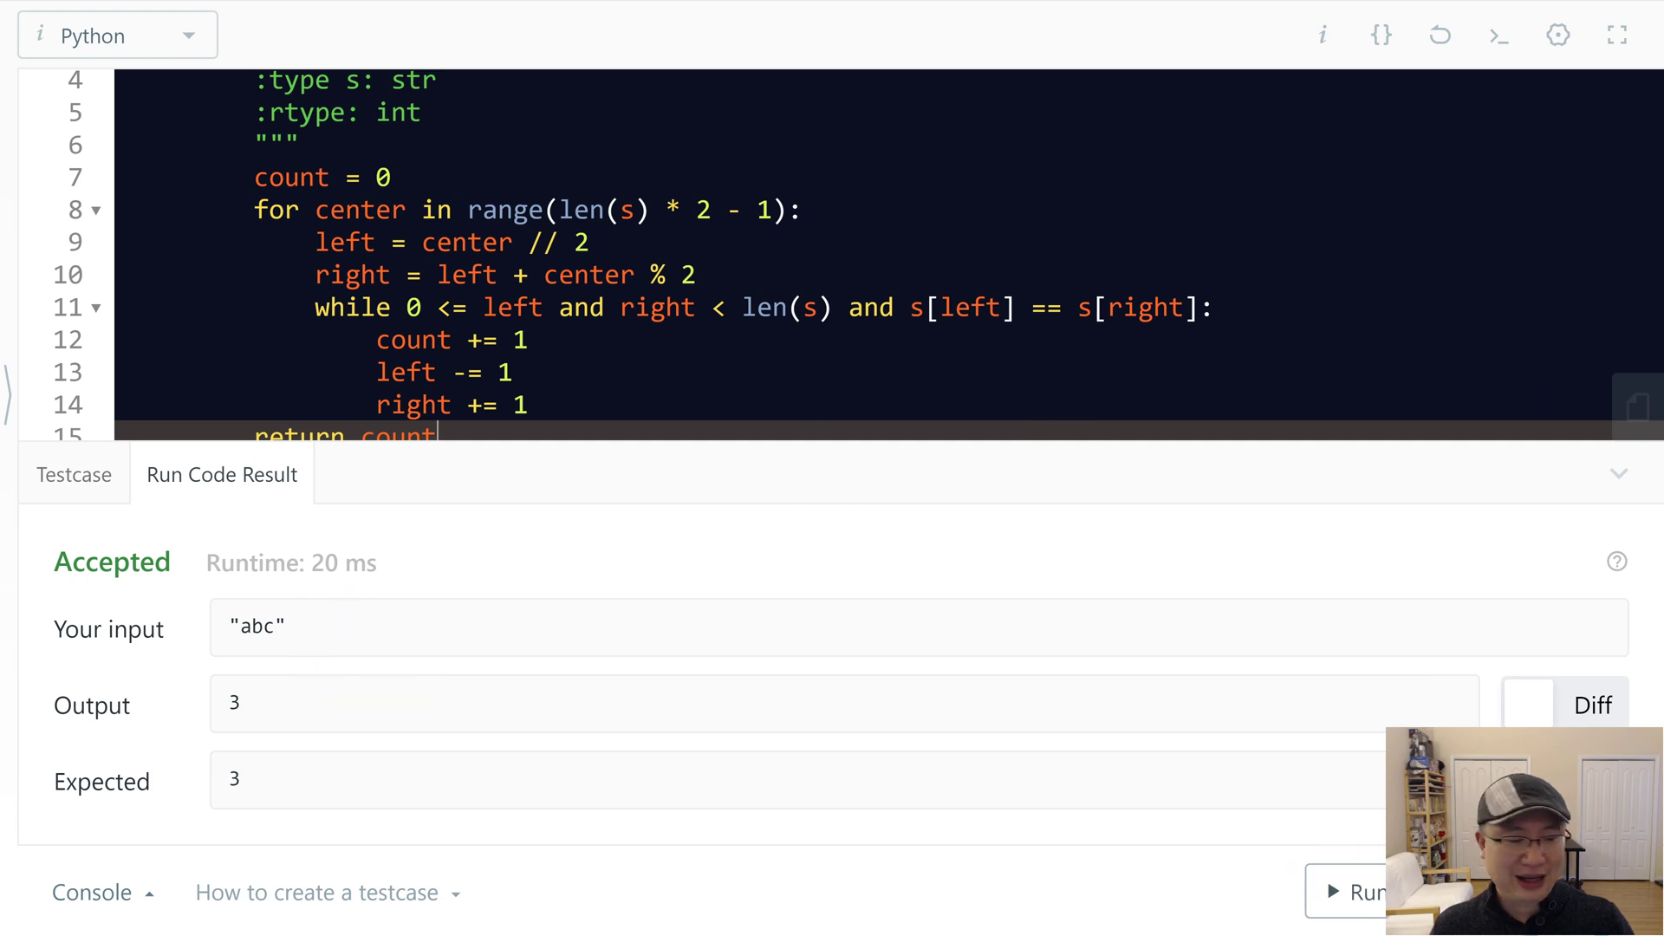
{"action": "left_click", "coordinate": [1368, 892]}
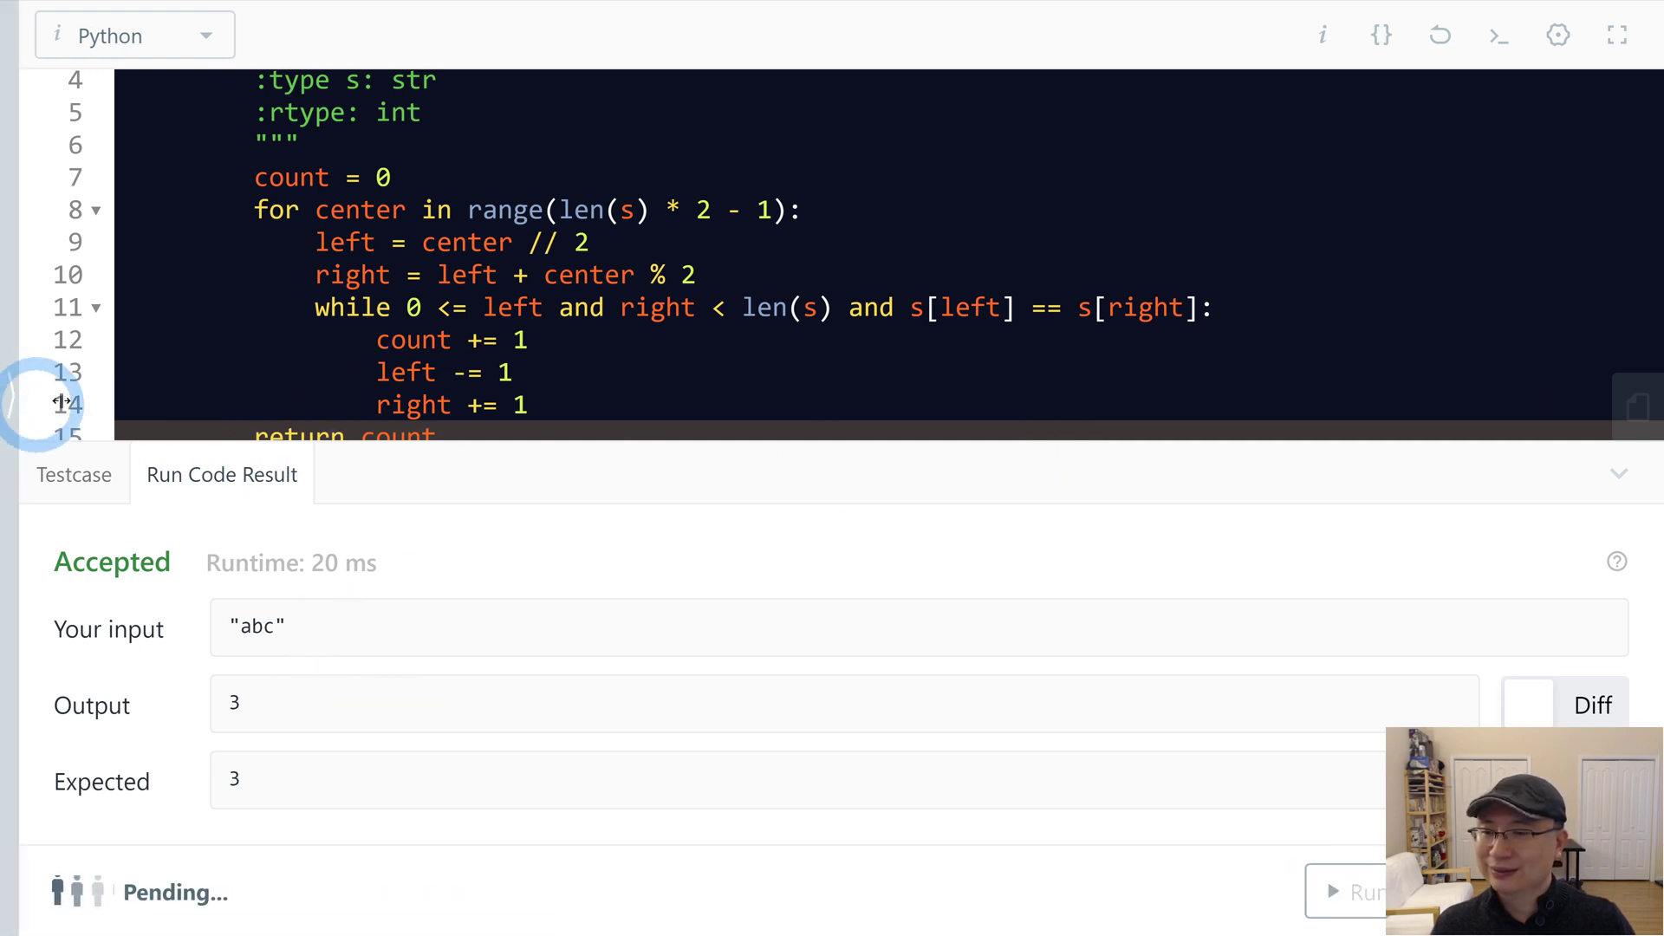
{"action": "left_click", "coordinate": [338, 35]}
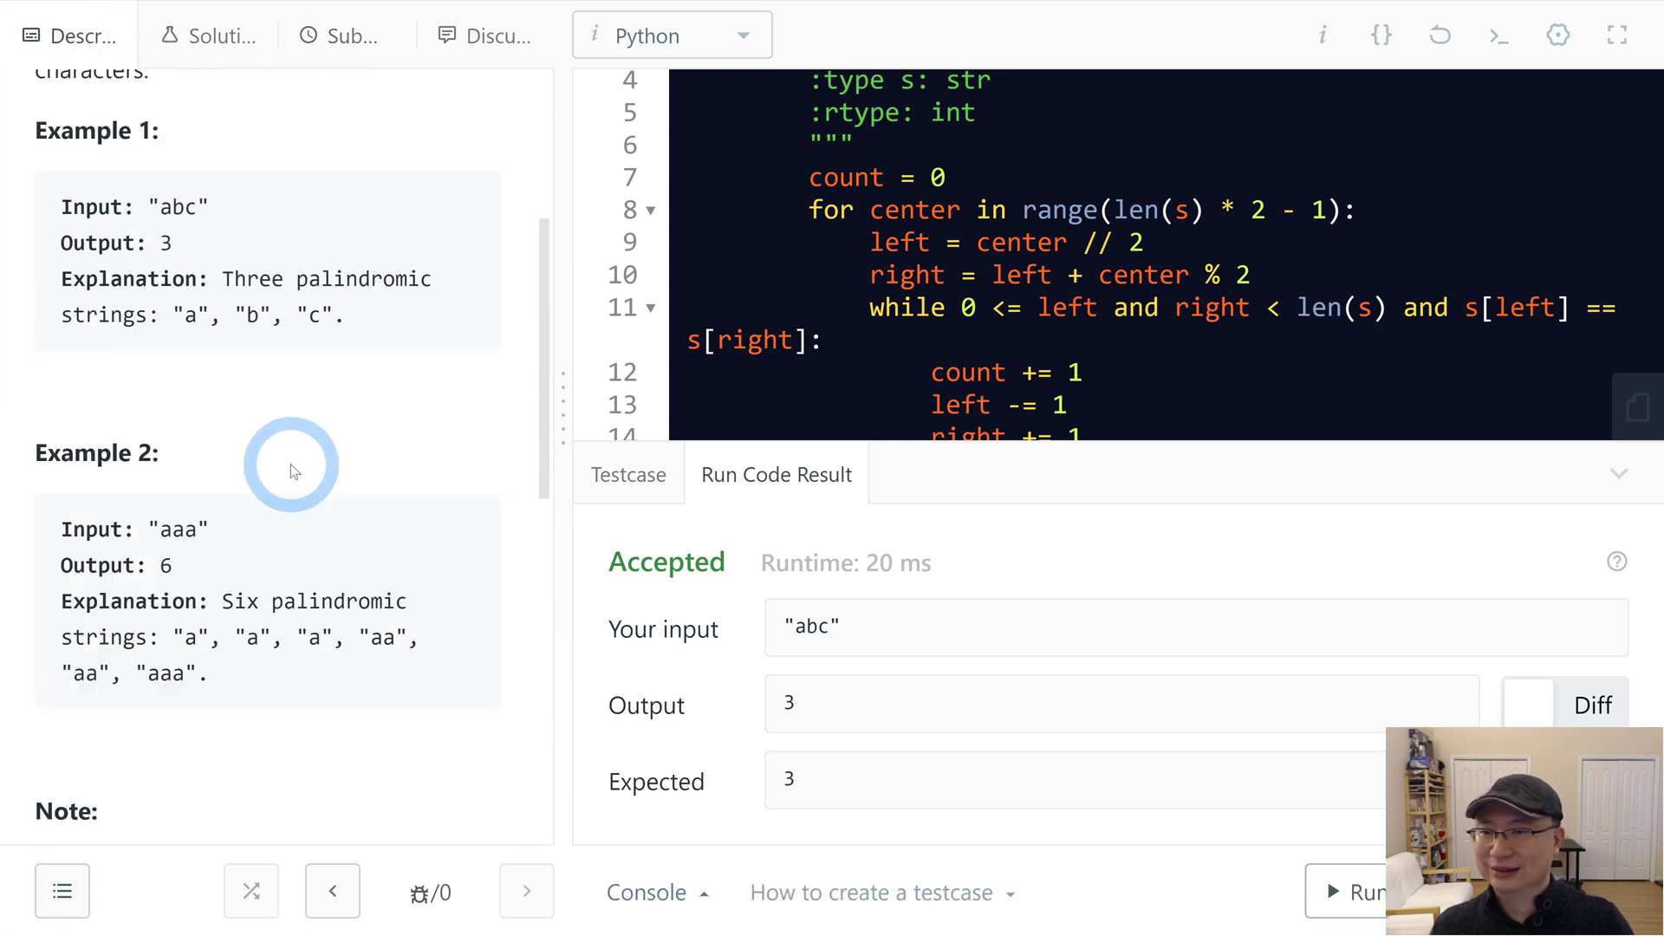
{"action": "scroll", "scroll_direction": "down", "scroll_amount": 3}
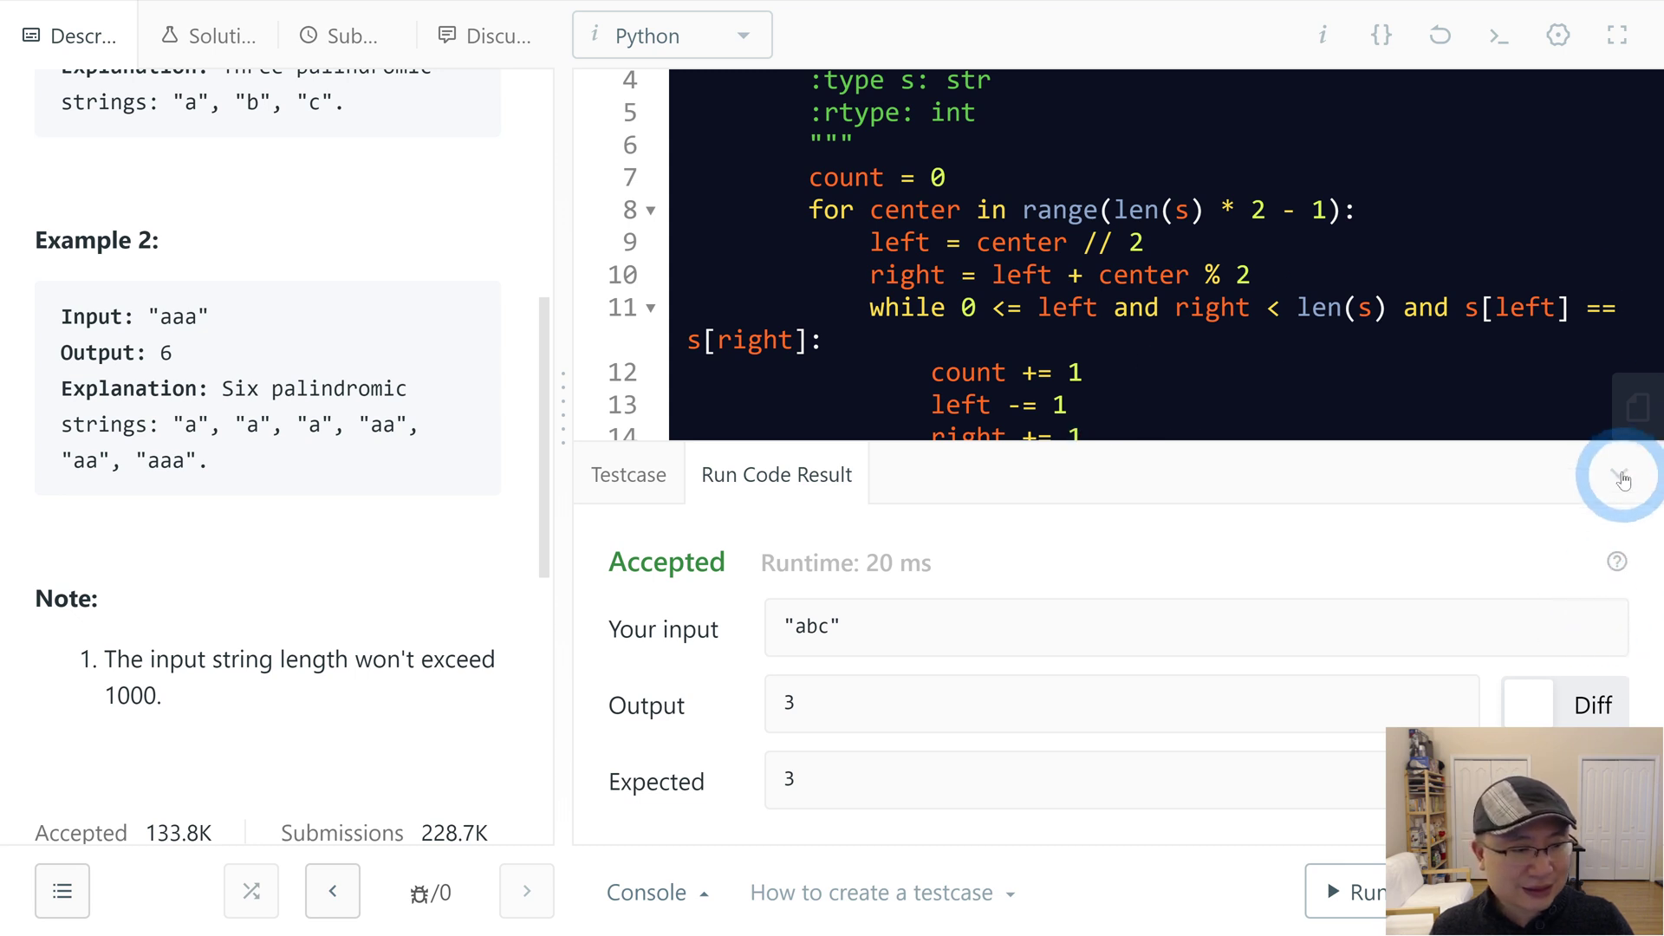
{"action": "left_click", "coordinate": [1622, 476]}
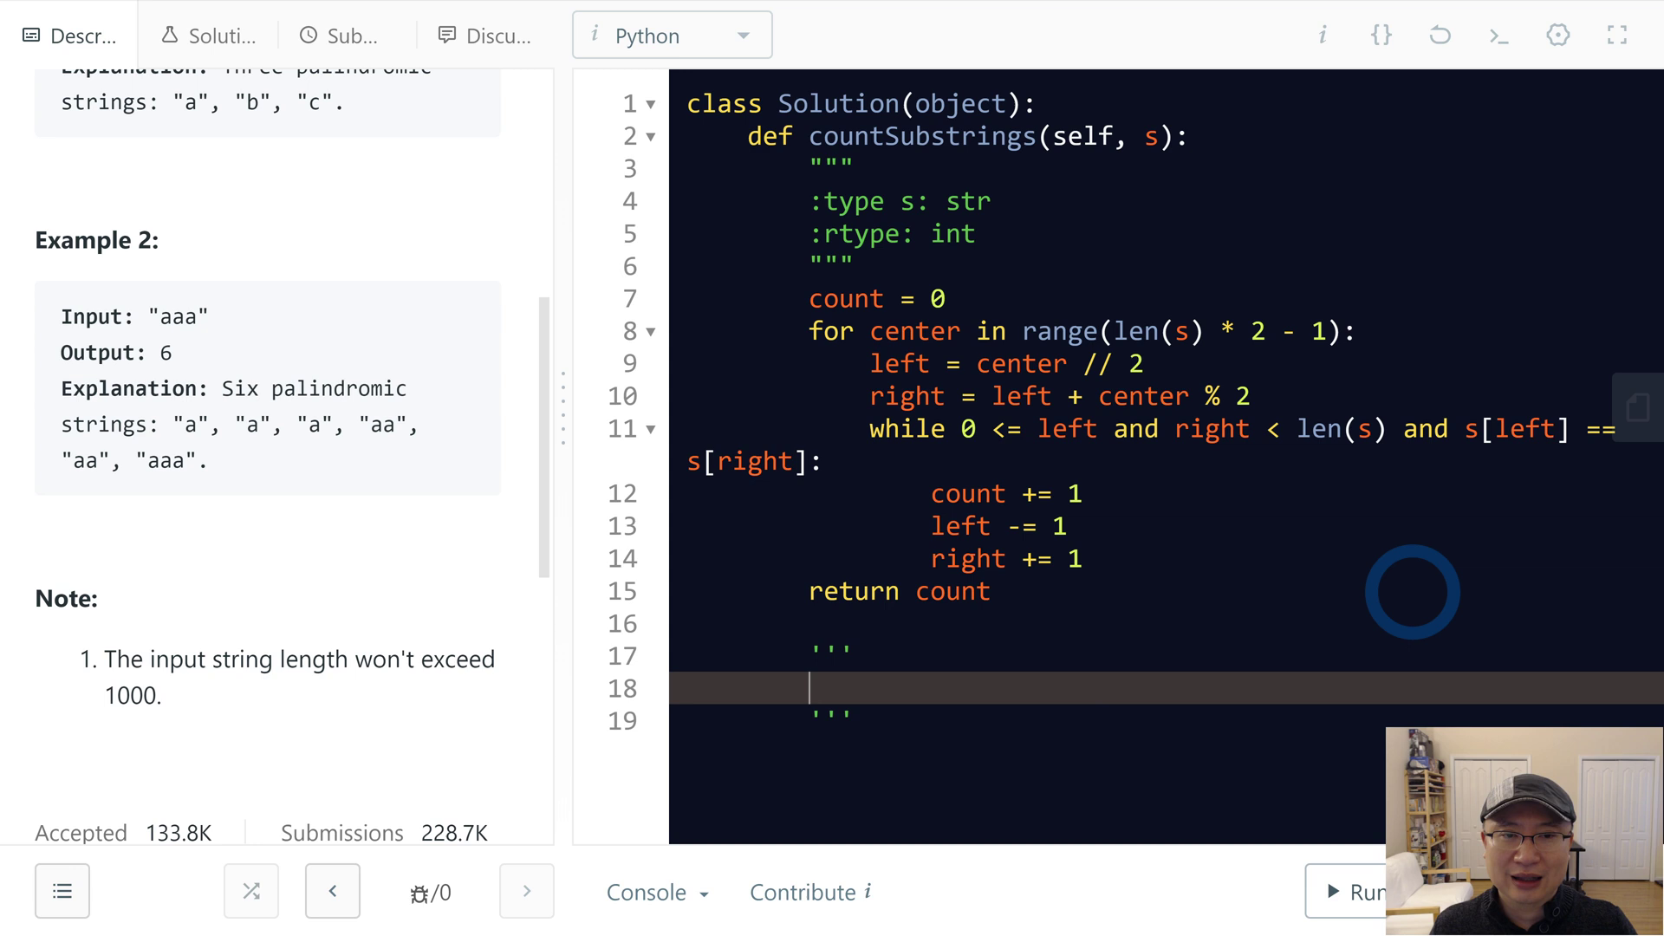
Step: Write the trace lines s = "aaa" and 0<= center < 5 in the comment block
{"action": "scroll", "scroll_direction": "up", "scroll_amount": 3}
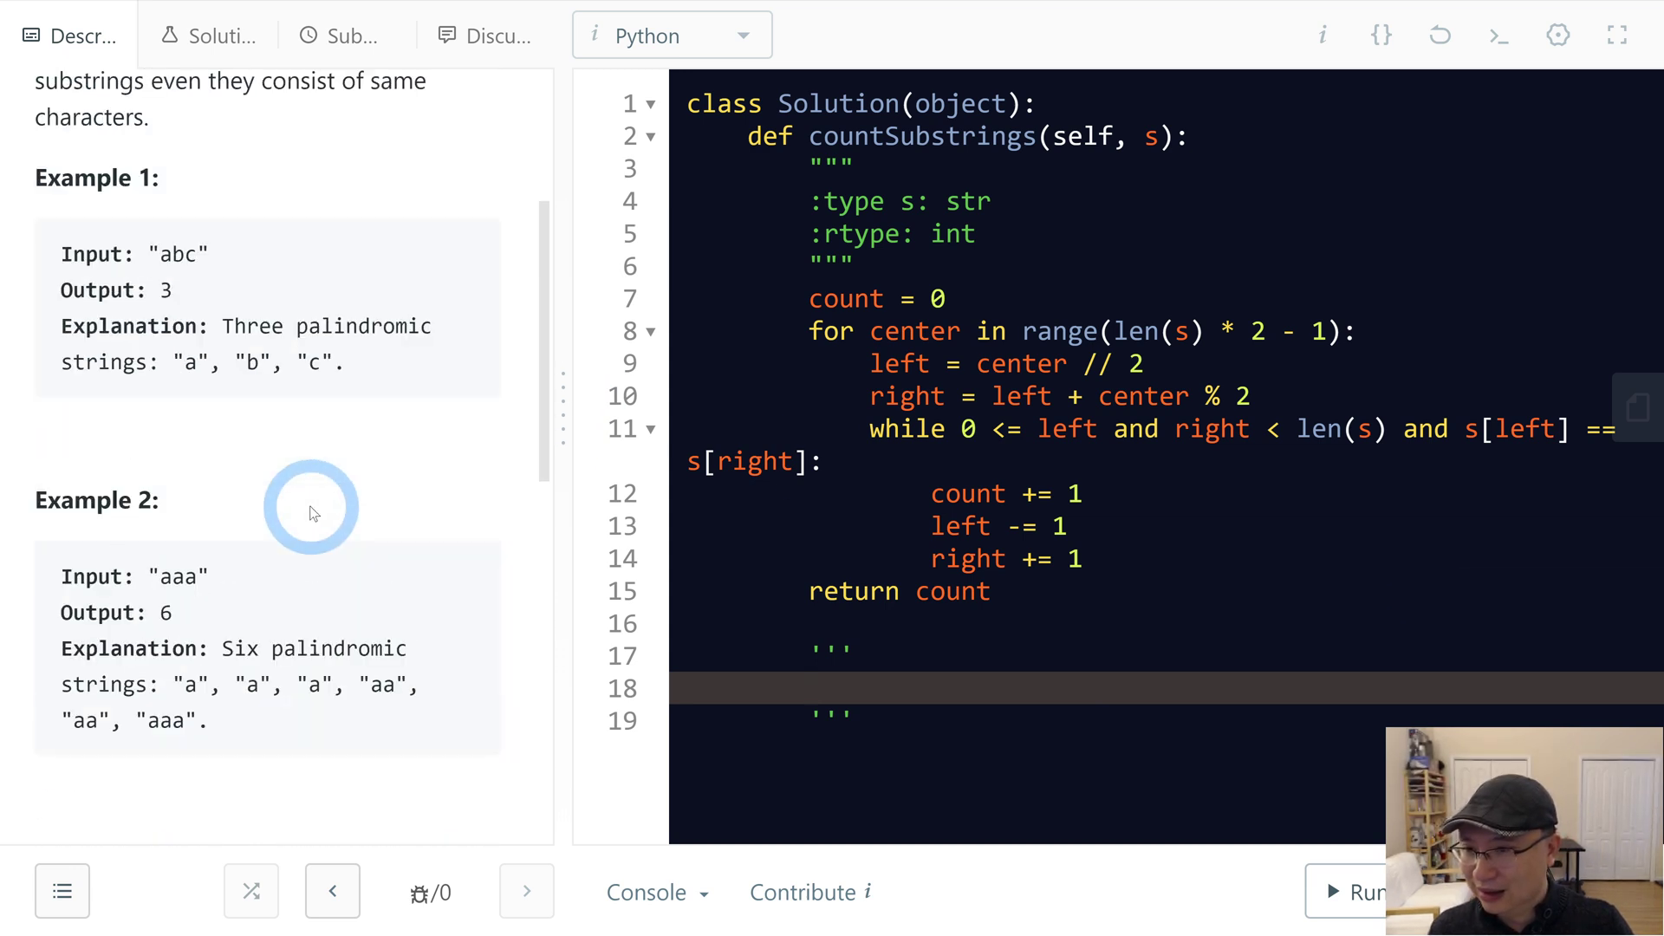
{"action": "scroll", "scroll_direction": "down", "scroll_amount": 3}
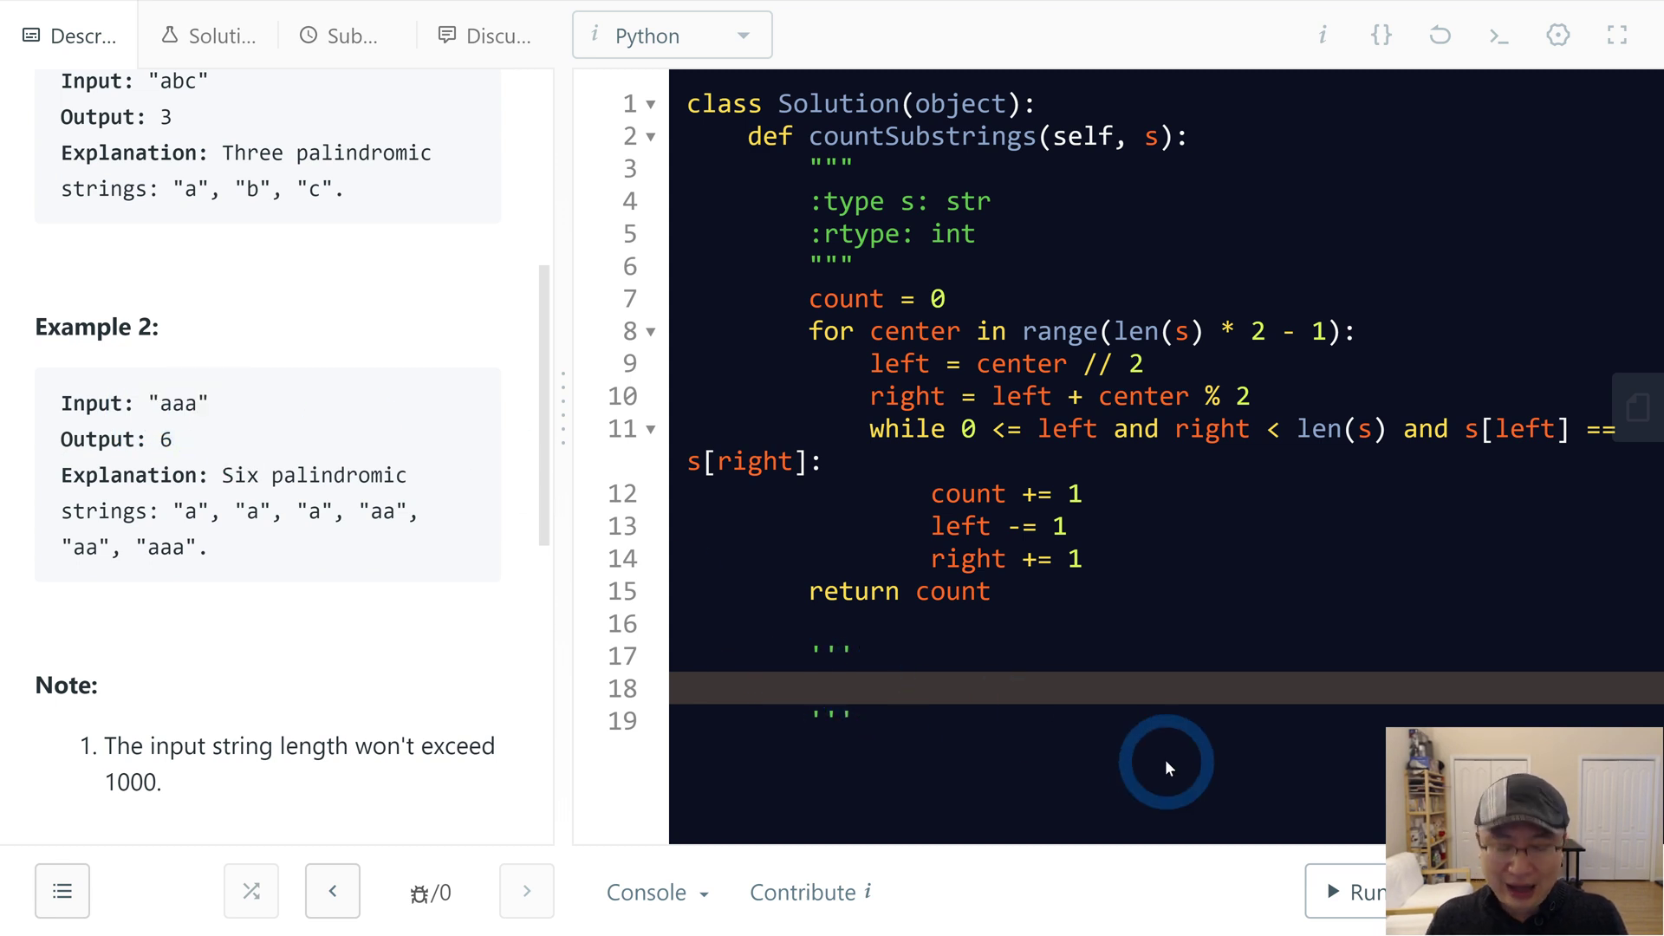
{"action": "type", "text": "s = \"aaa\""}
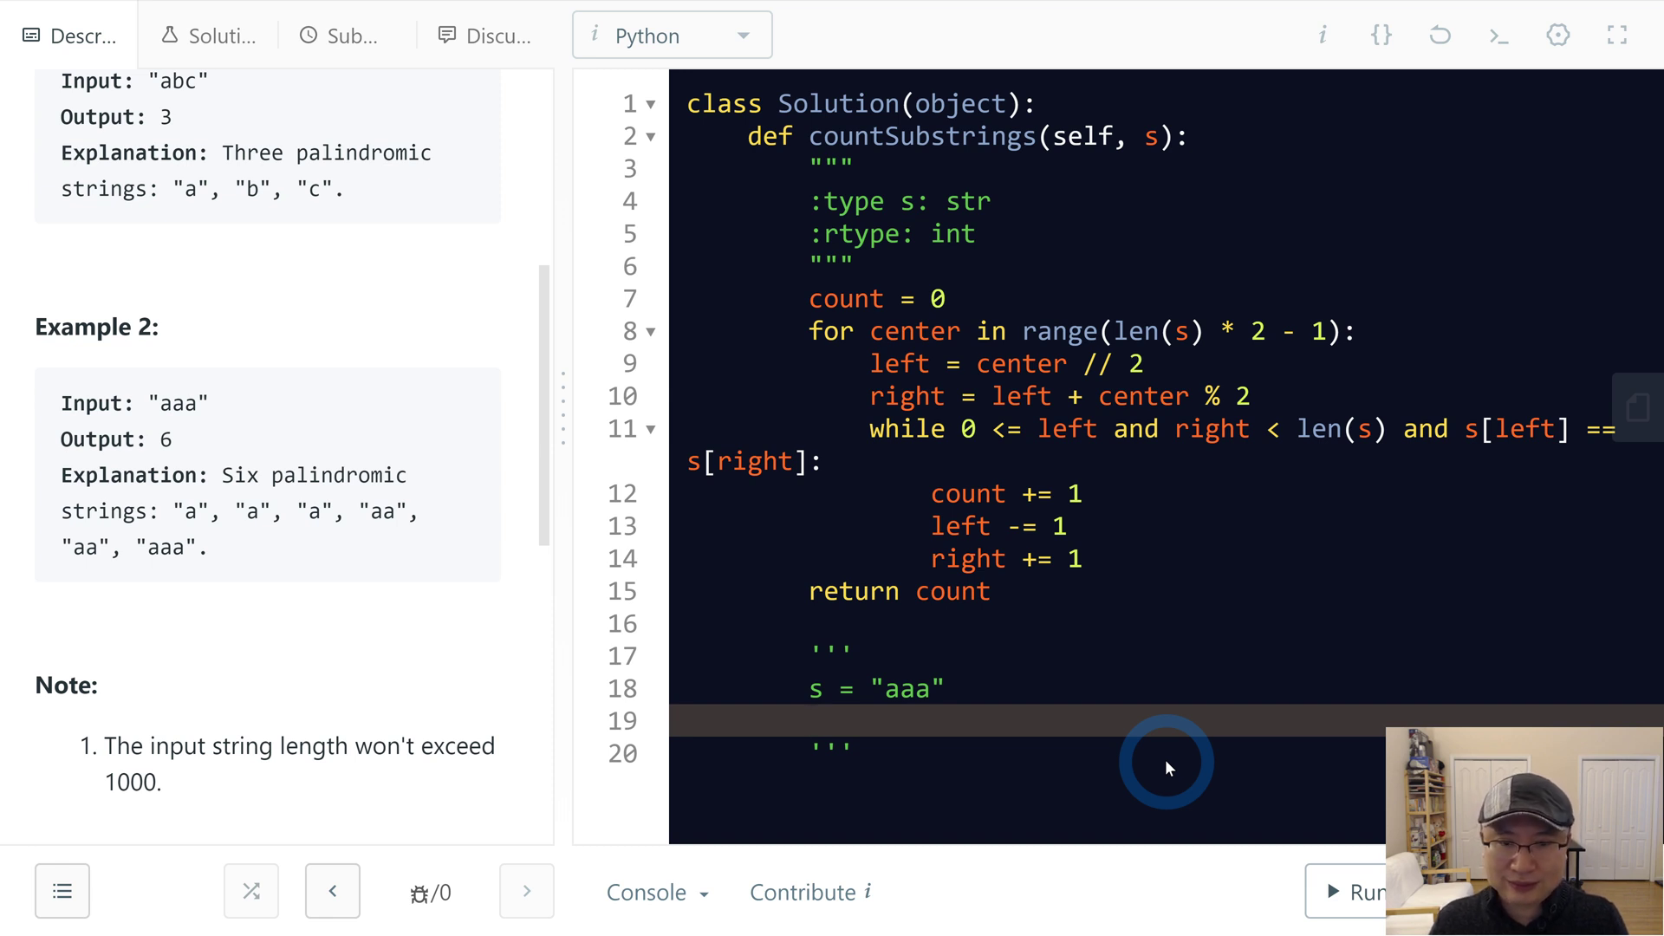
{"action": "type", "text": "center"}
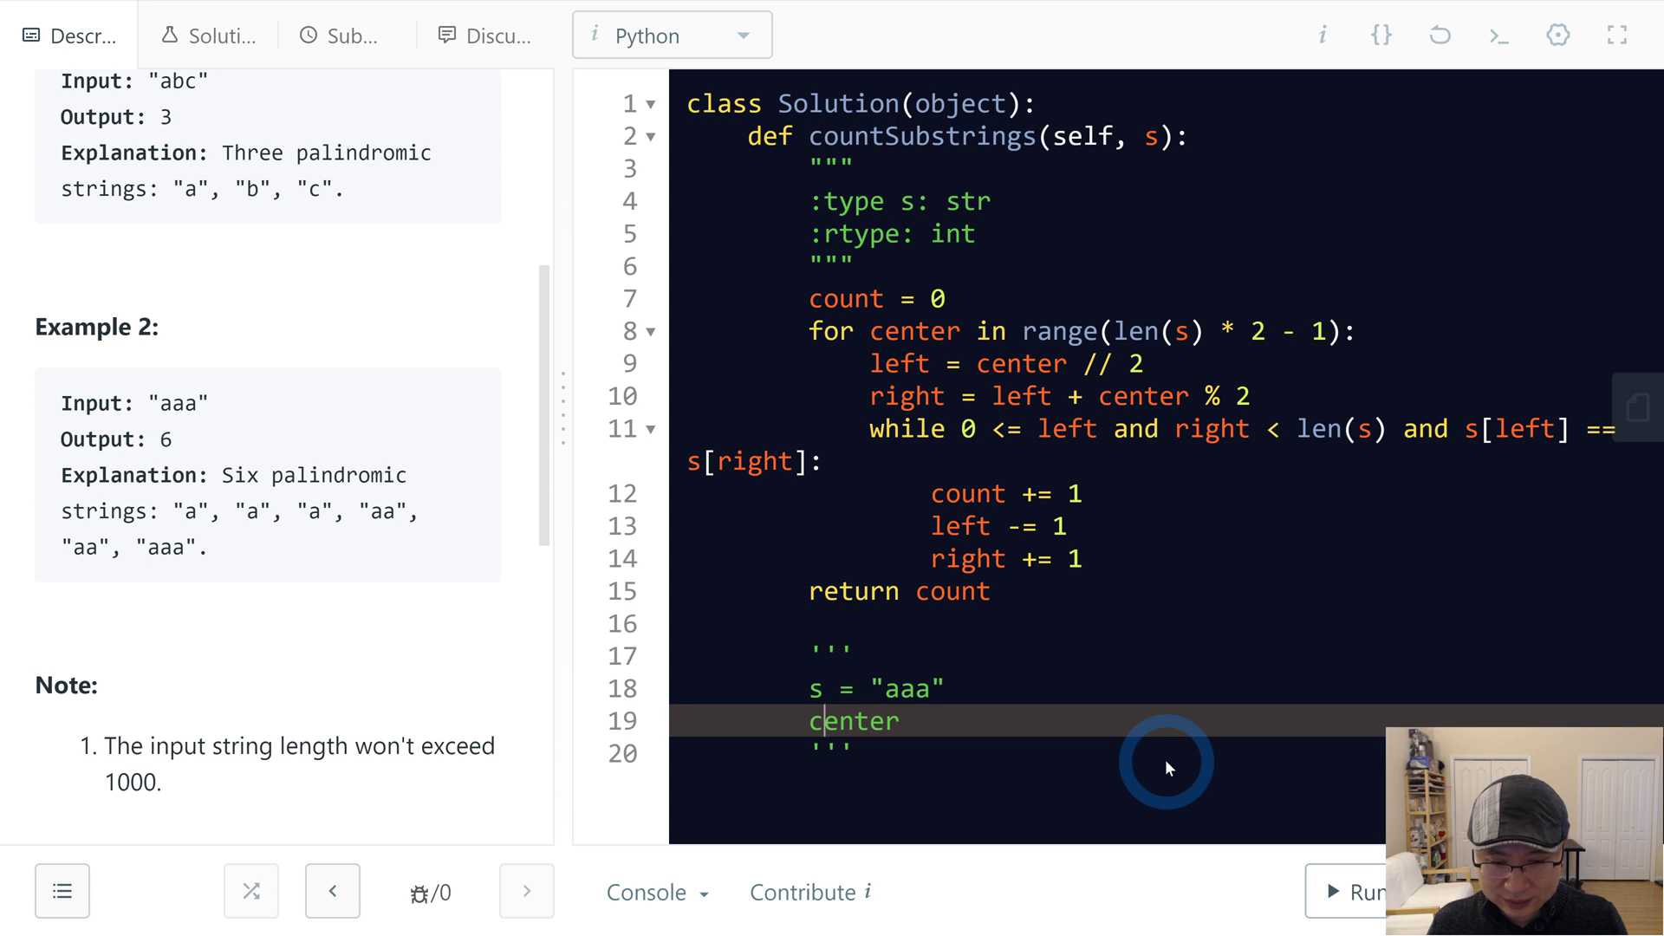
{"action": "type", "text": "0<"}
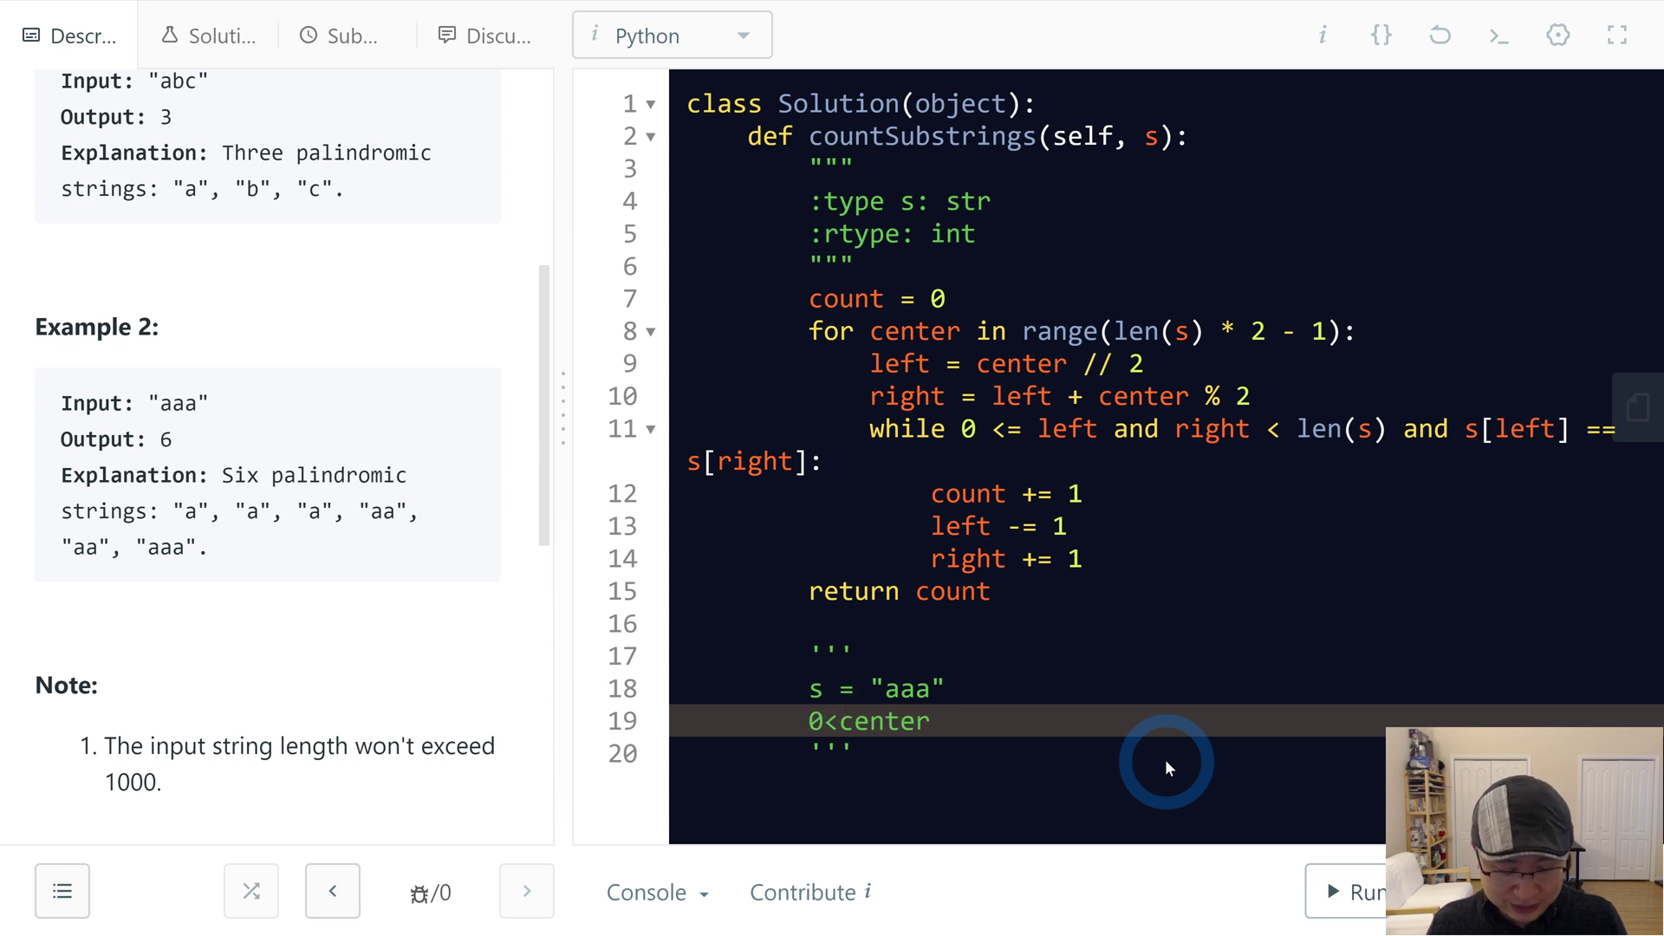
{"action": "type", "text": "<="}
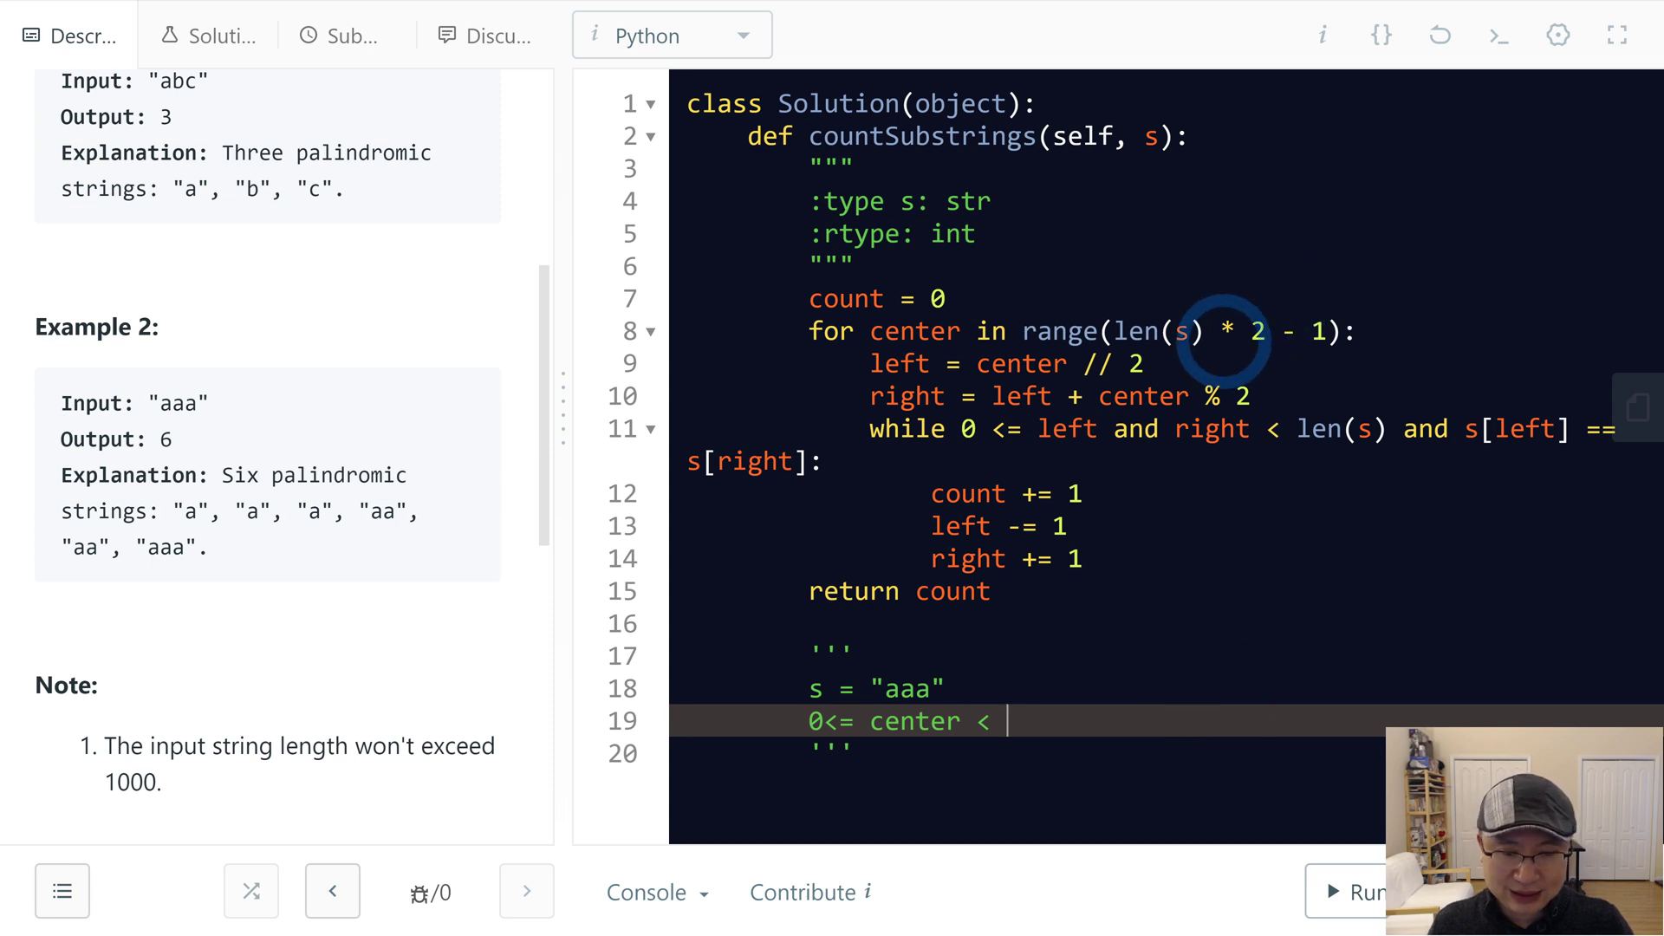
{"action": "type", "text": "5"}
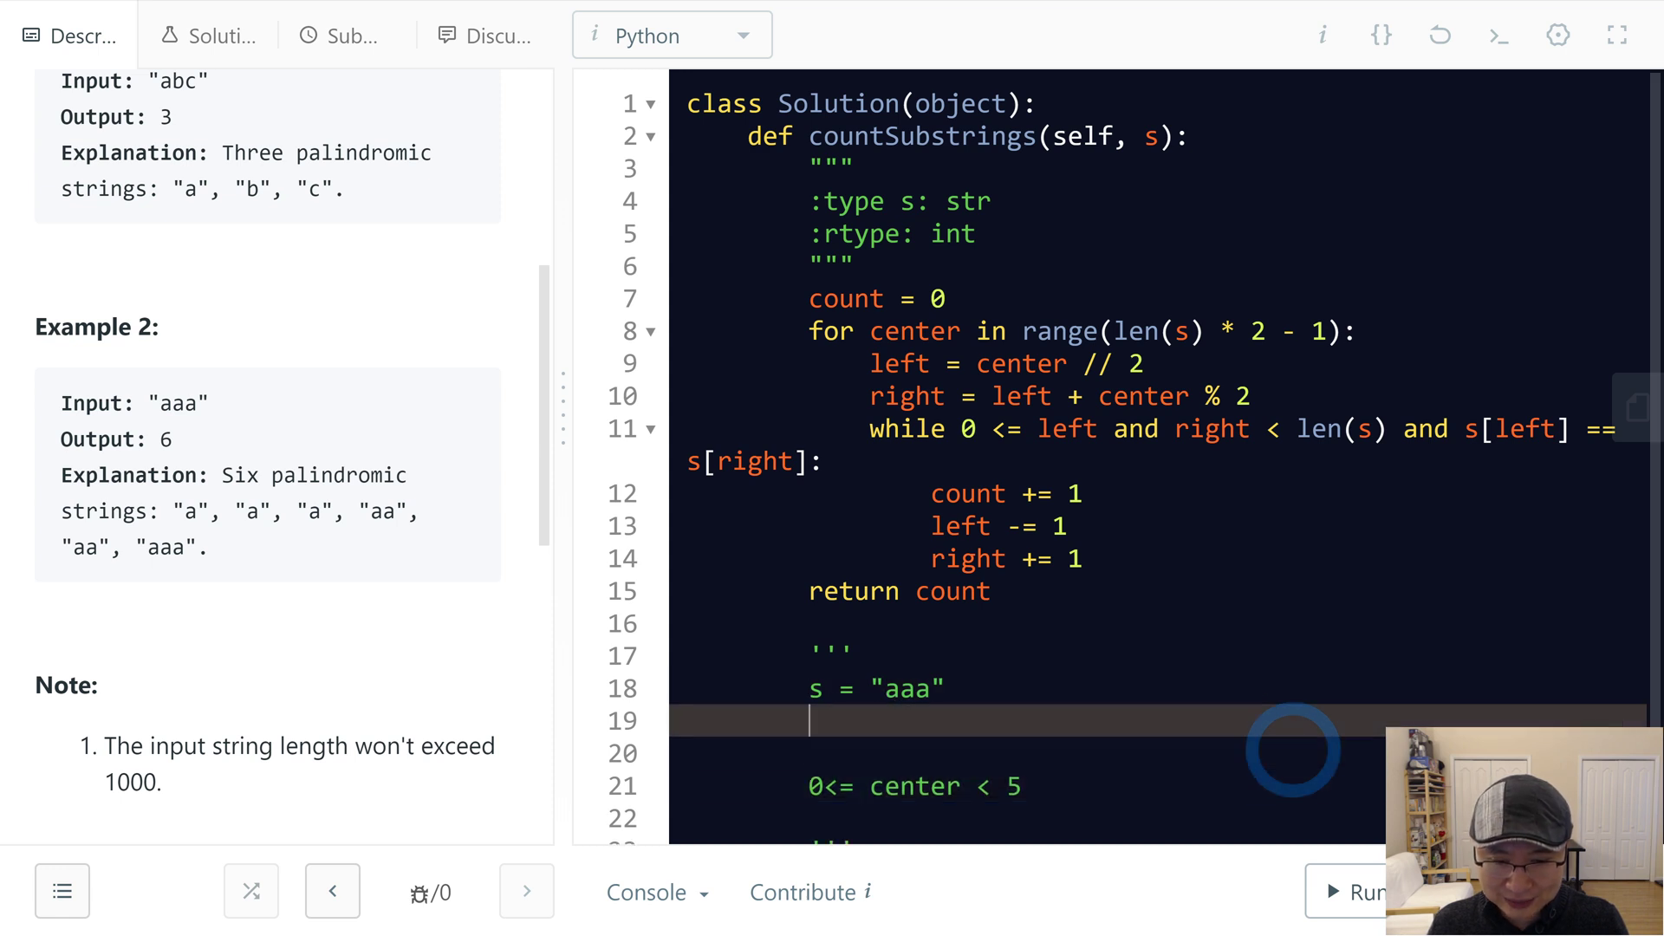
Step: Add index labels 012 above "aaa" and left = ^ and right = ^ marker lines beneath it
{"action": "type", "text": "left ="}
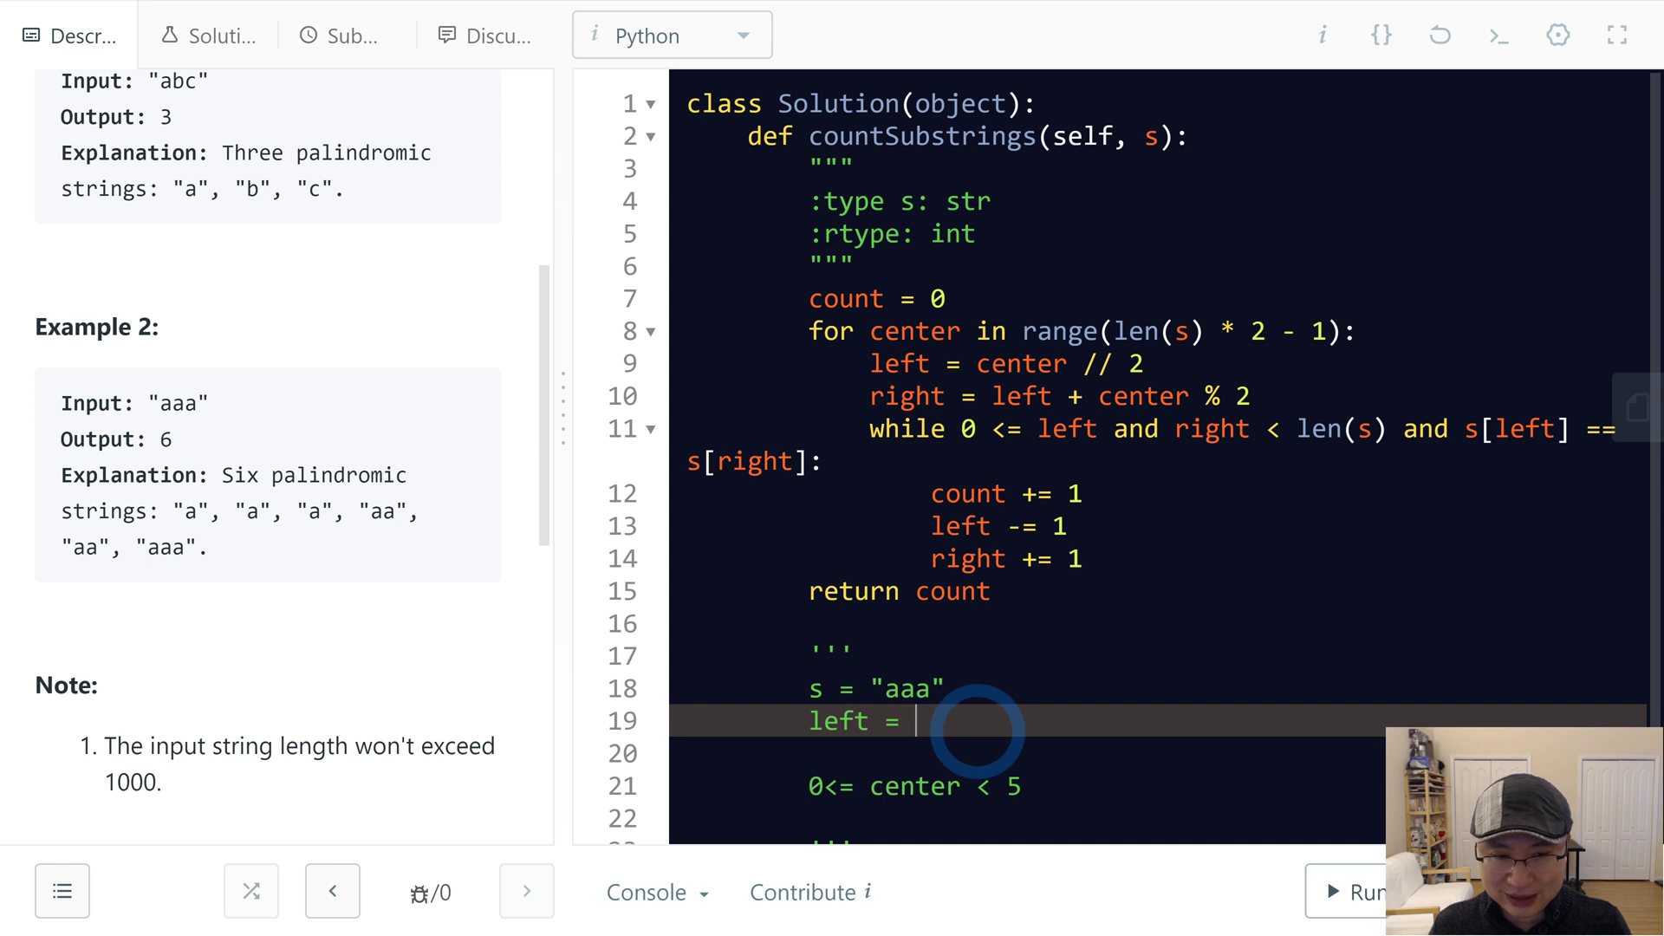
{"action": "type", "text": "0"}
{"action": "left_click", "coordinate": [1026, 755]}
{"action": "type", "text": "right"}
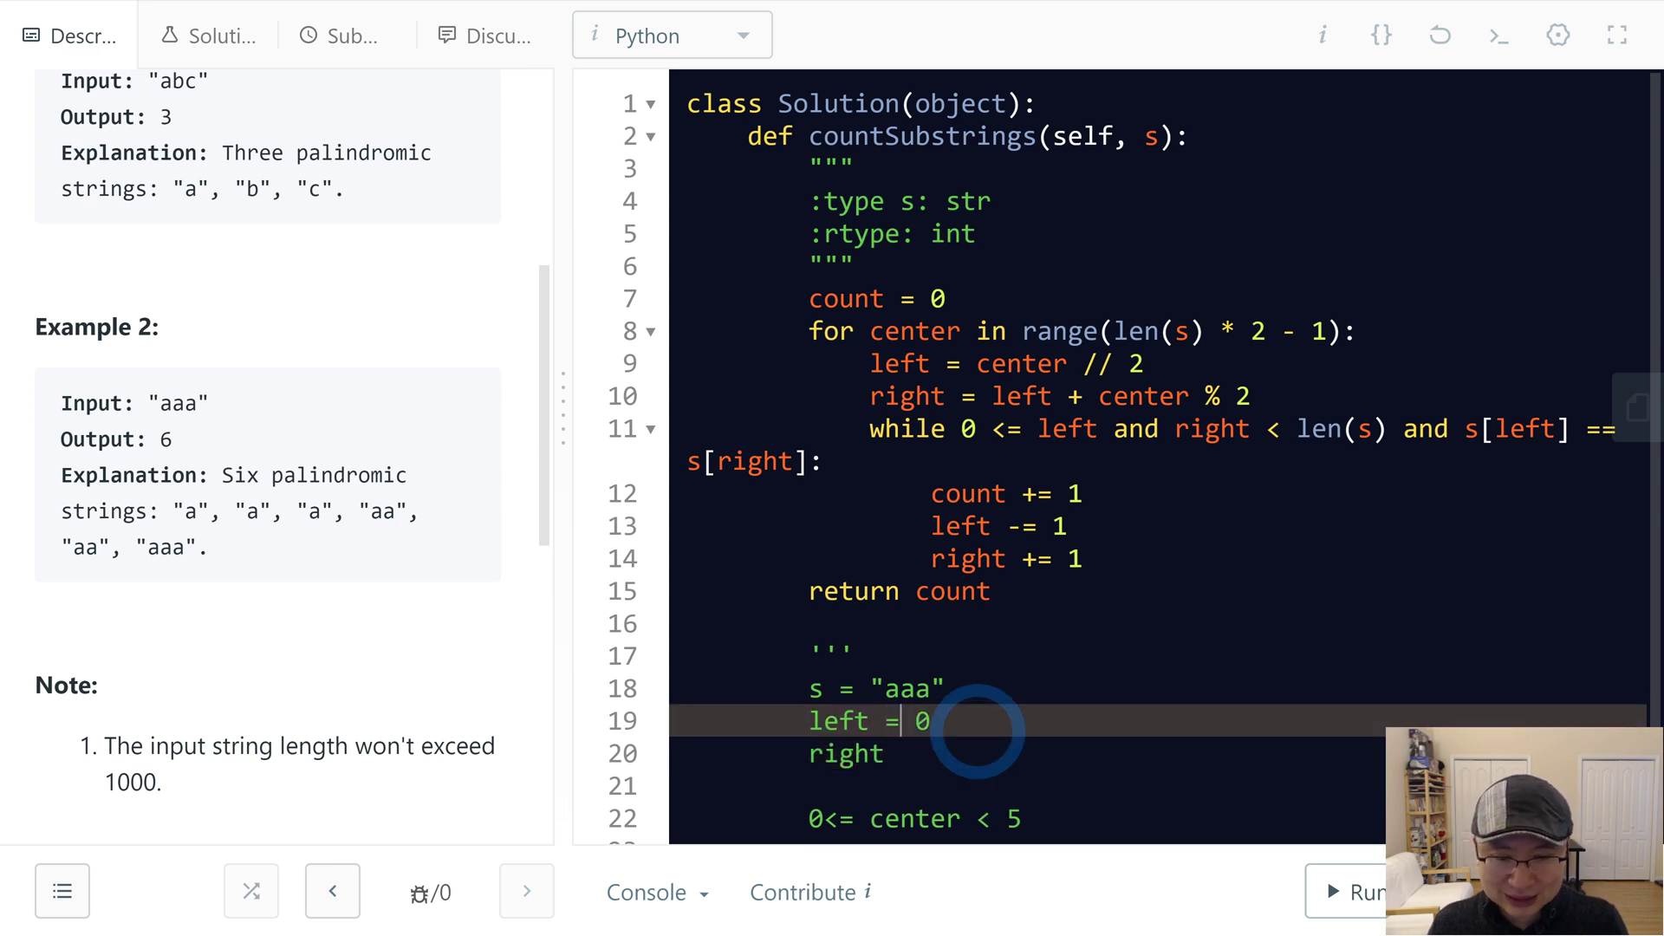
{"action": "left_click", "coordinate": [874, 689]}
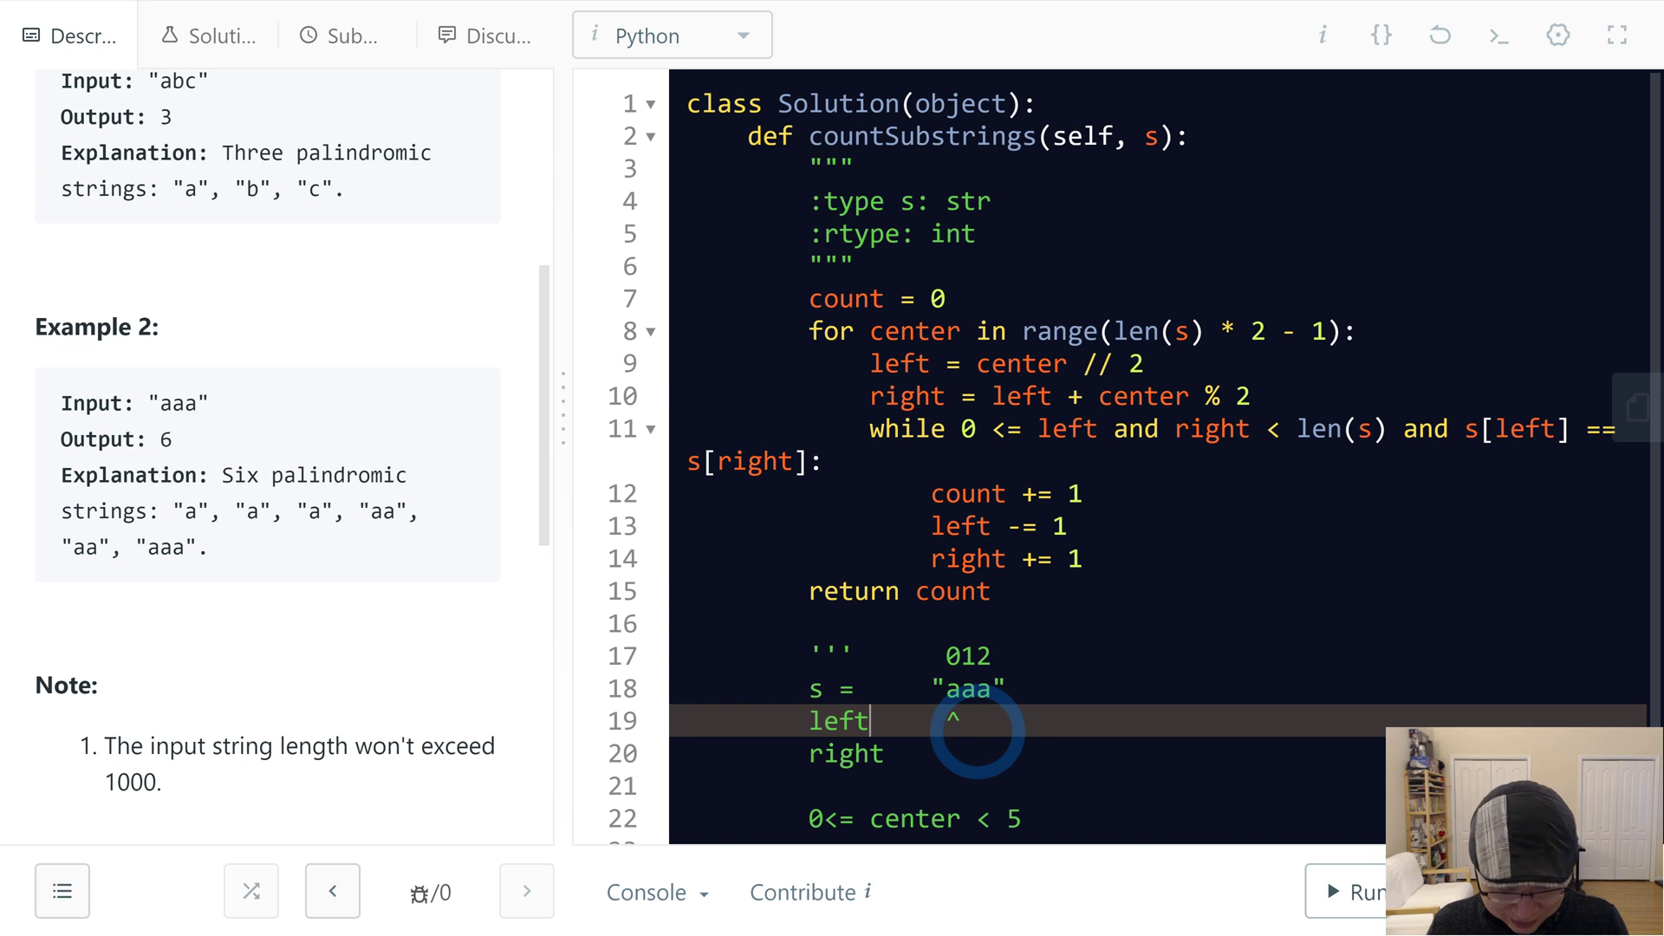
{"action": "type", "text": "="}
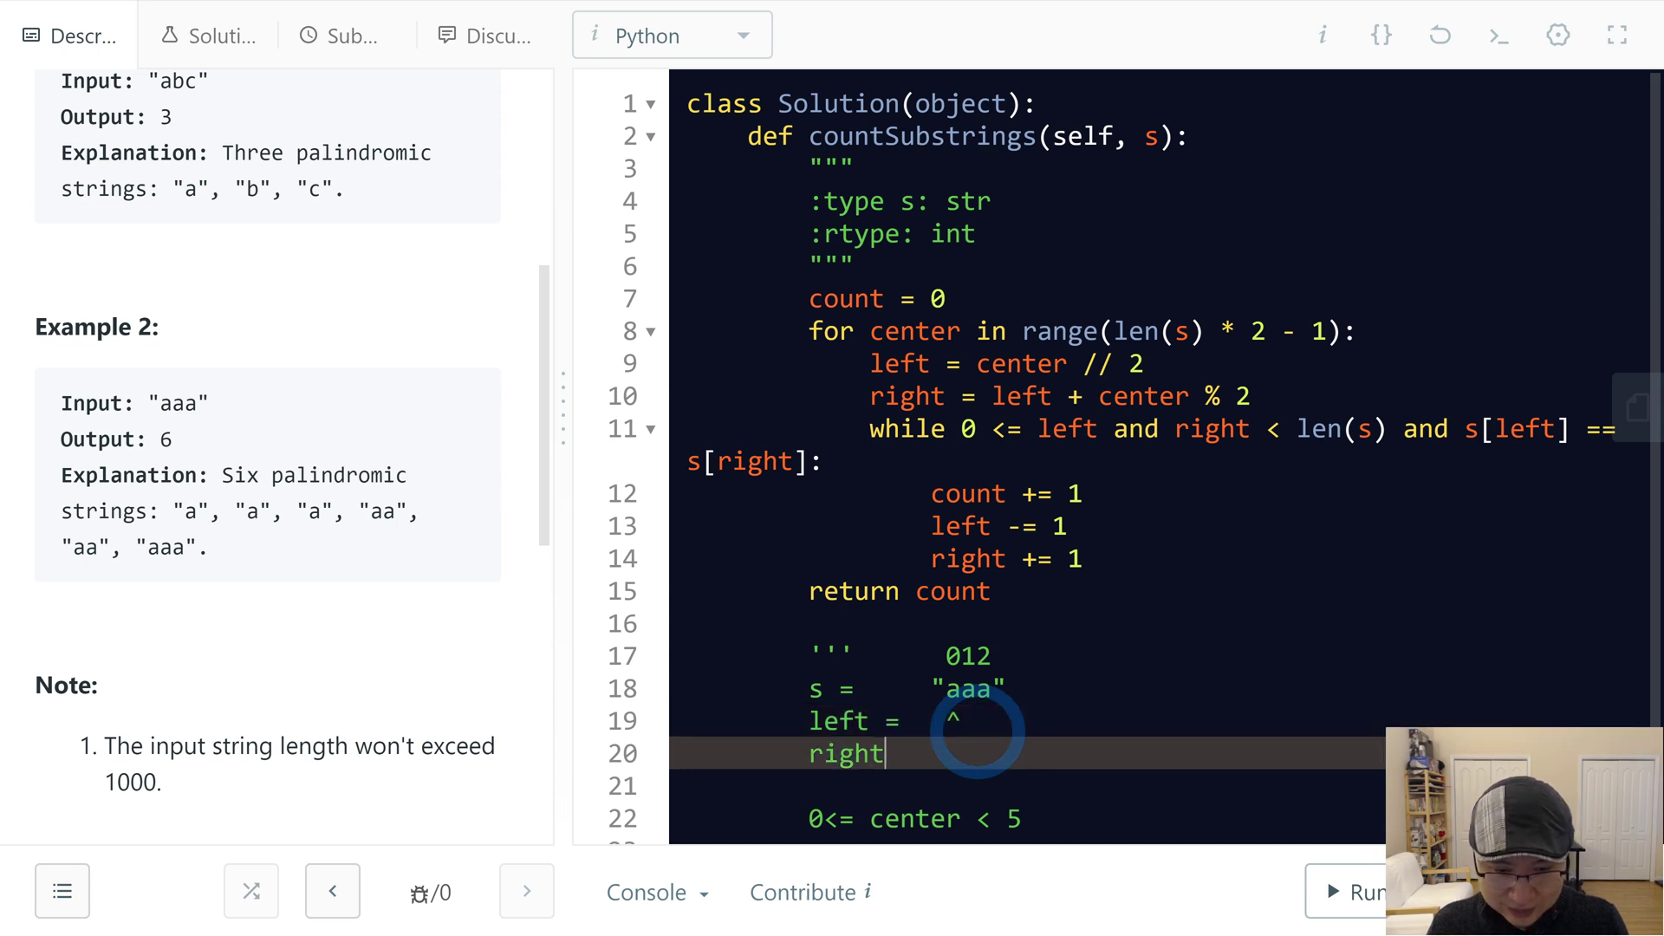
{"action": "type", "text": "="}
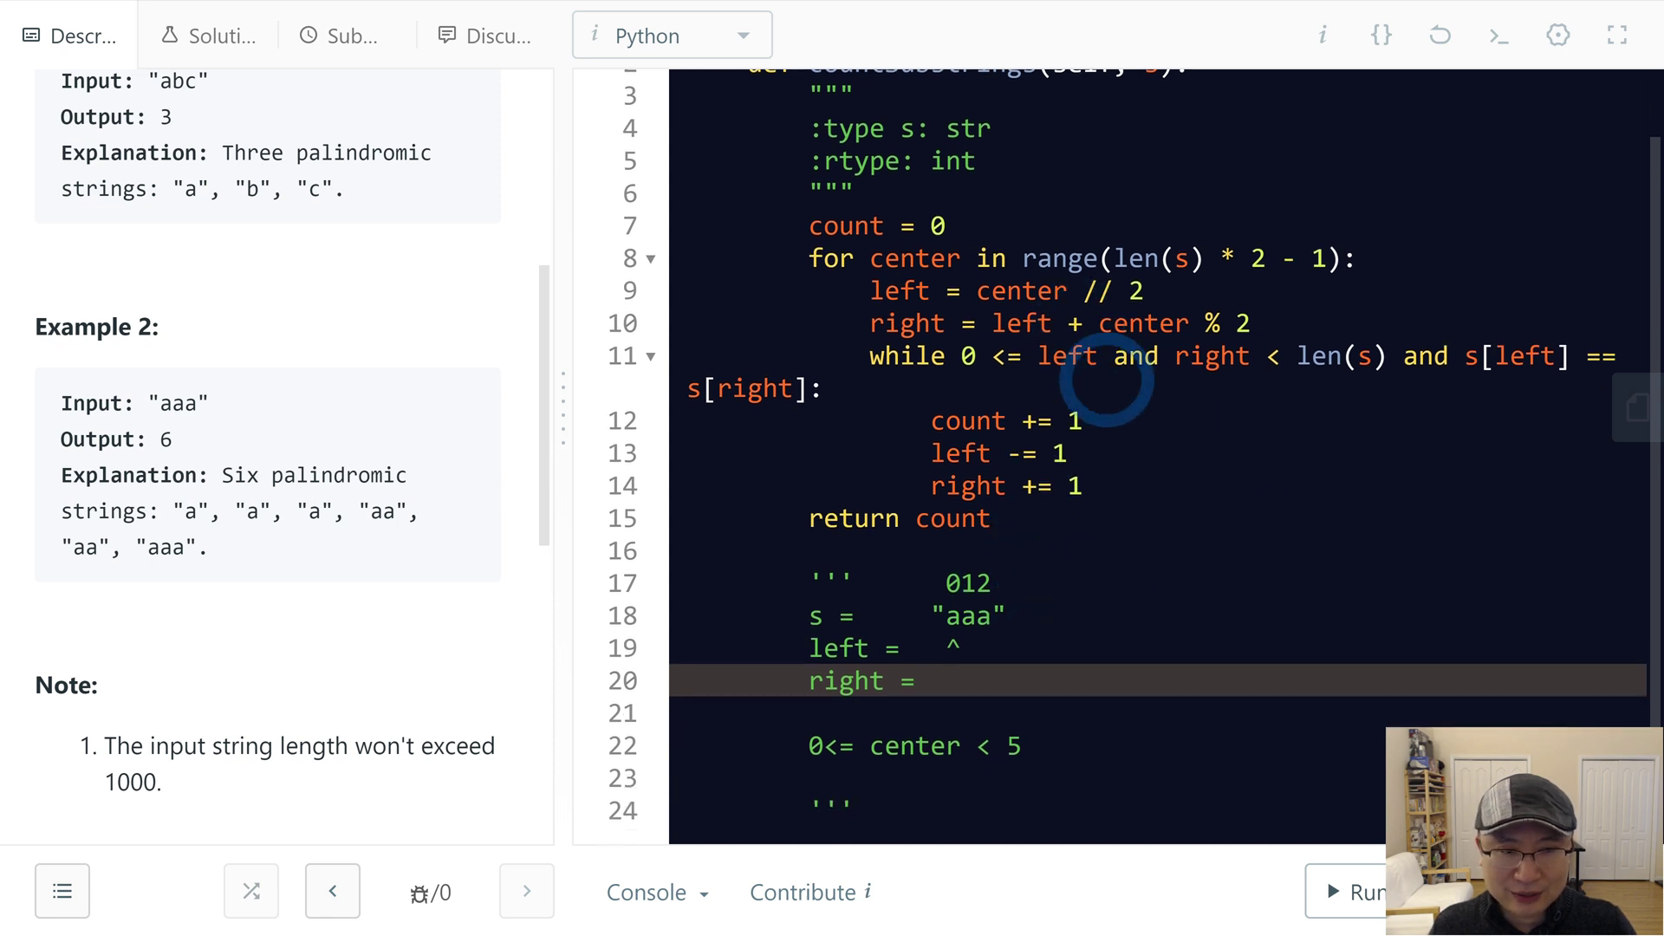
{"action": "double_click", "coordinate": [1144, 322]}
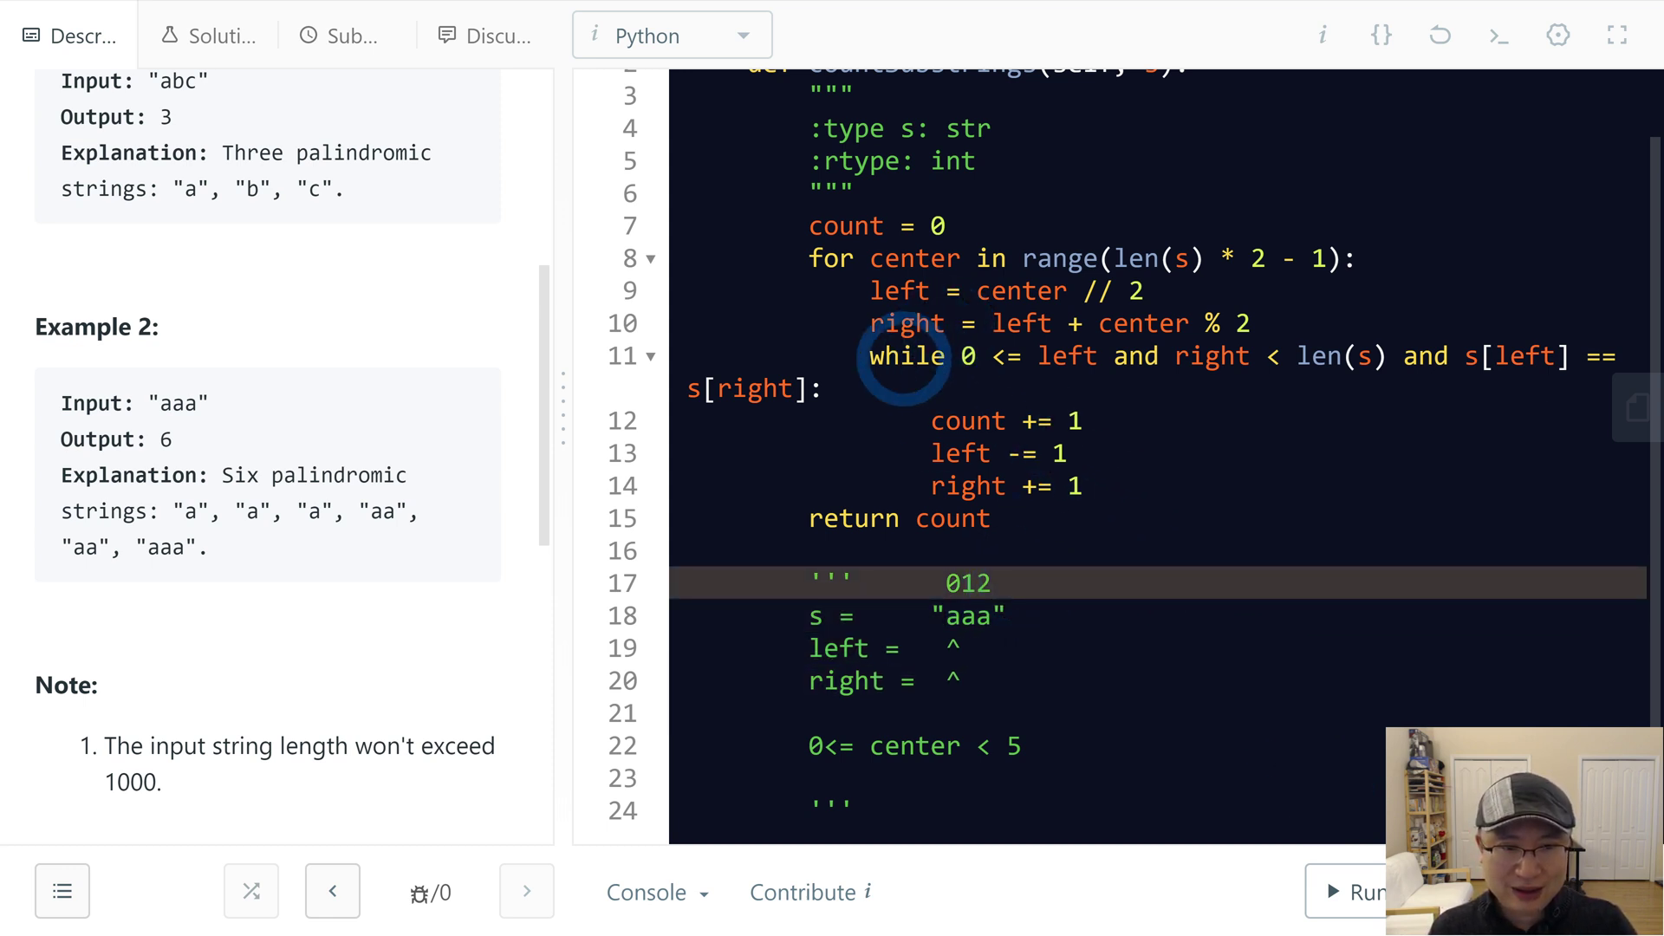
Step: Add count = 1 and center = 1 to the trace and shift the right marker one position over
{"action": "left_click", "coordinate": [1066, 356]}
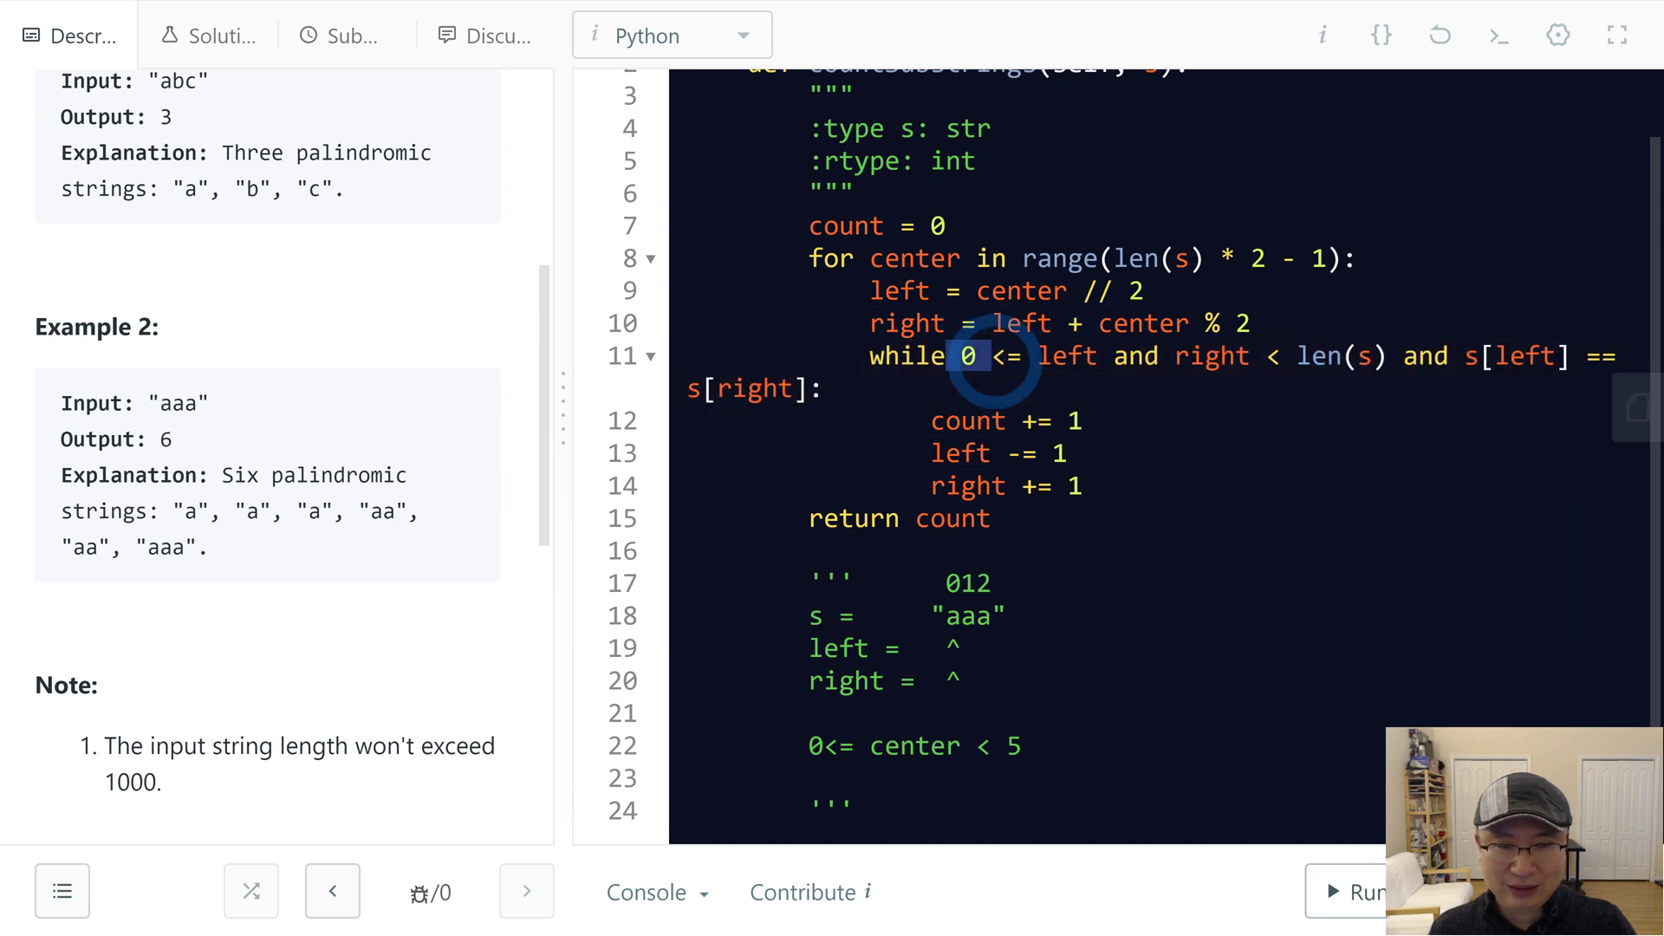
{"action": "left_click", "coordinate": [1061, 420]}
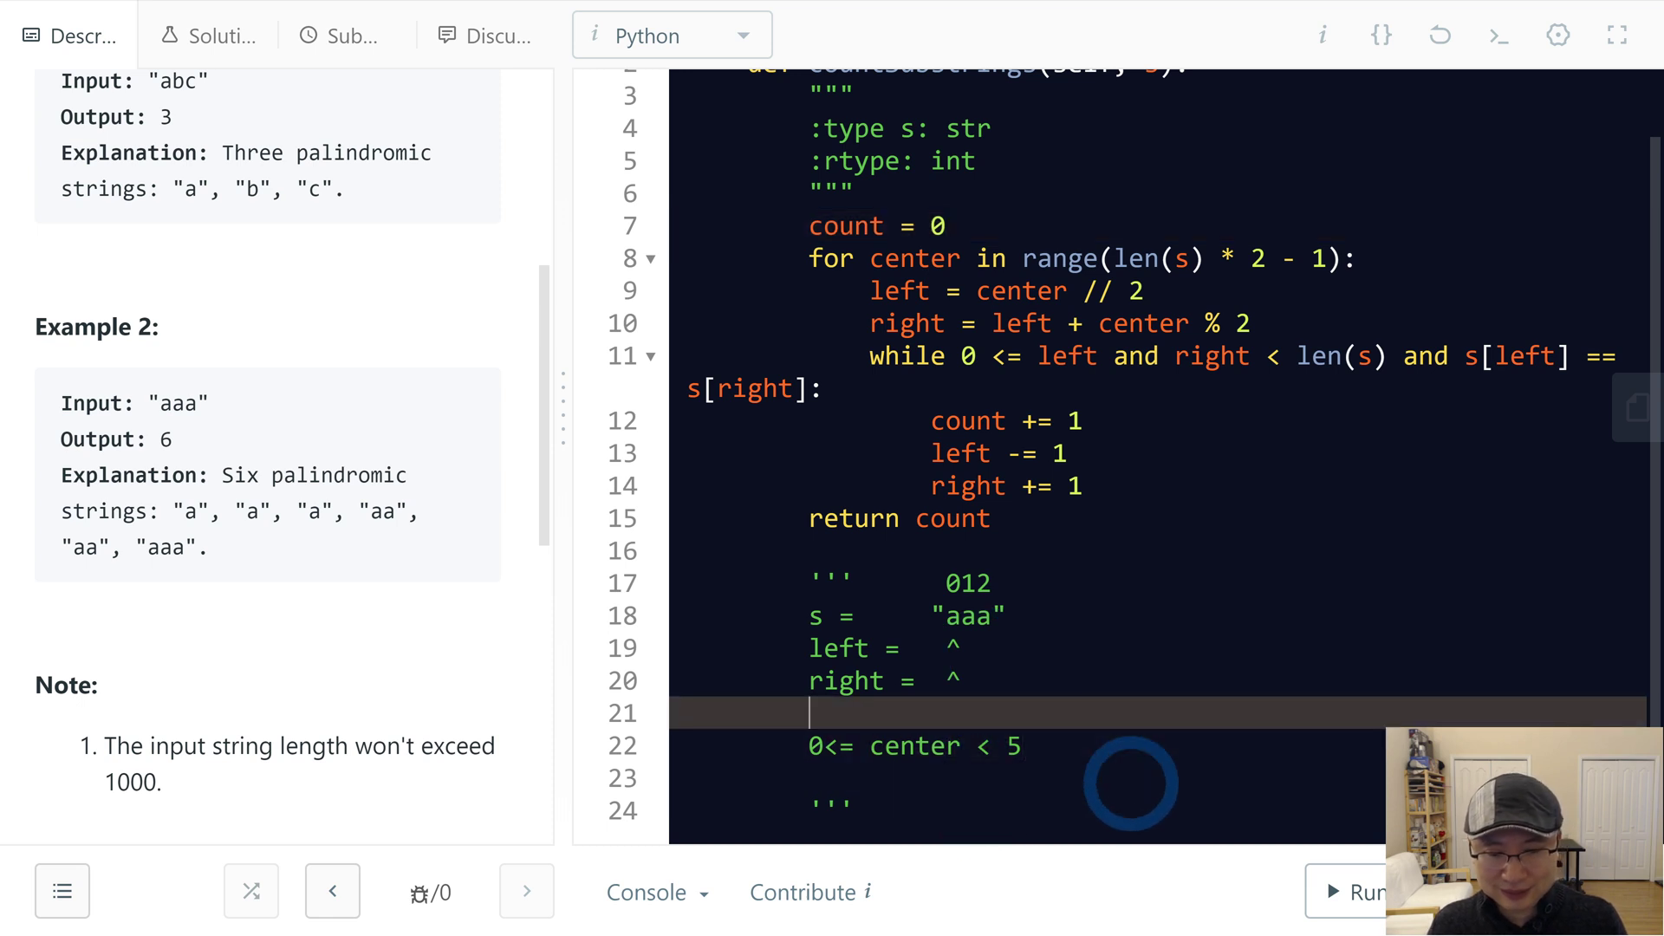
{"action": "type", "text": "count = 1"}
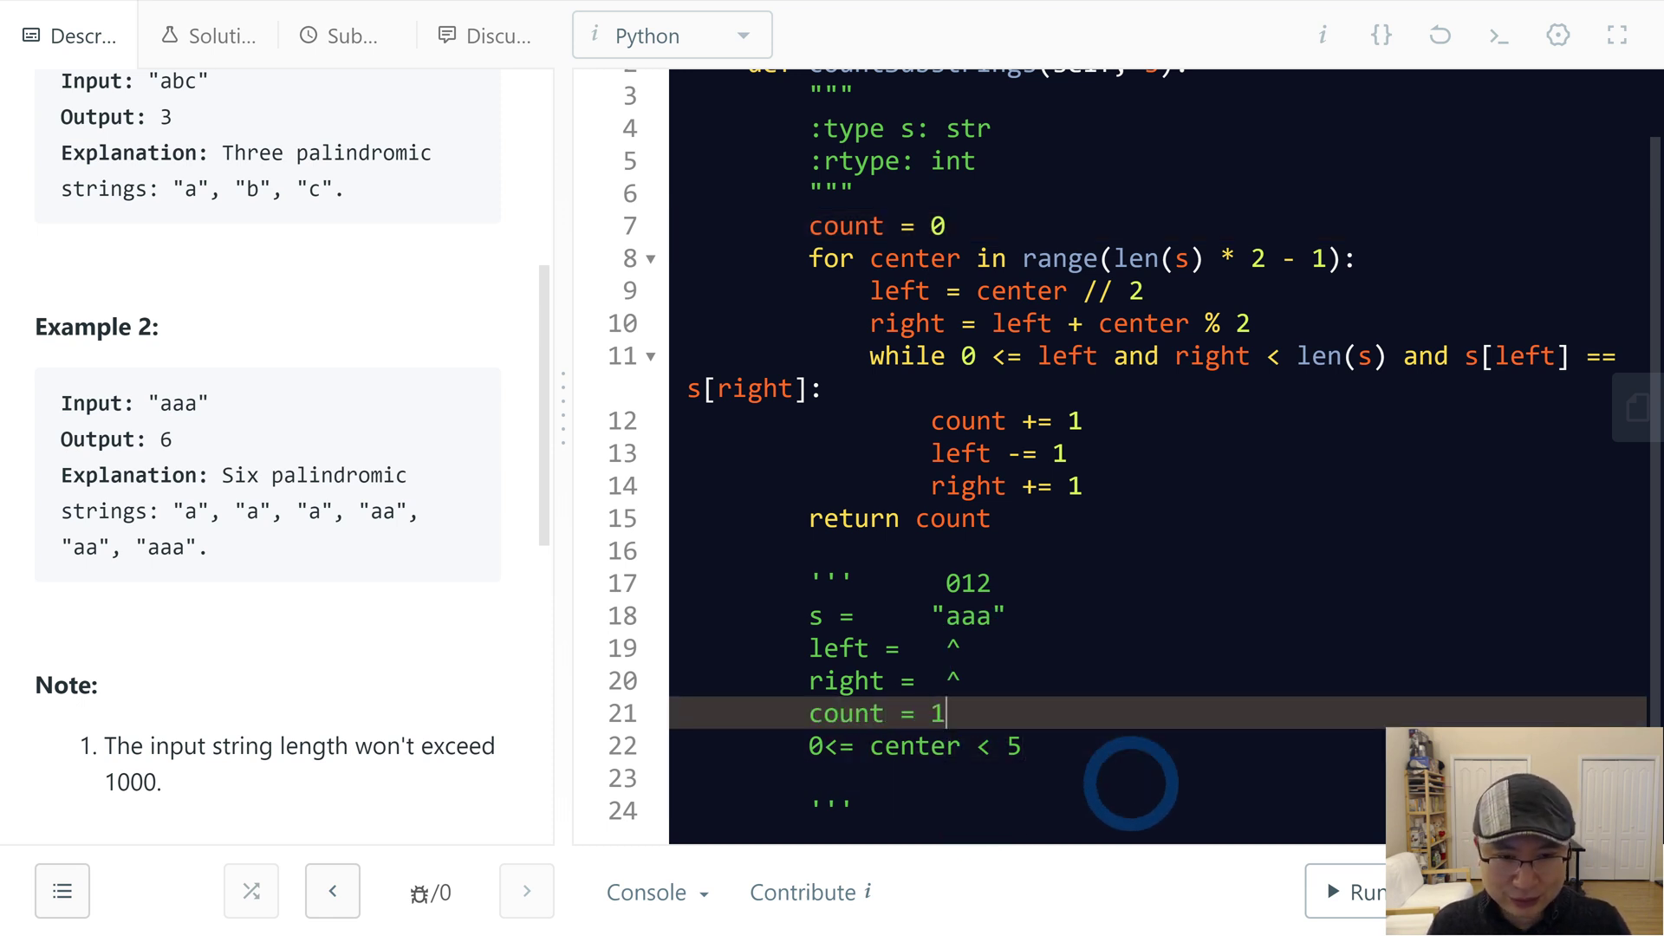
{"action": "left_click", "coordinate": [945, 616]}
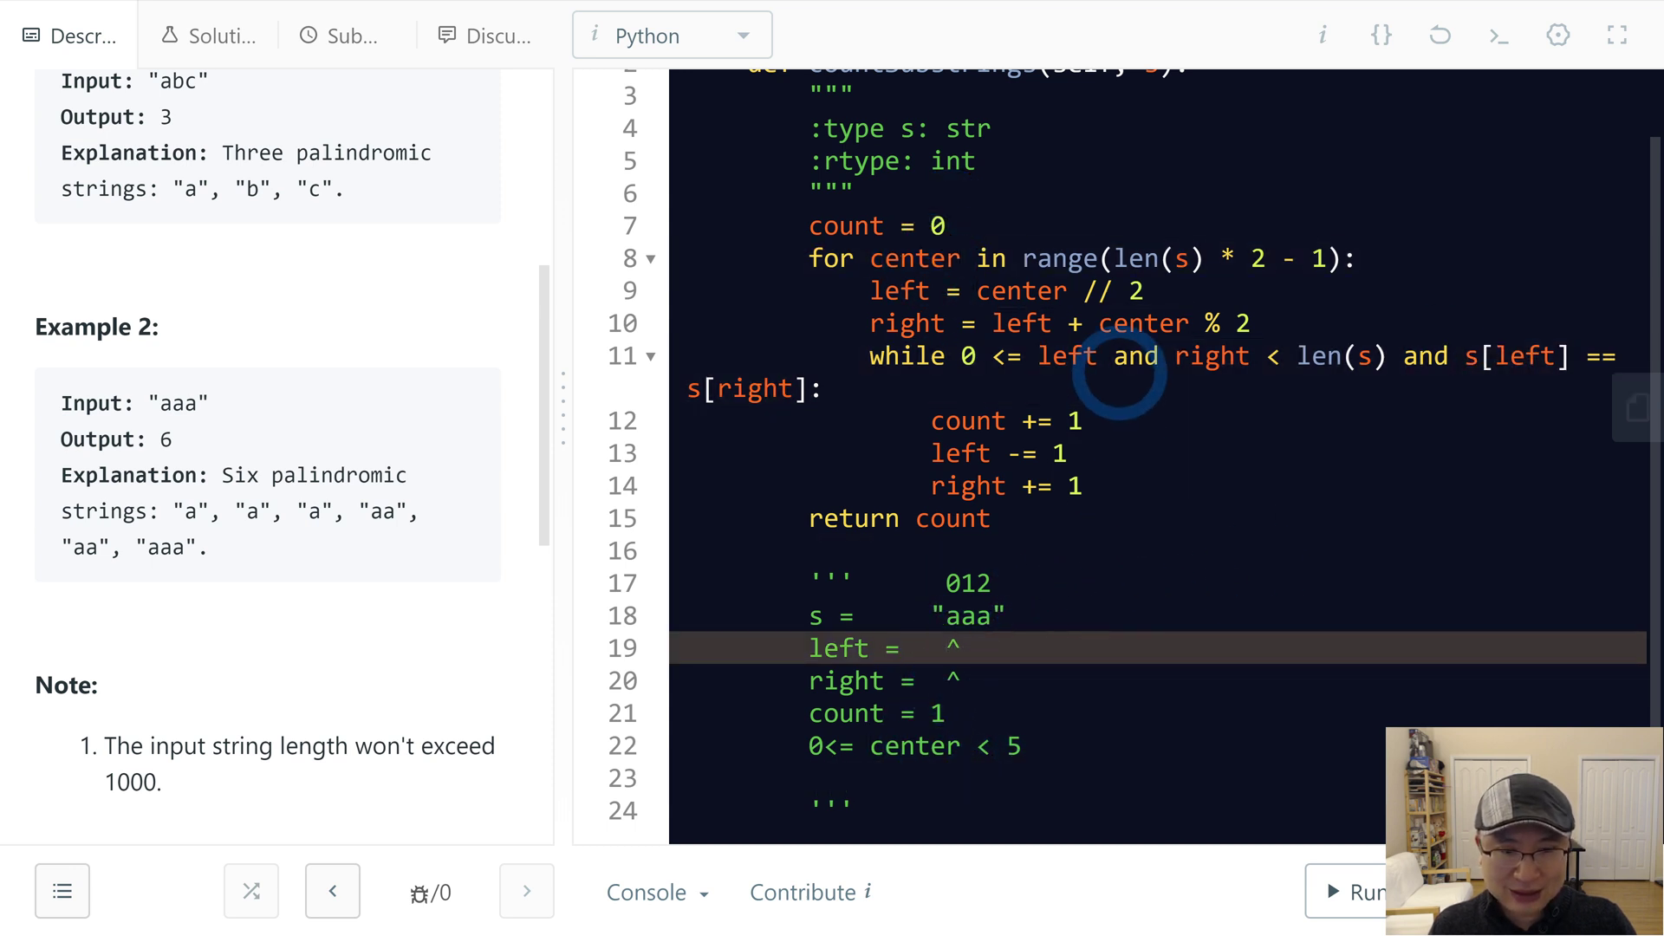
{"action": "left_click", "coordinate": [990, 583]}
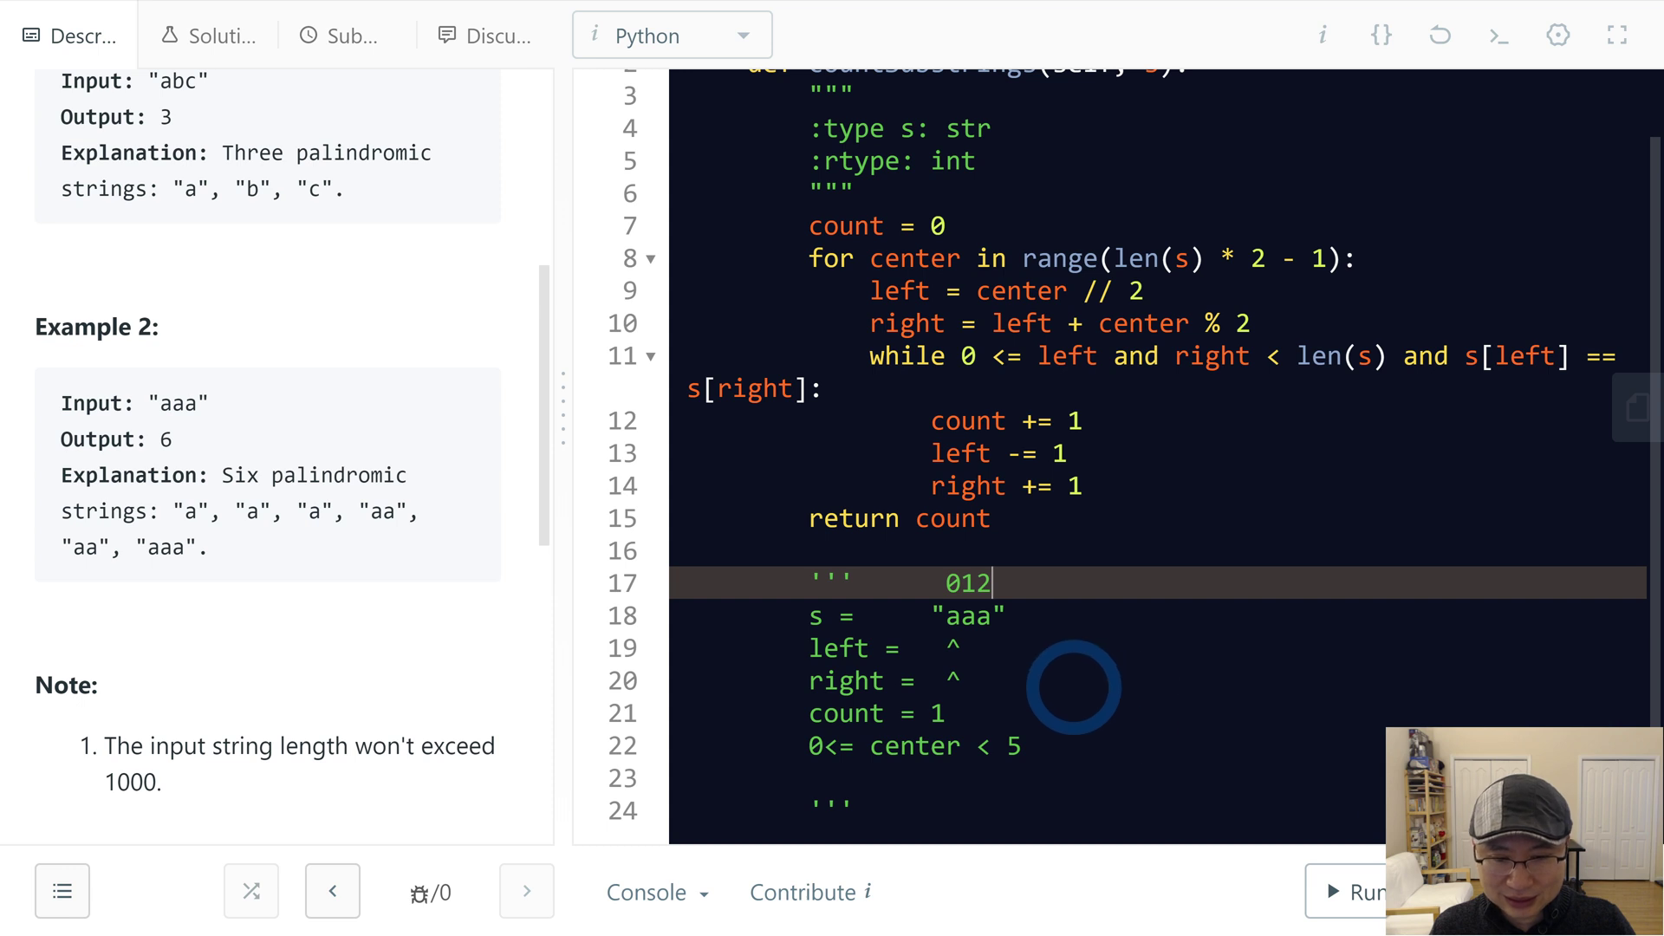
{"action": "mouse_move", "coordinate": [1111, 631]}
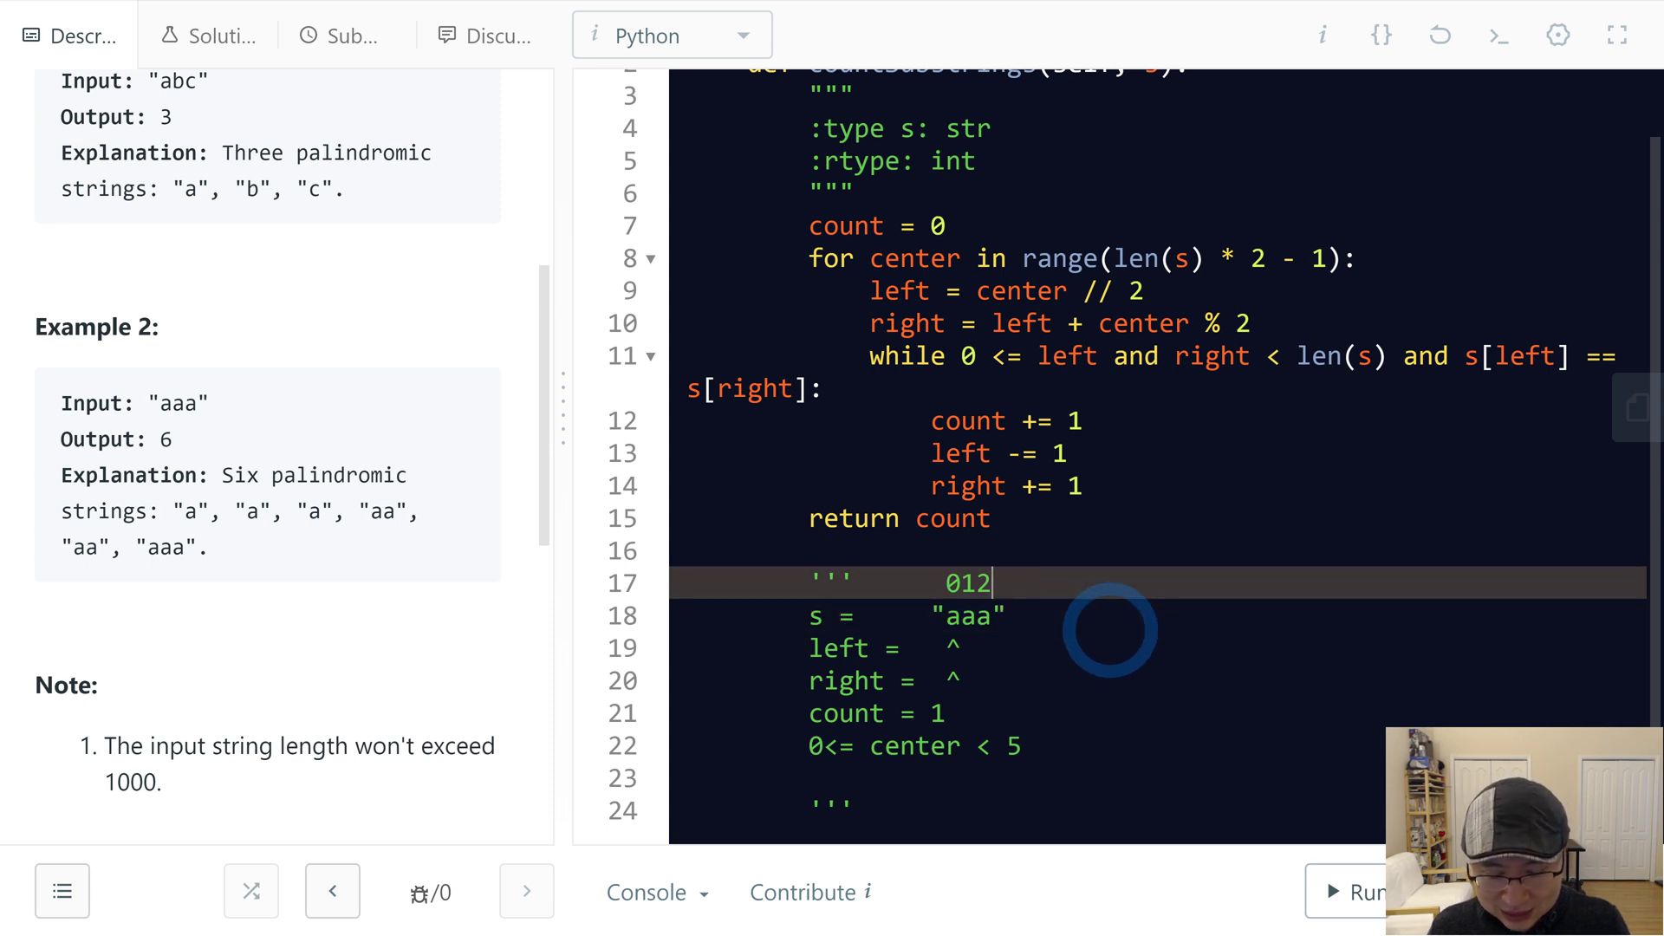
{"action": "type", "text": "c"}
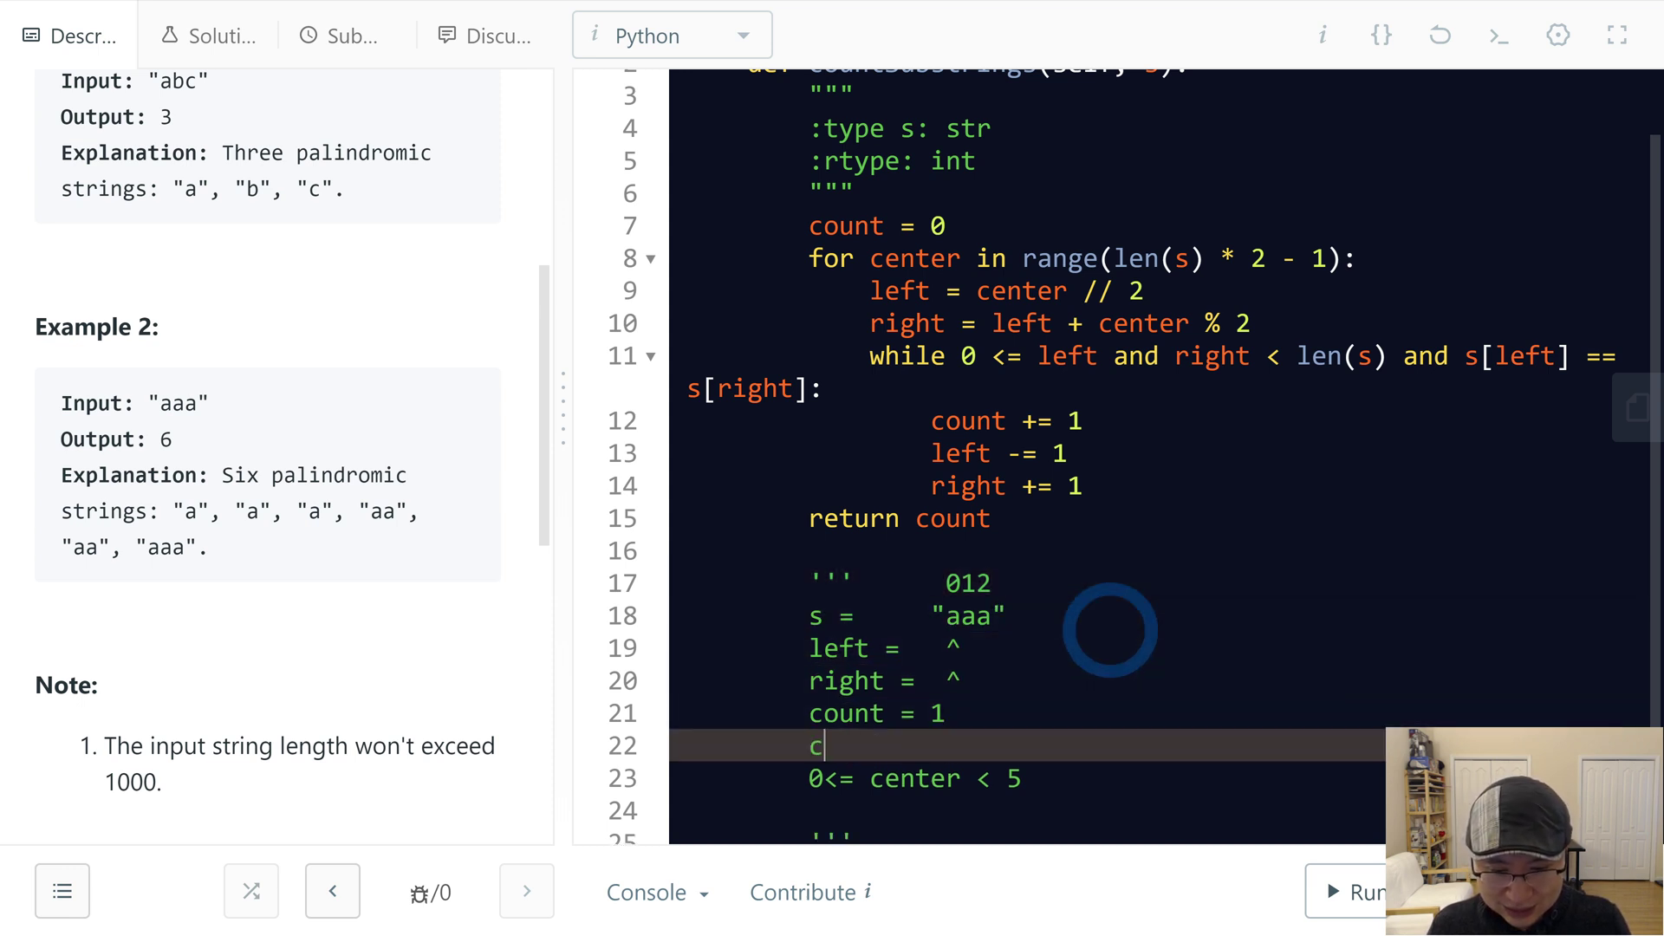
{"action": "type", "text": "enter = 1"}
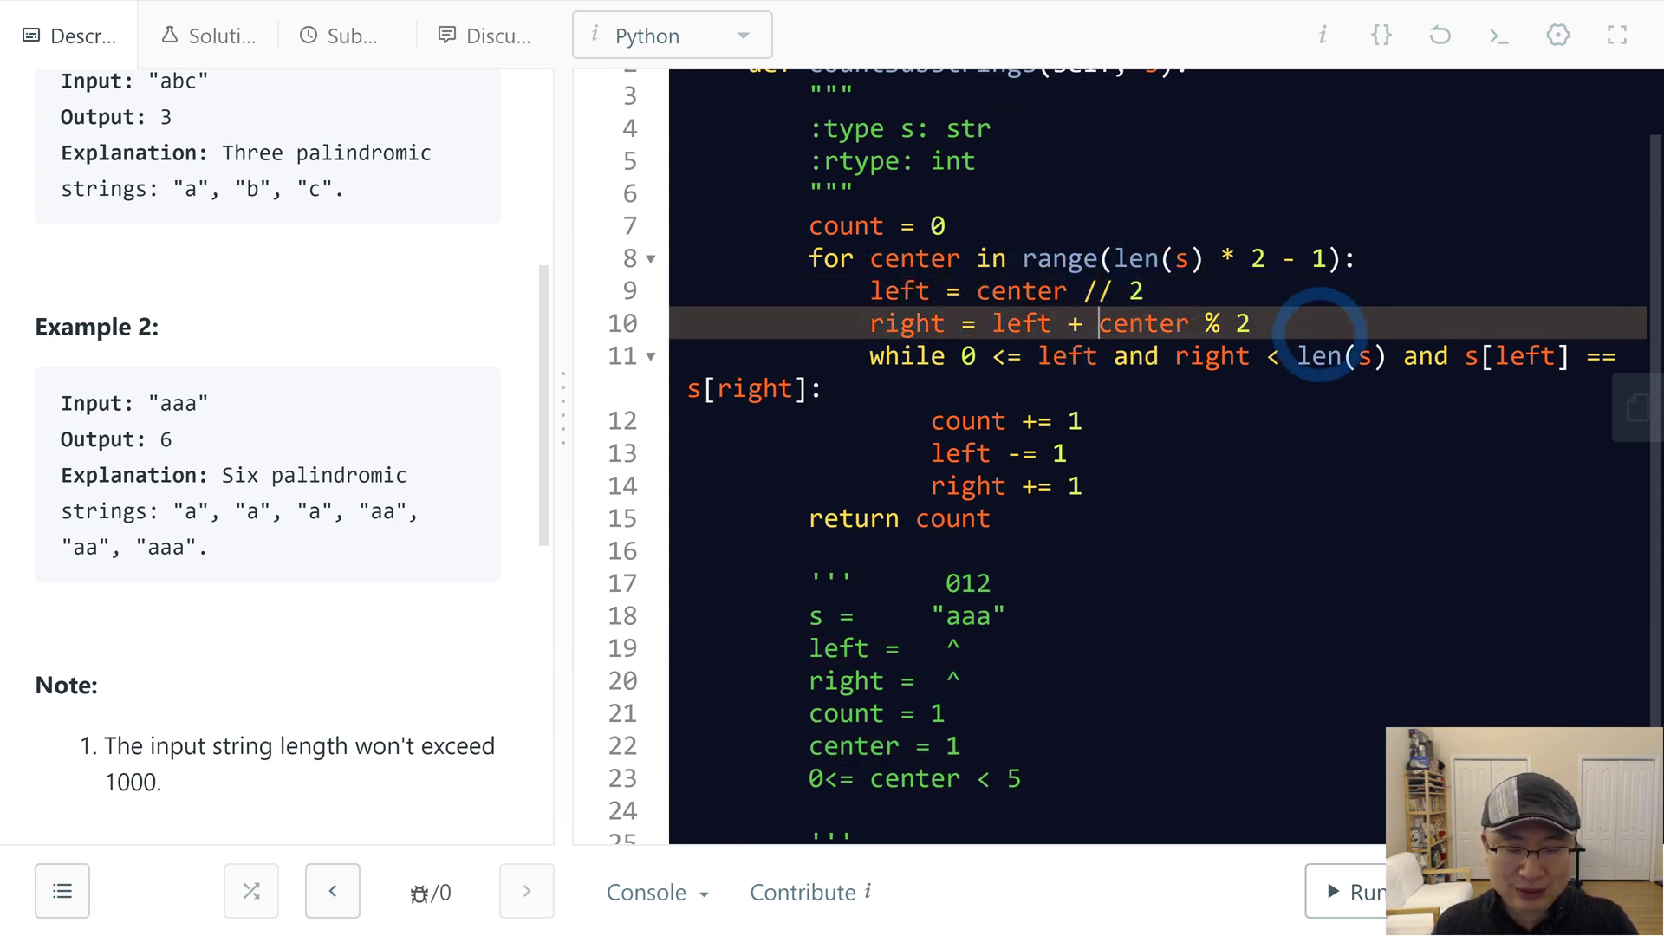
{"action": "left_click", "coordinate": [966, 680]}
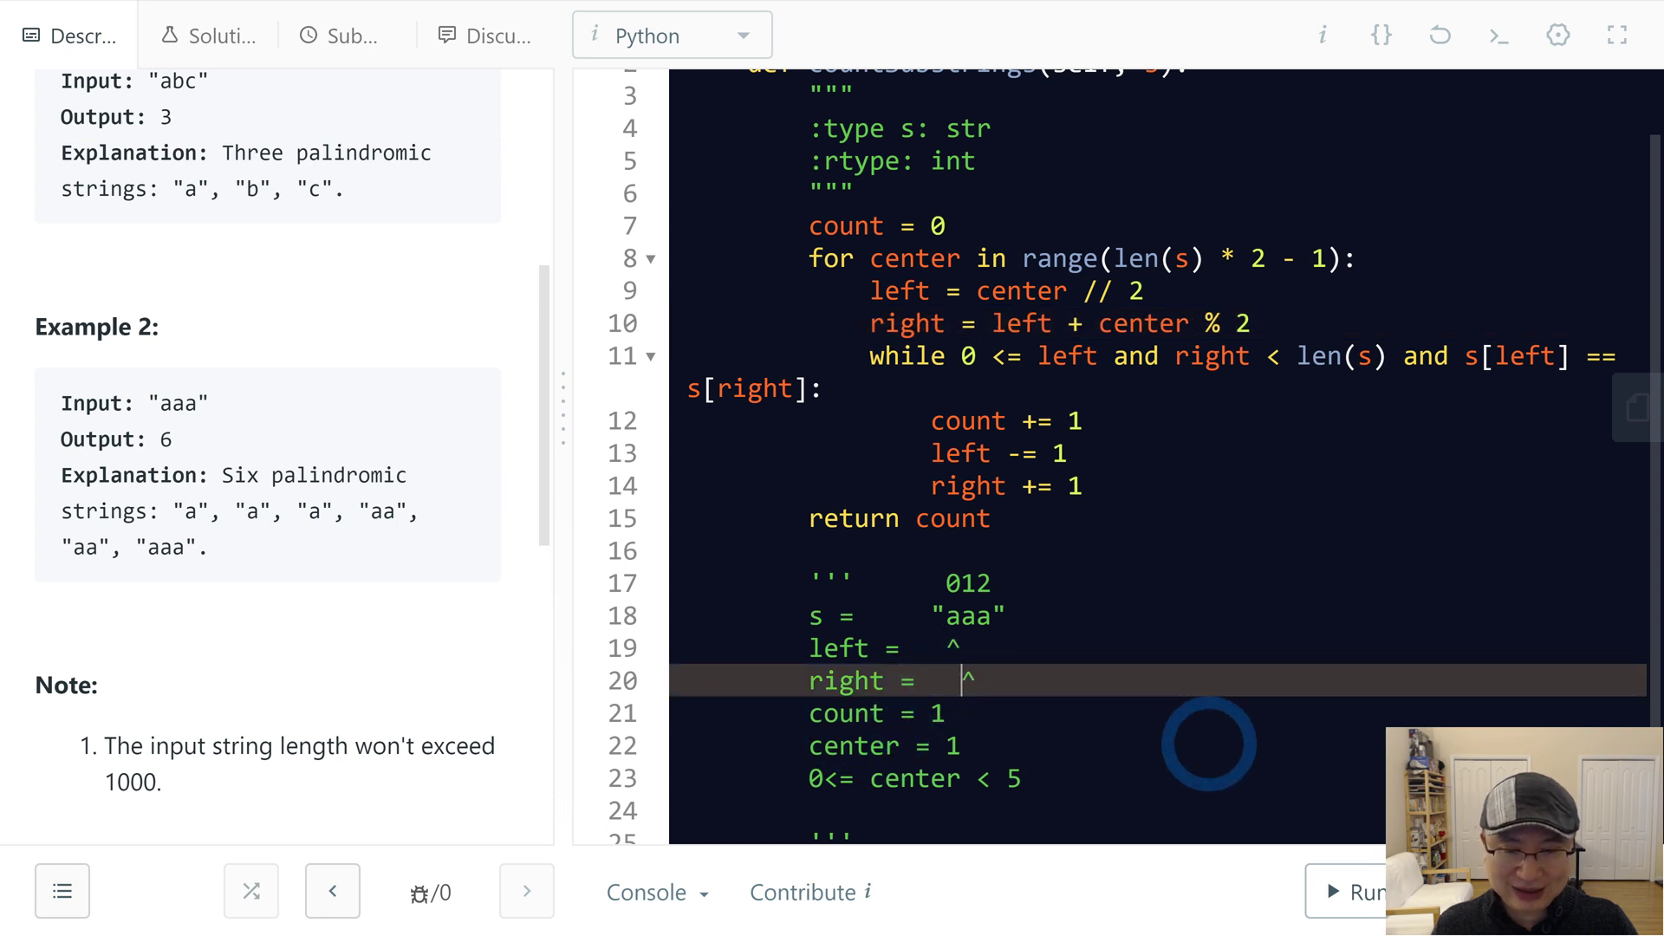